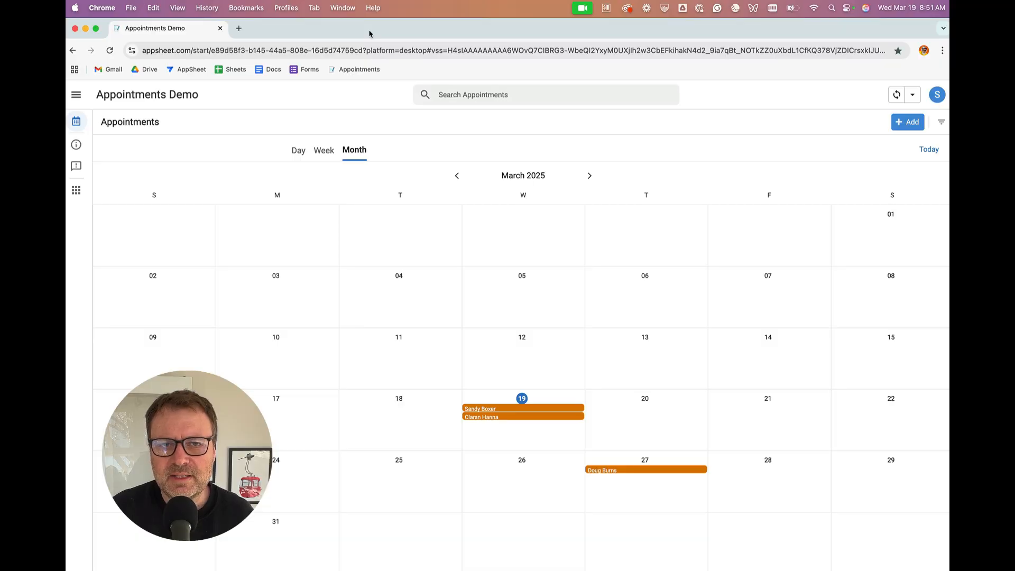
mouse_move(537, 4)
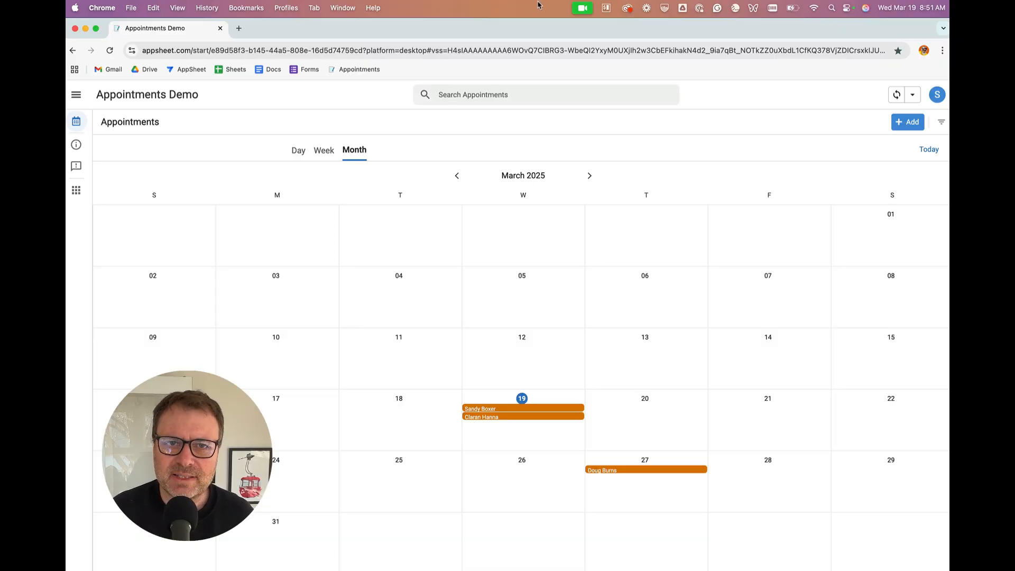
mouse_move(547, 283)
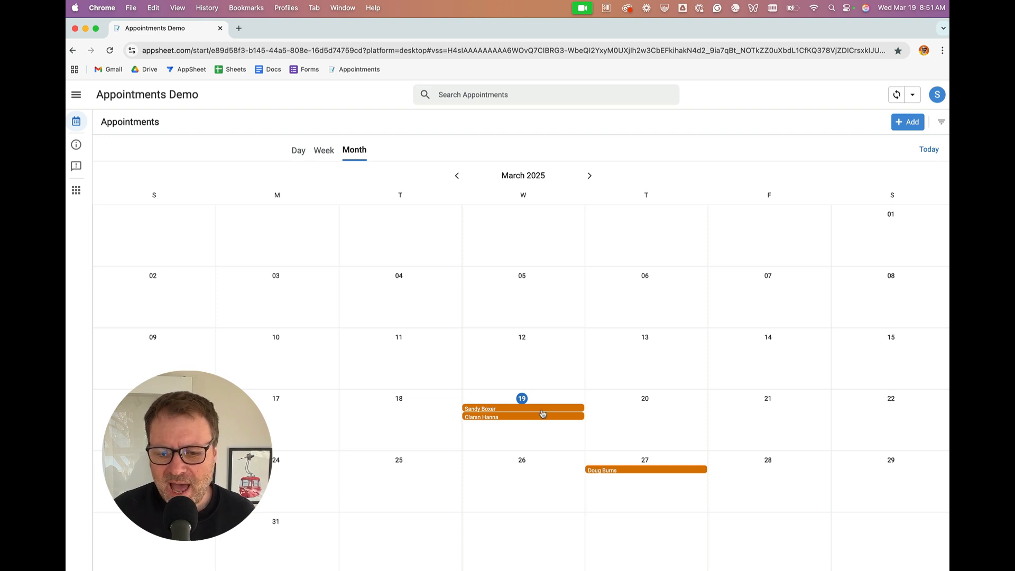
mouse_move(486, 423)
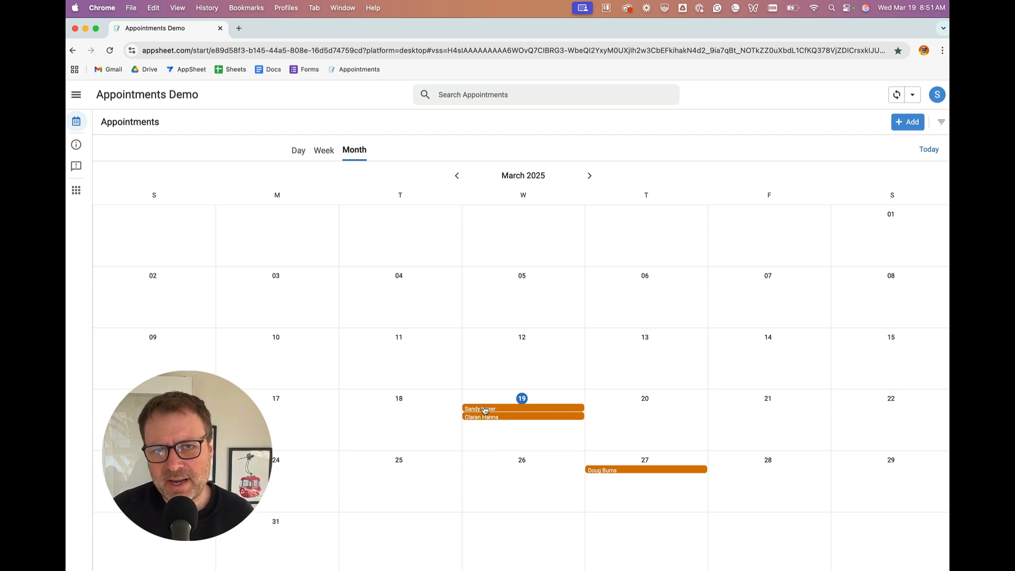
mouse_move(484, 409)
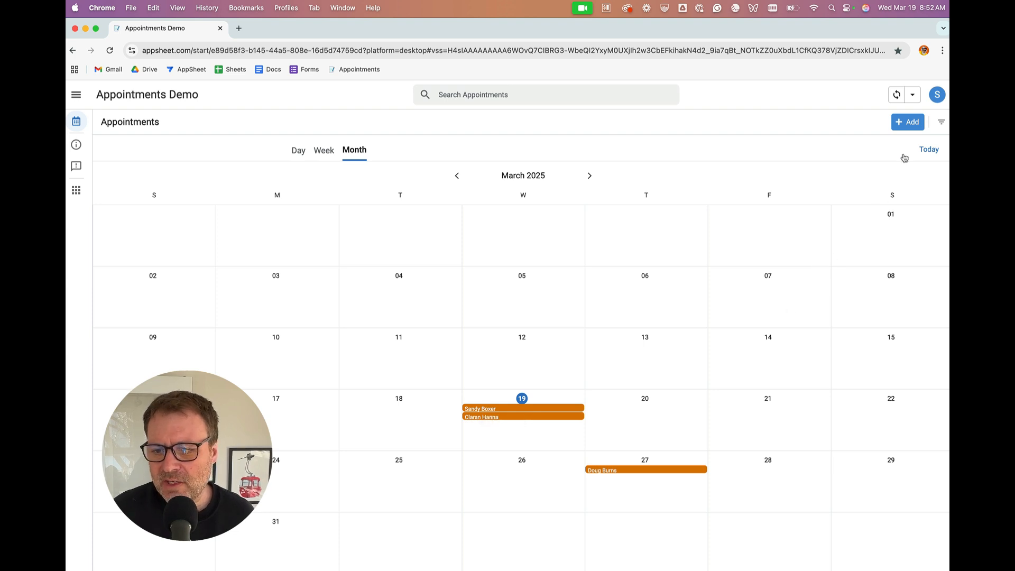
Start a new appointment from the calendar's Add button, showing the blank prefilled form
left_click(907, 122)
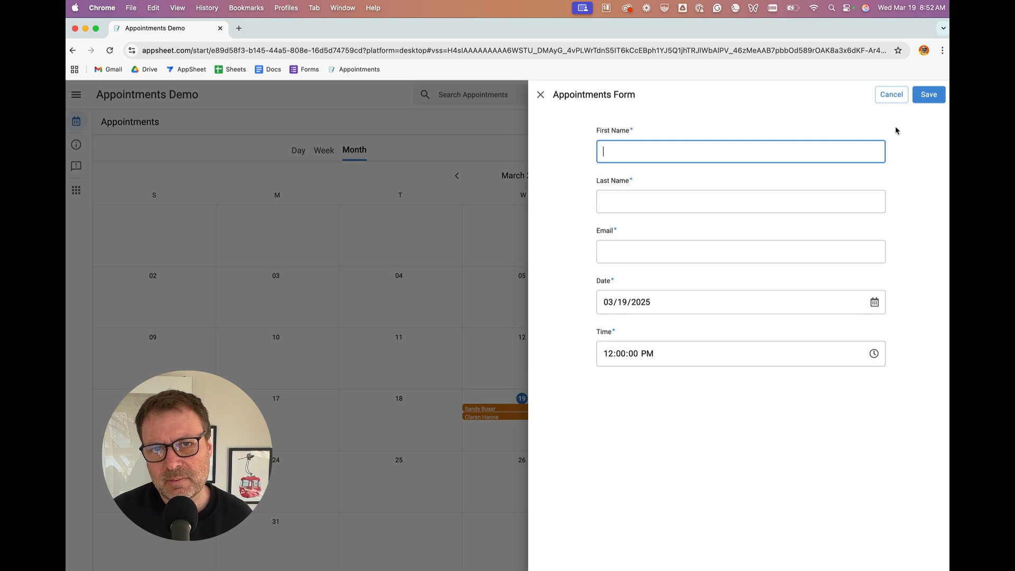
mouse_move(864, 98)
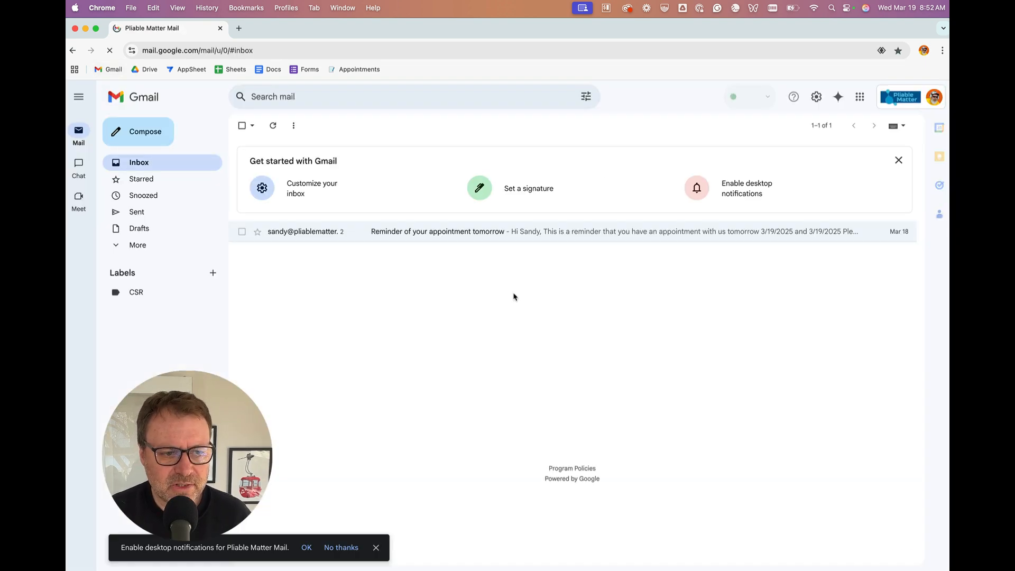
Open the 'Reminder of your appointment tomorrow' email and follow its Google Forms link
left_click(437, 231)
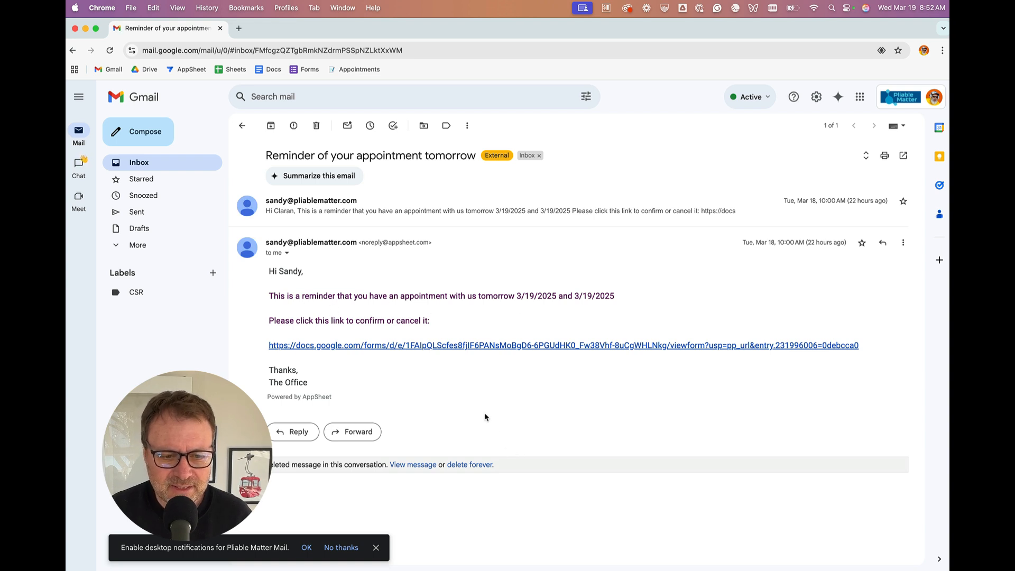
mouse_move(433, 353)
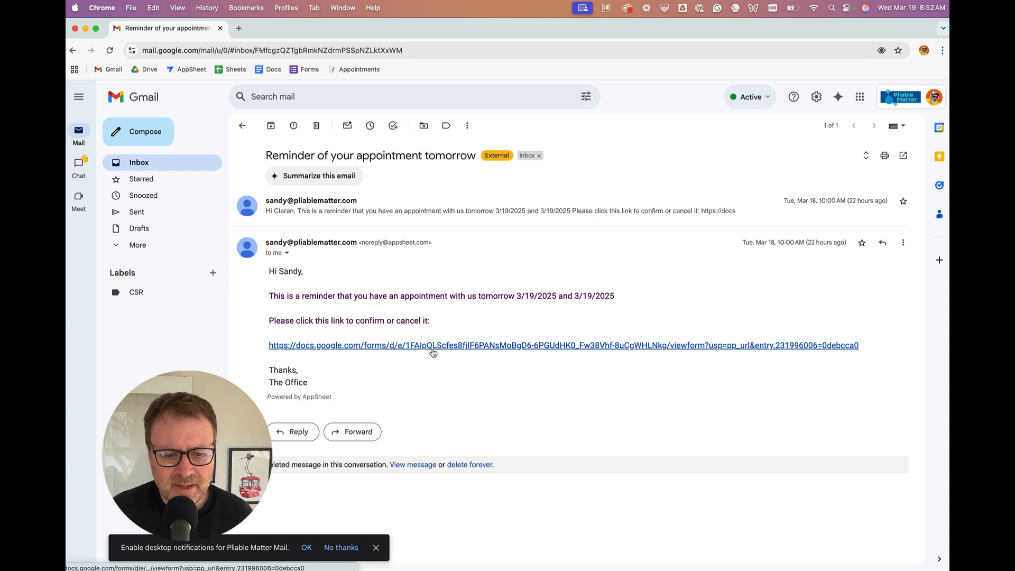
left_click(433, 345)
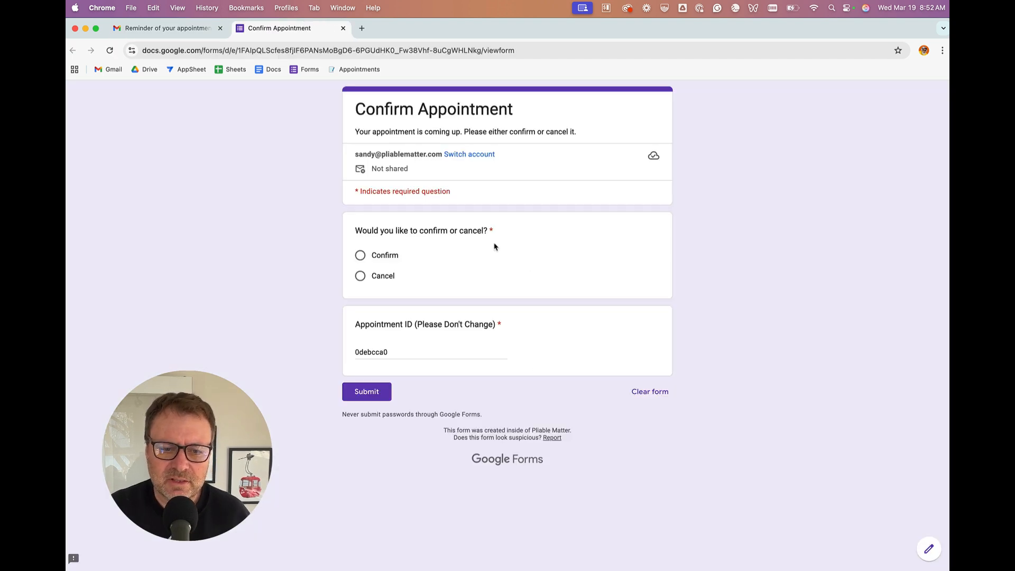
mouse_move(391, 250)
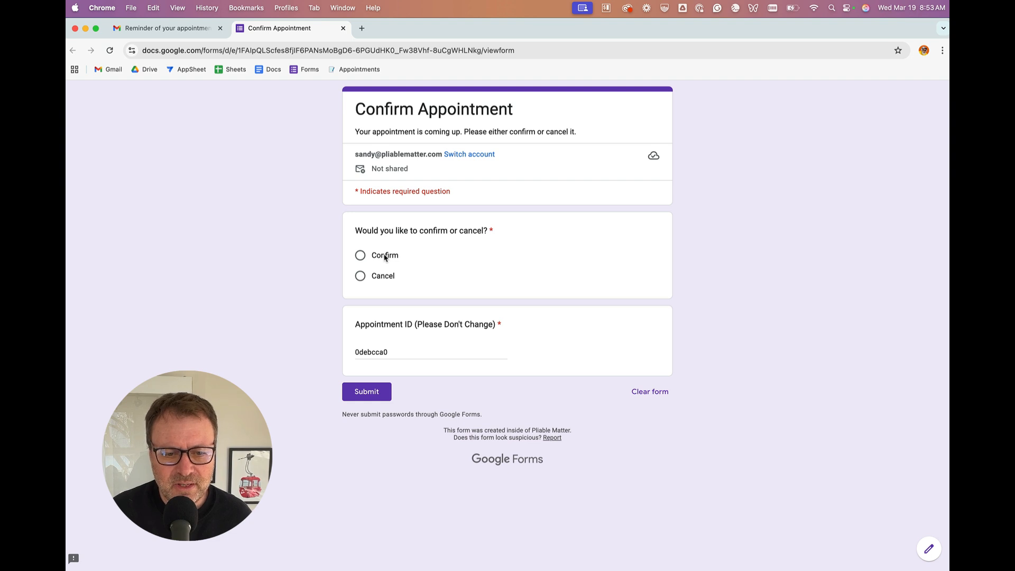
Choose Confirm for appointment 0debcca0, submit the response and close the form tab
left_click(360, 255)
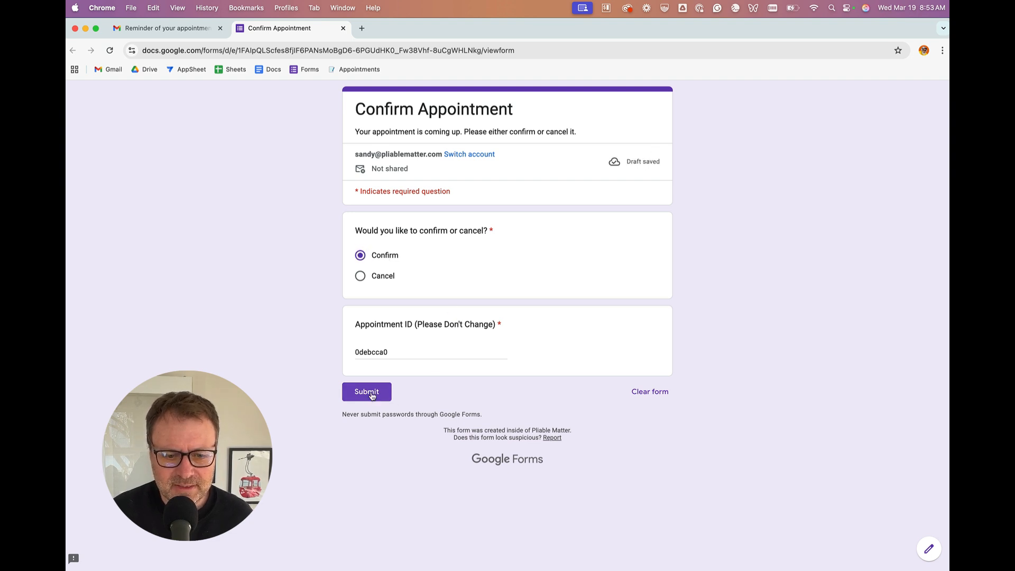
left_click(367, 391)
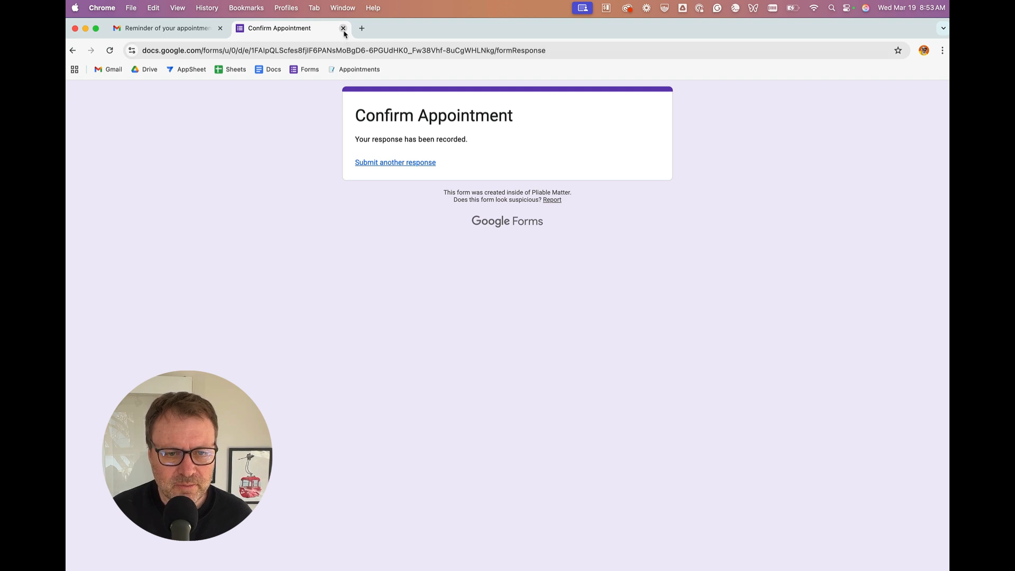
left_click(343, 28)
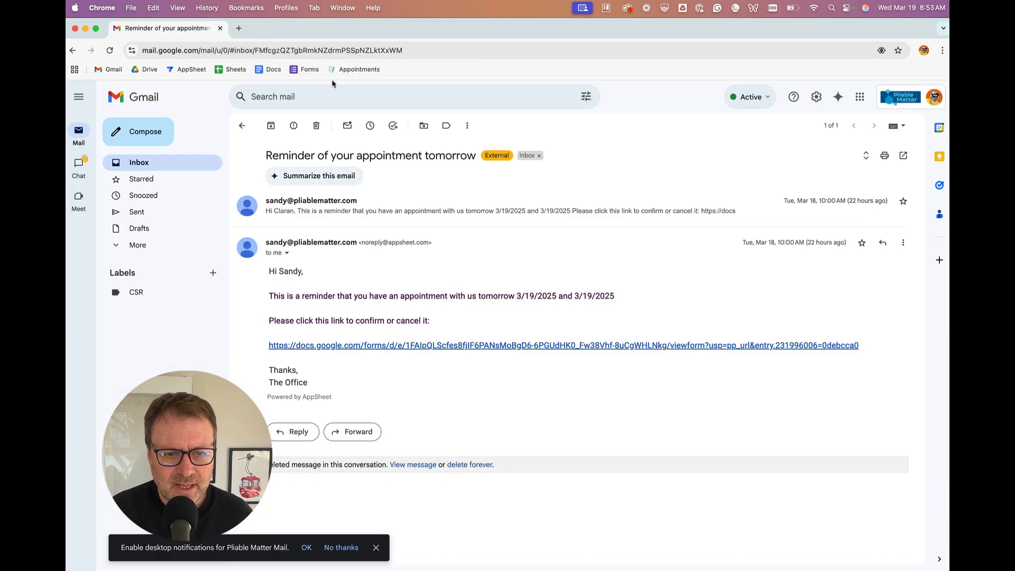
Open the Appointments app bookmark so the synced calendar shows the confirmed March 19 appointment
left_click(359, 69)
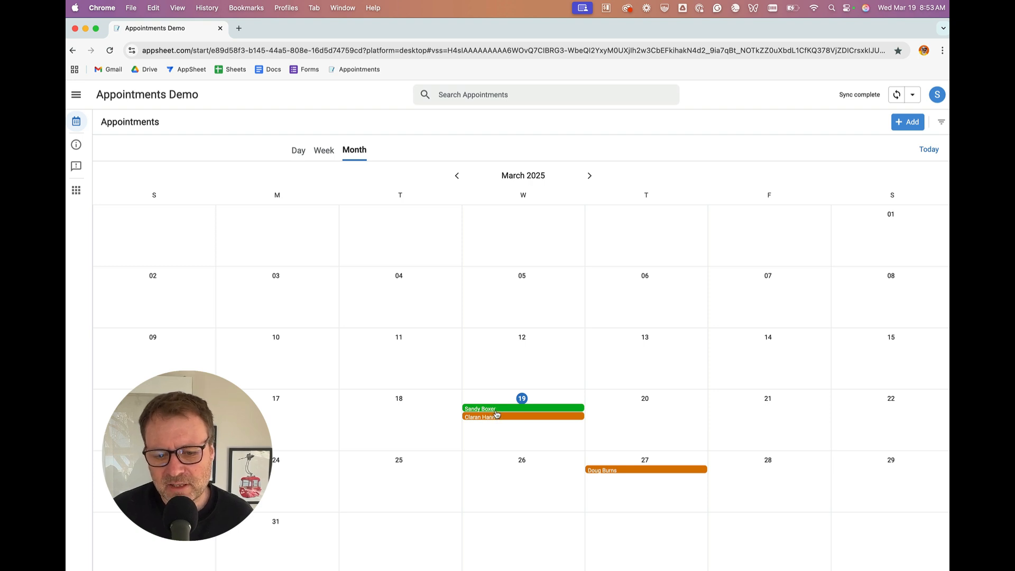
mouse_move(498, 408)
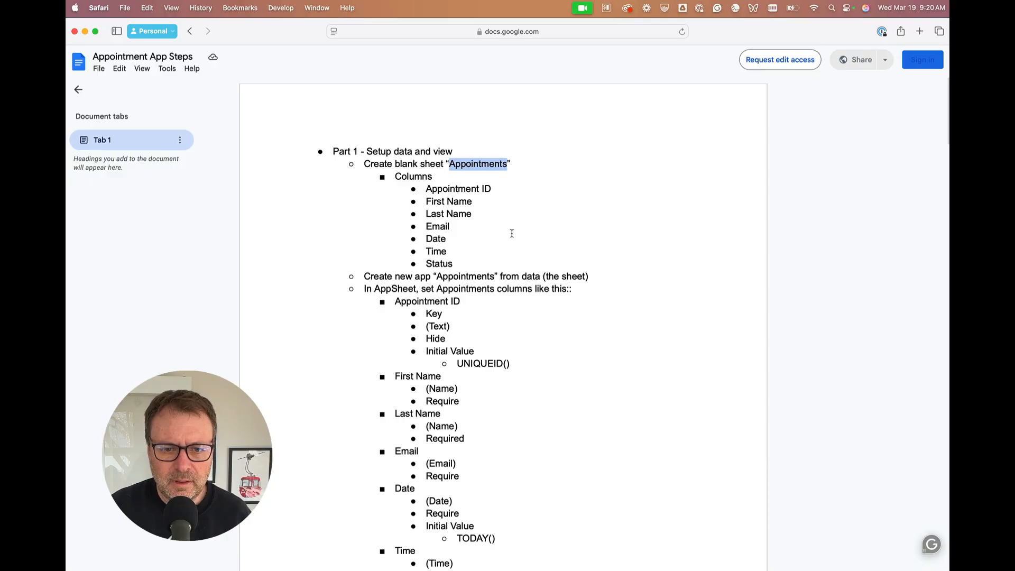
mouse_move(476, 159)
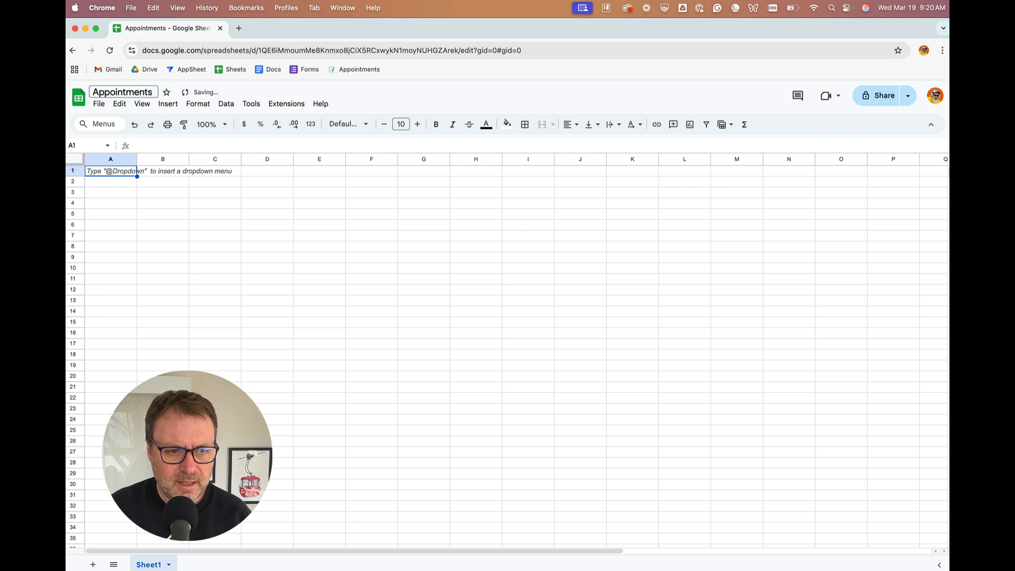
View the Appointments Demo header row, then return to the setup document's column list
left_click(235, 70)
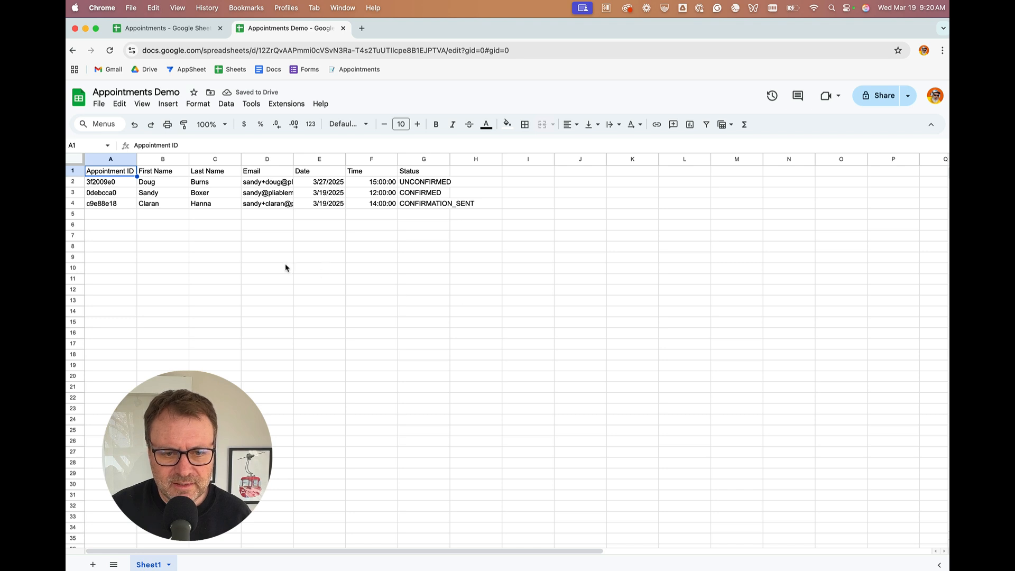
left_click(73, 170)
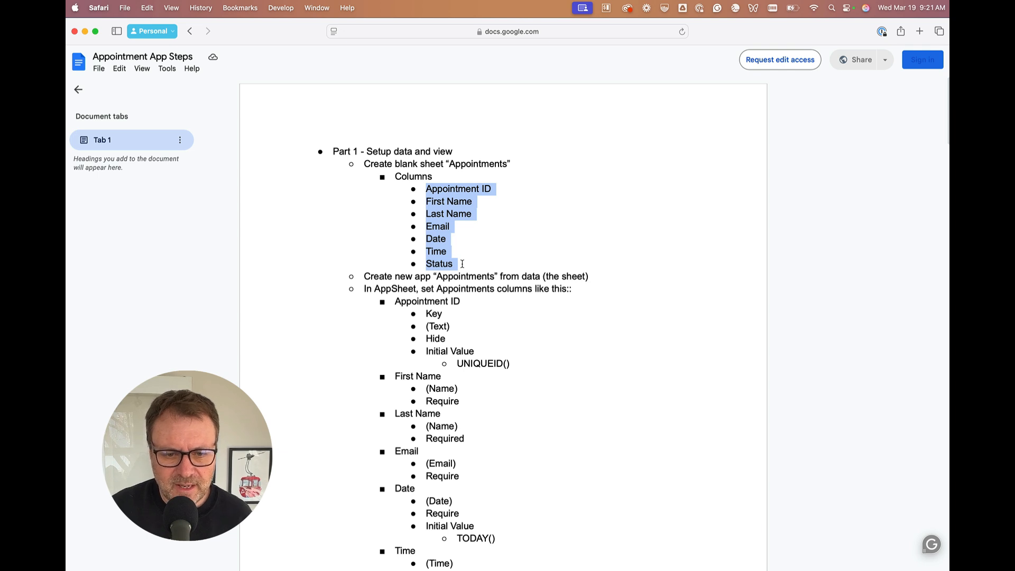
Clear the selection on the seven column names in the setup document
left_click(408, 175)
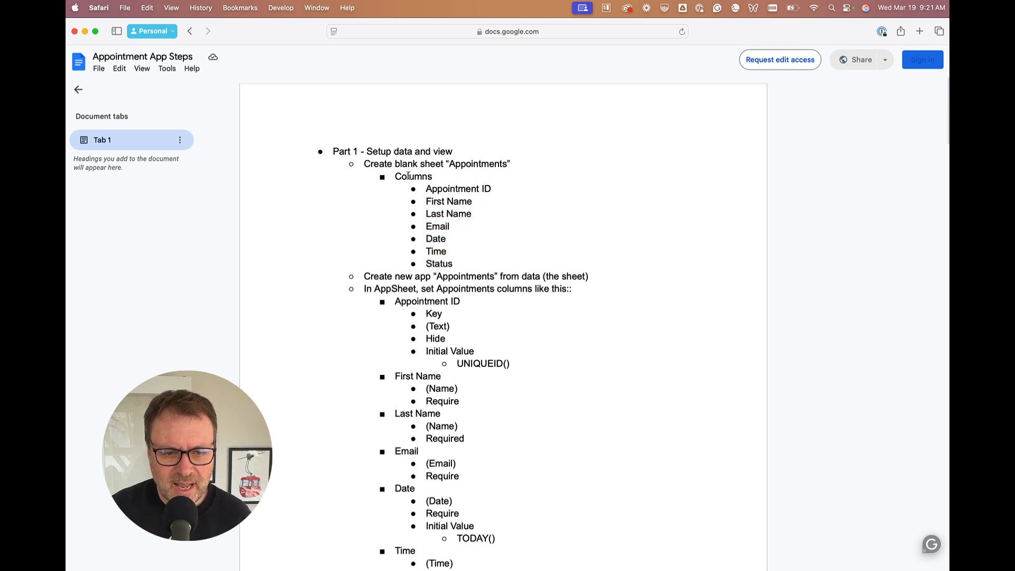
mouse_move(402, 200)
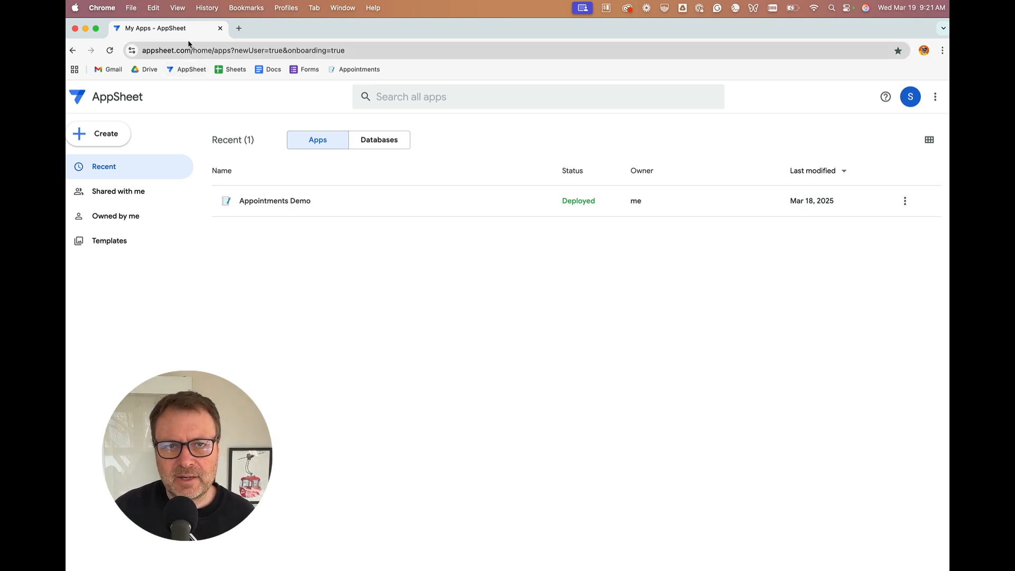
mouse_move(141, 114)
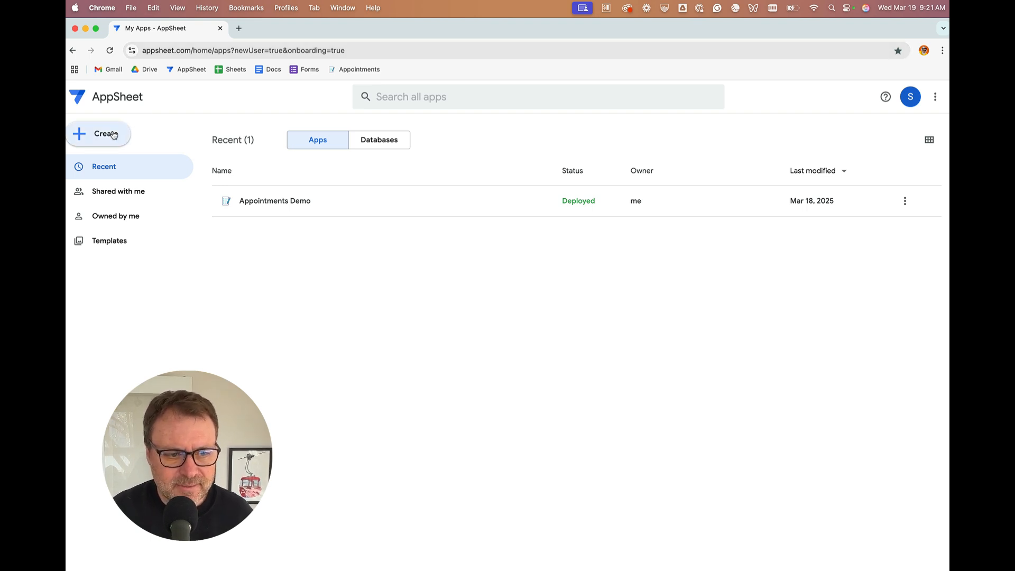
Create a new app from existing data named 'Appointments'
left_click(98, 134)
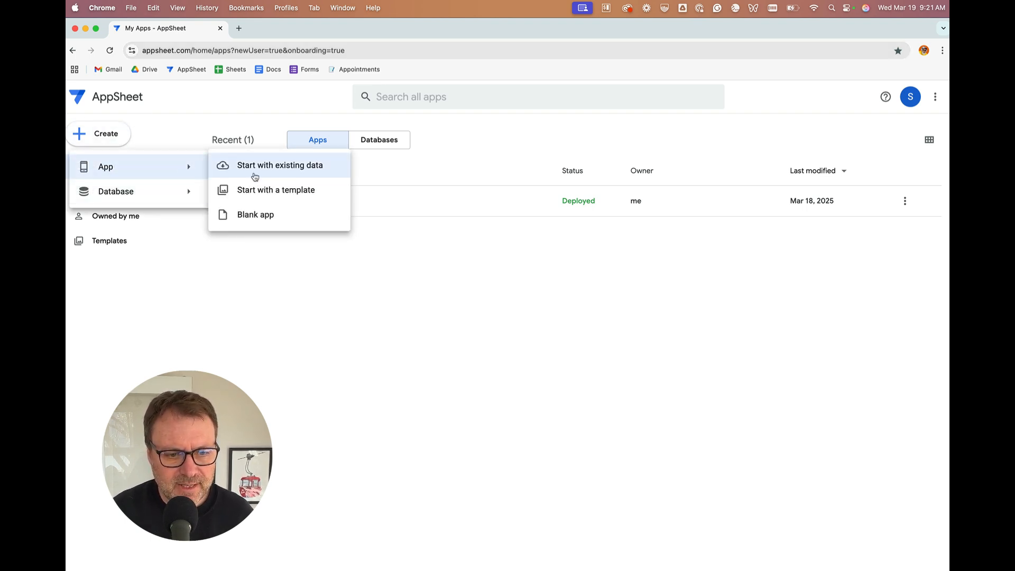
mouse_move(279, 179)
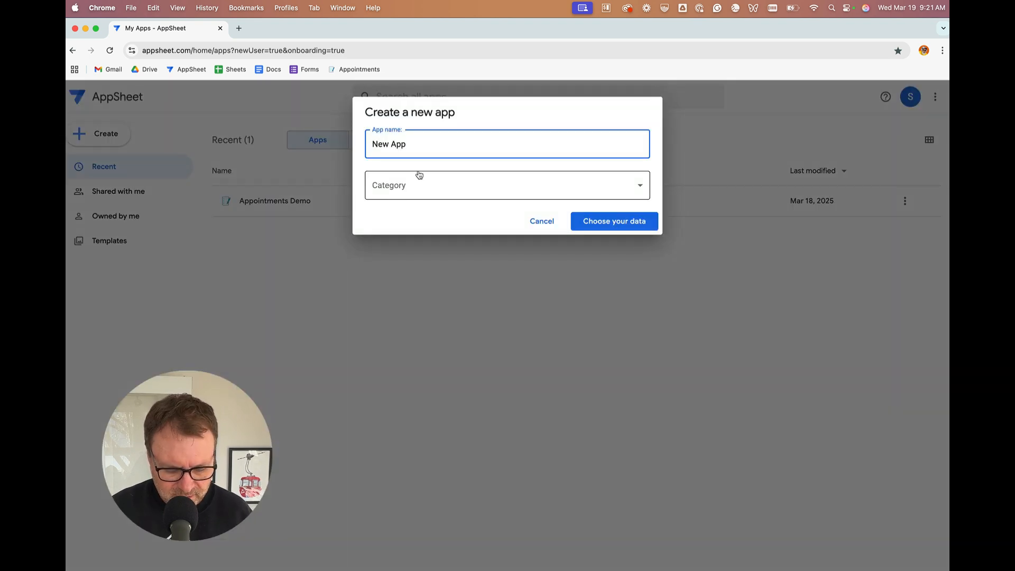
type("Appointments")
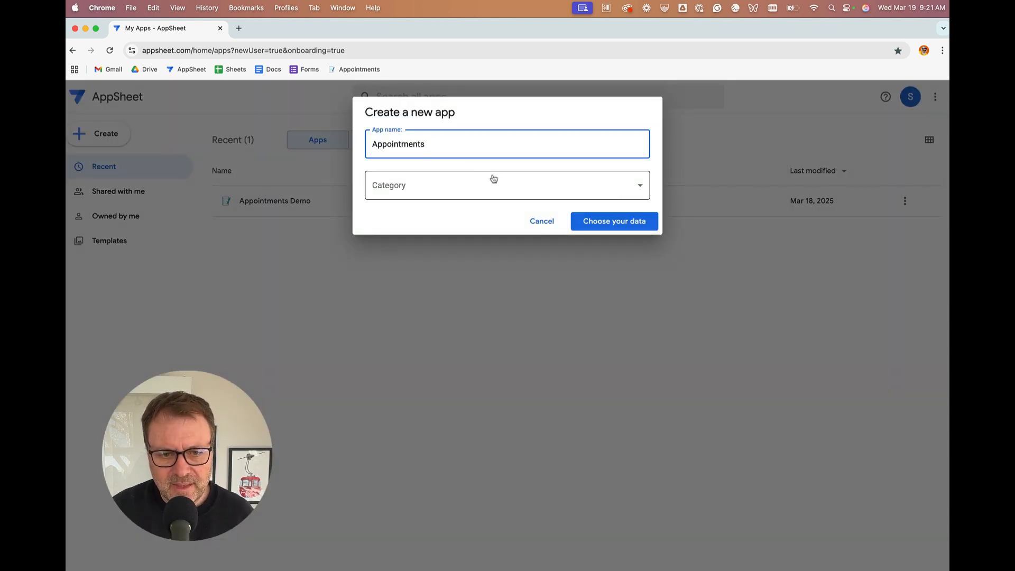
left_click(613, 221)
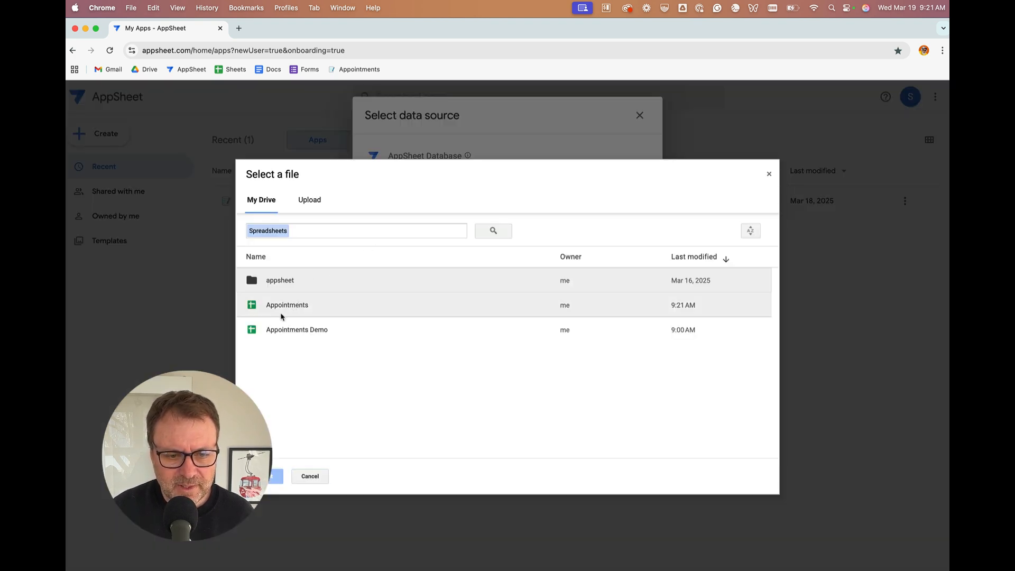
mouse_move(260, 304)
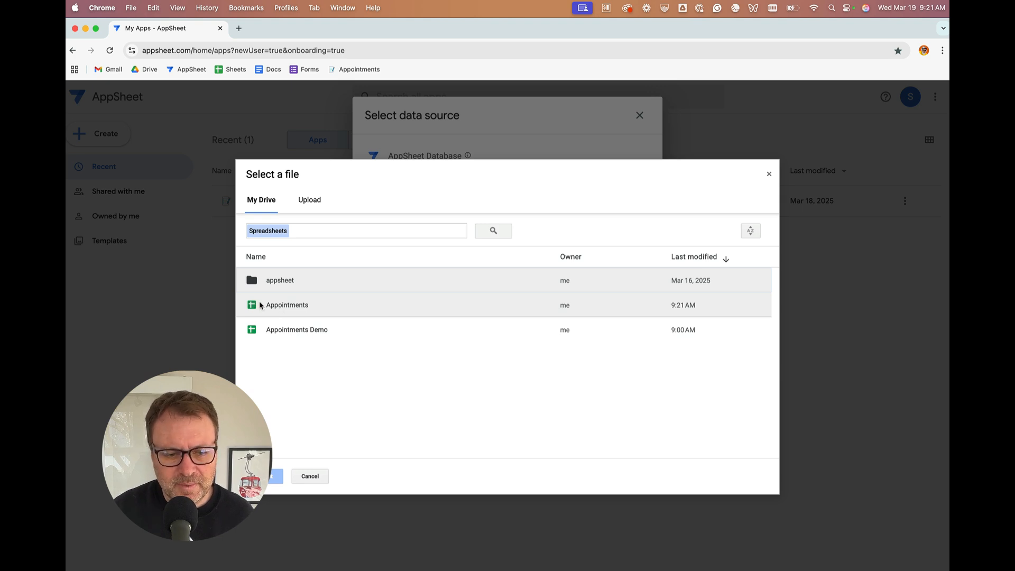
Select the Appointments spreadsheet as the app's data source
left_click(287, 304)
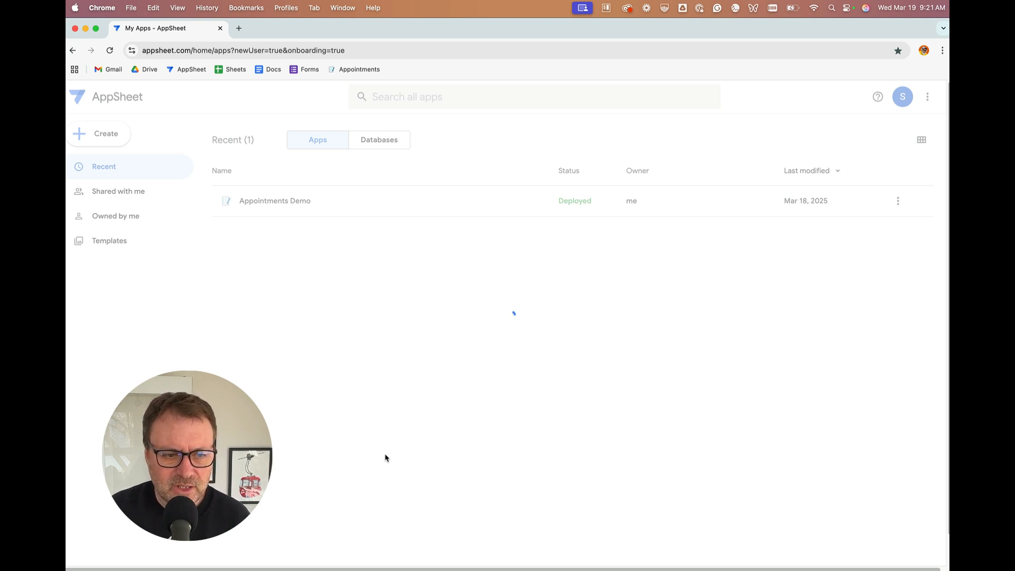
left_click(275, 201)
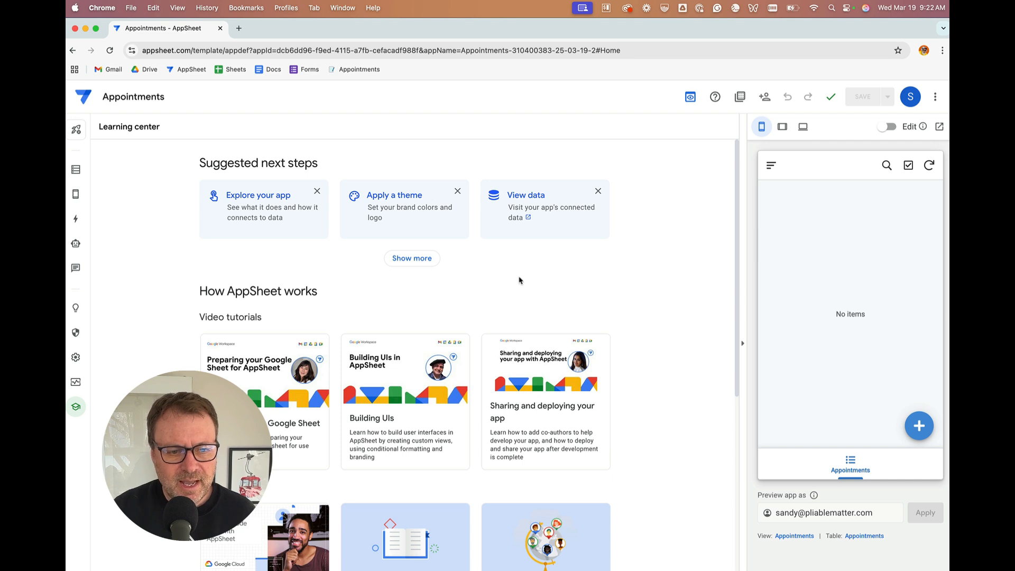
mouse_move(245, 207)
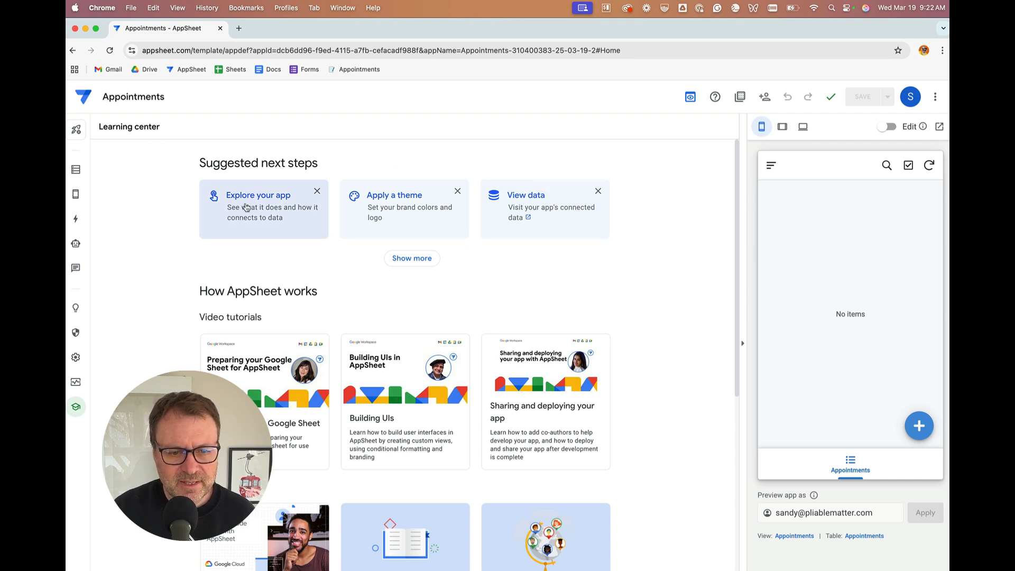
mouse_move(596, 321)
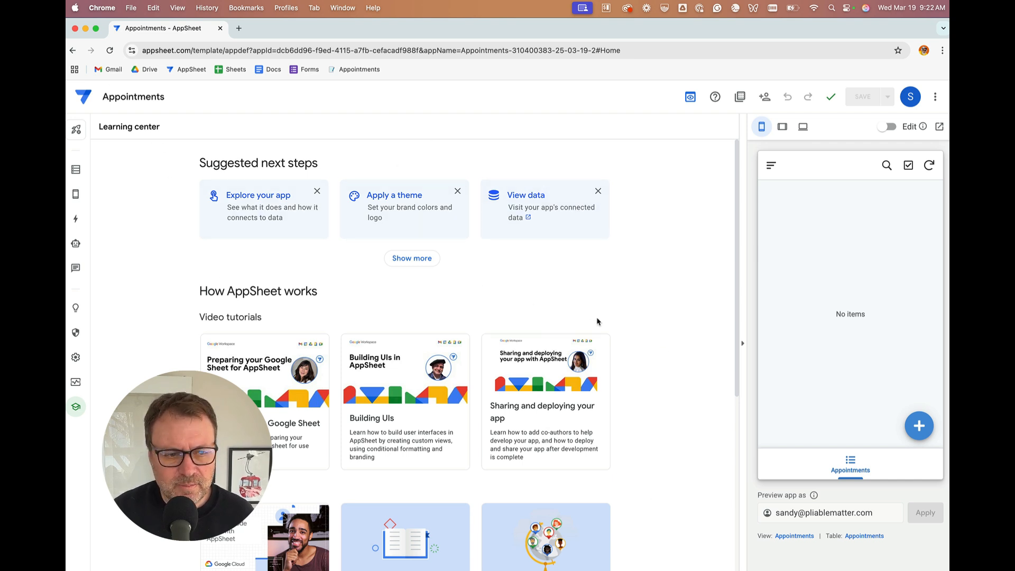
mouse_move(77, 169)
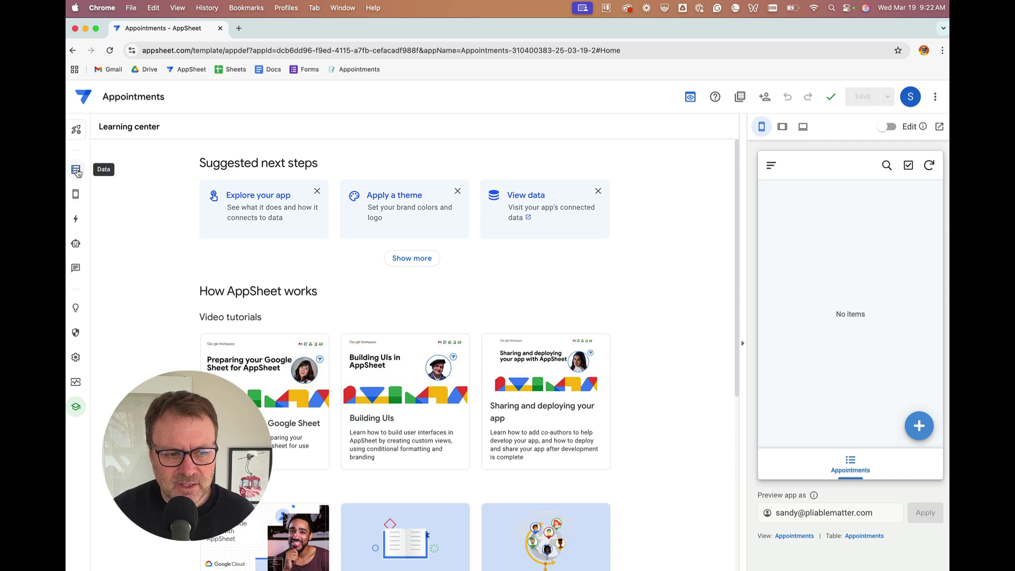
Show the Data section with the Appointments table's nine columns
left_click(76, 170)
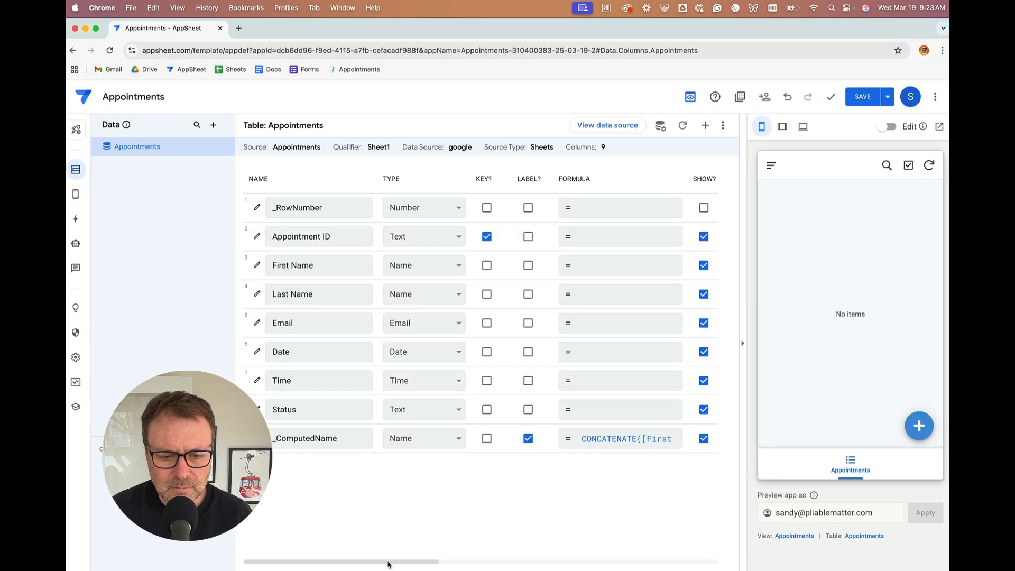
scroll("right", 3)
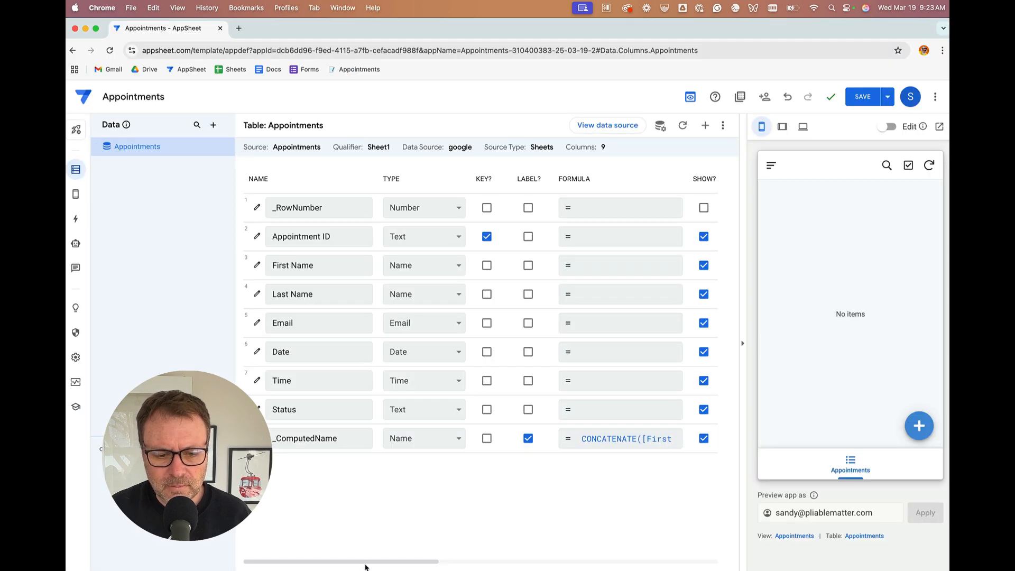
scroll("right", 3)
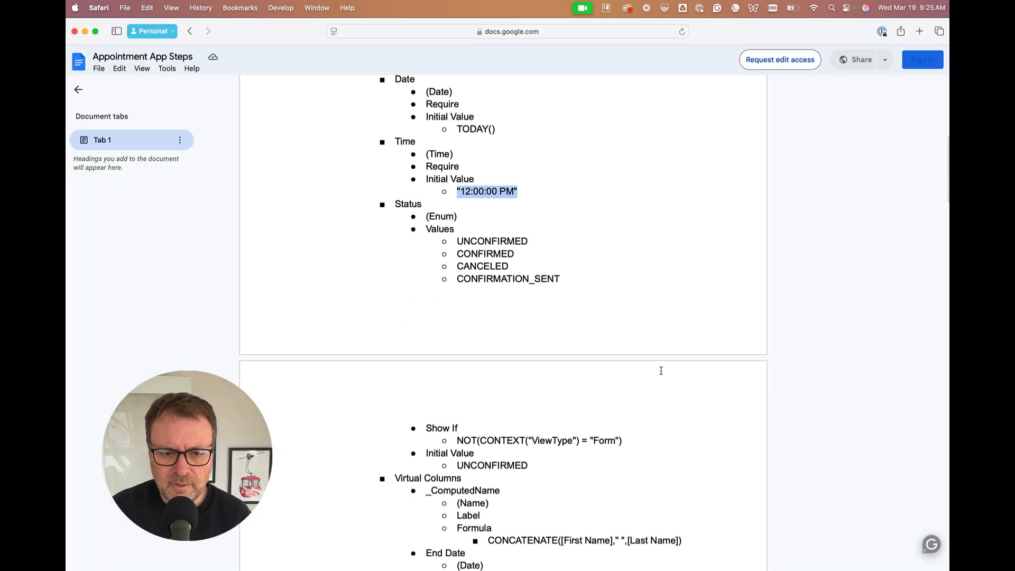
Review the Status Enum values in the document and return to the Status column in AppSheet
scroll("down", 3)
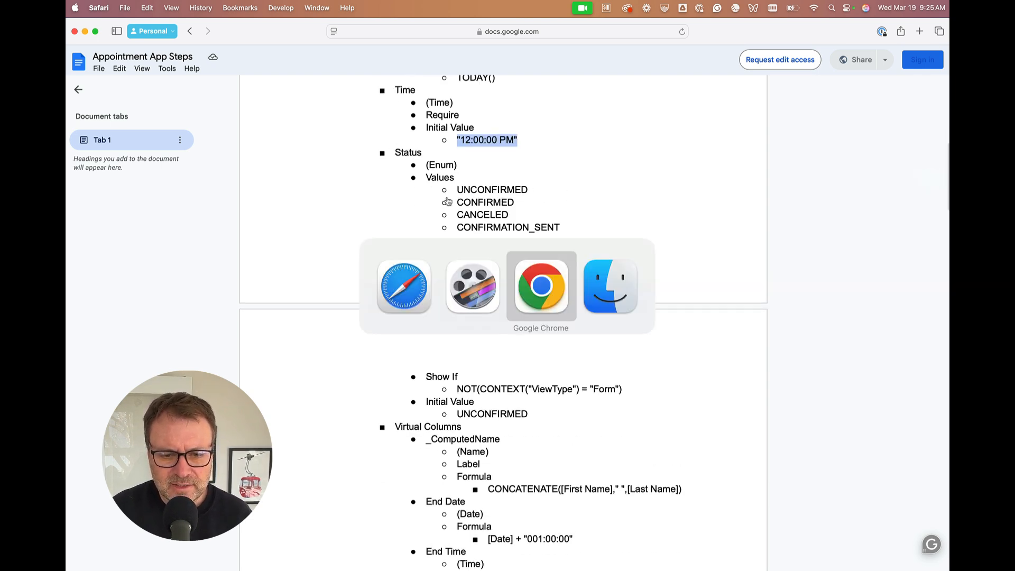
left_click(541, 286)
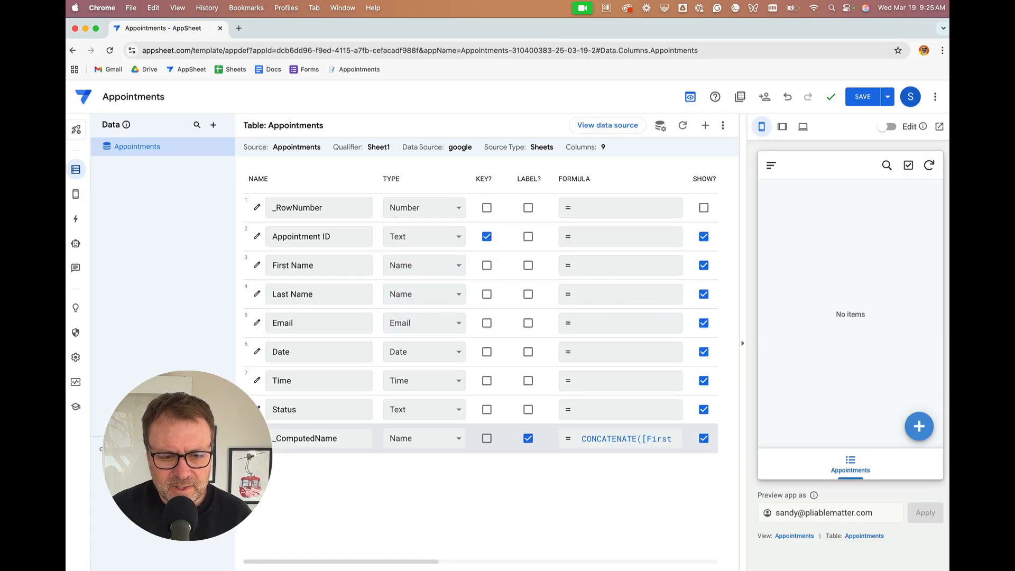
left_click(424, 409)
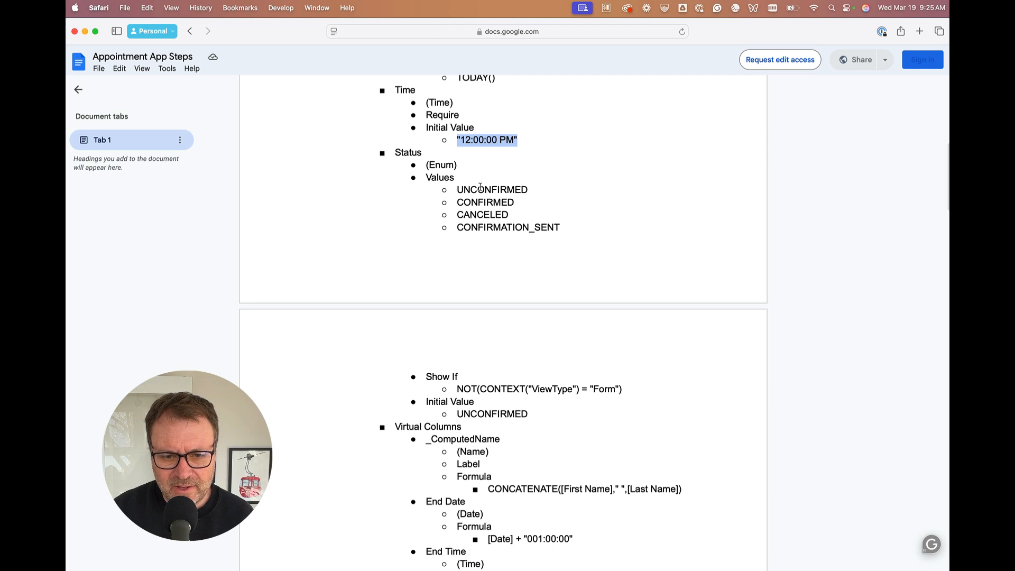
Select UNCONFIRMED in the document, set Status to Enum and open its column settings
double_click(492, 189)
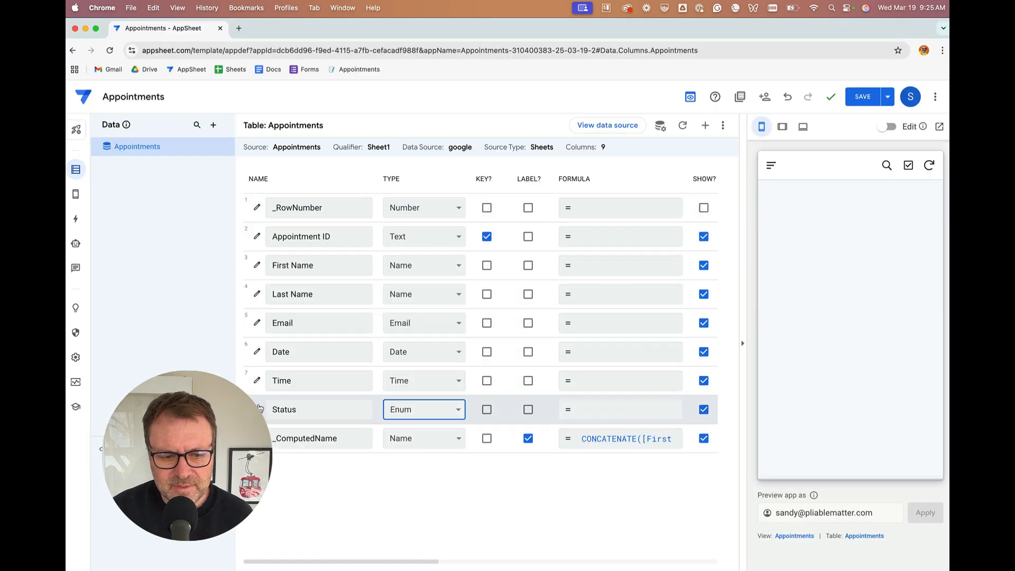
left_click(258, 409)
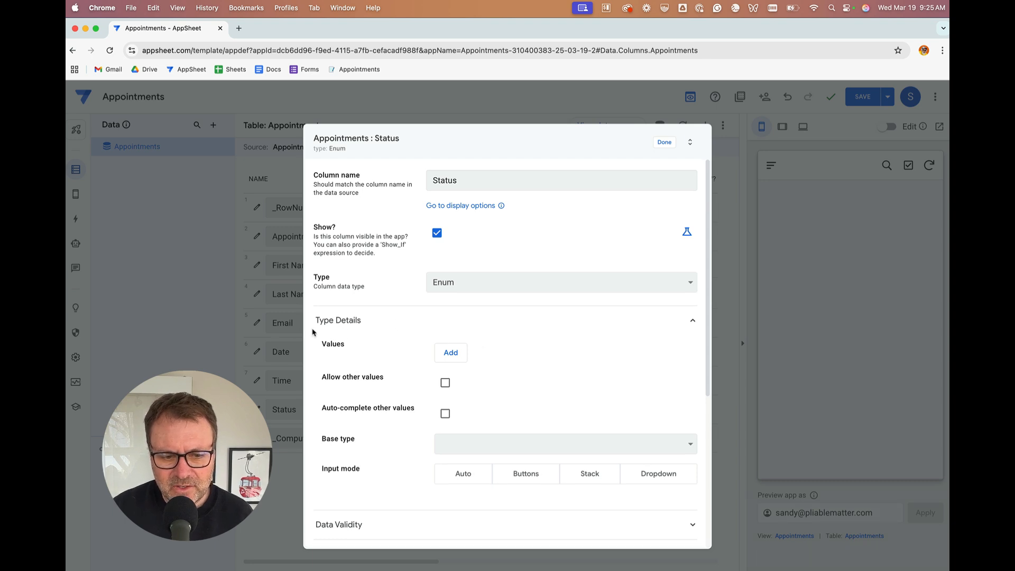
Add Status values UNCONFIRMED, CONFIRMED, CANCELED and CONFIRMATION_SENT and finish the column
left_click(450, 352)
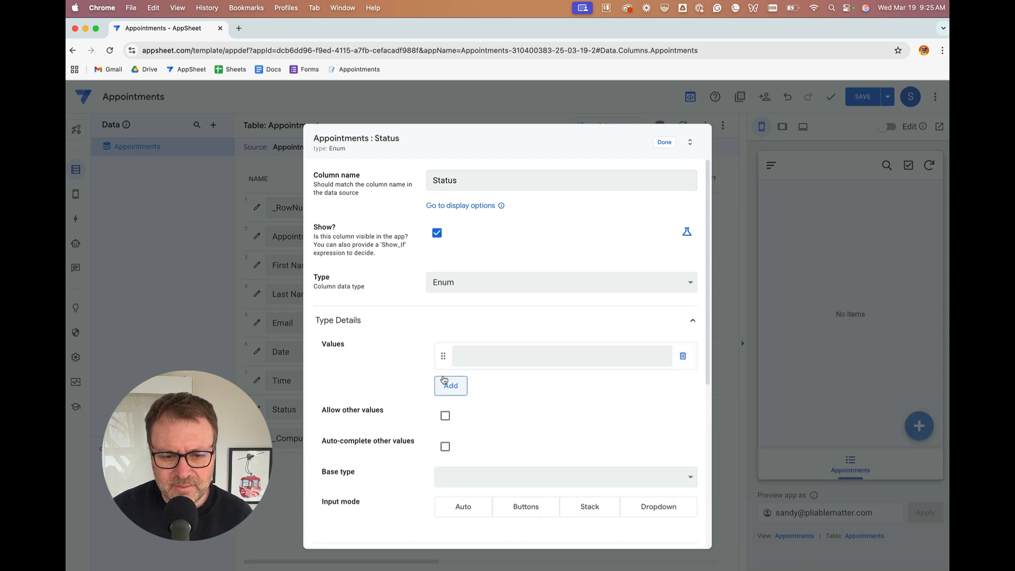
type("UNCONFIRMED")
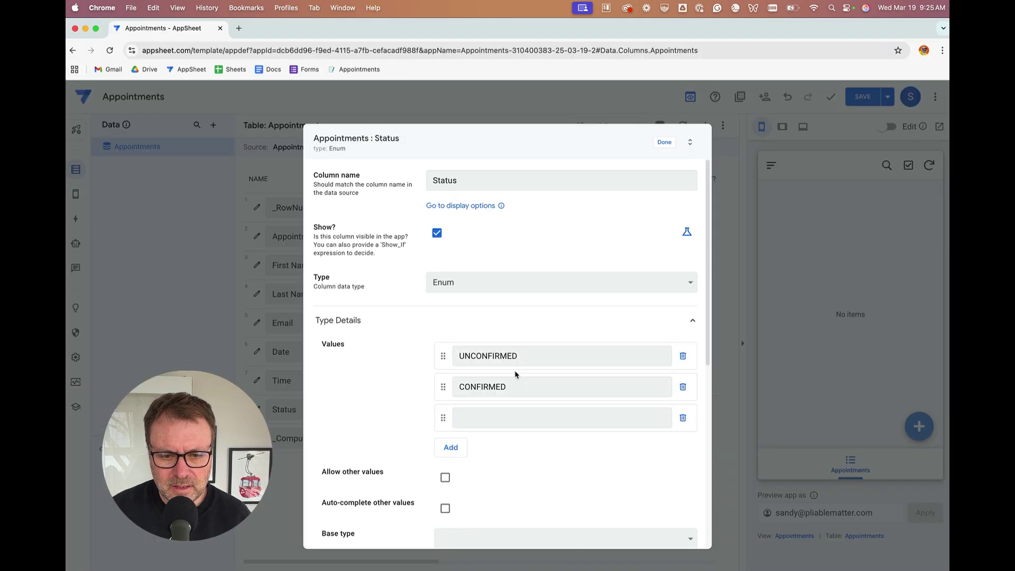
type("CANCELED")
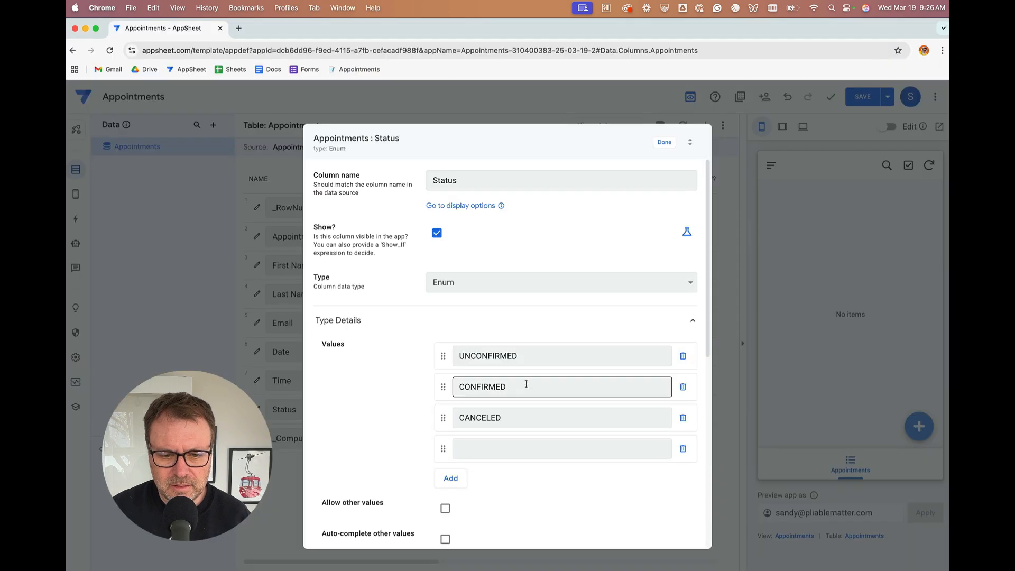
type("CONFIRMATION_SENT")
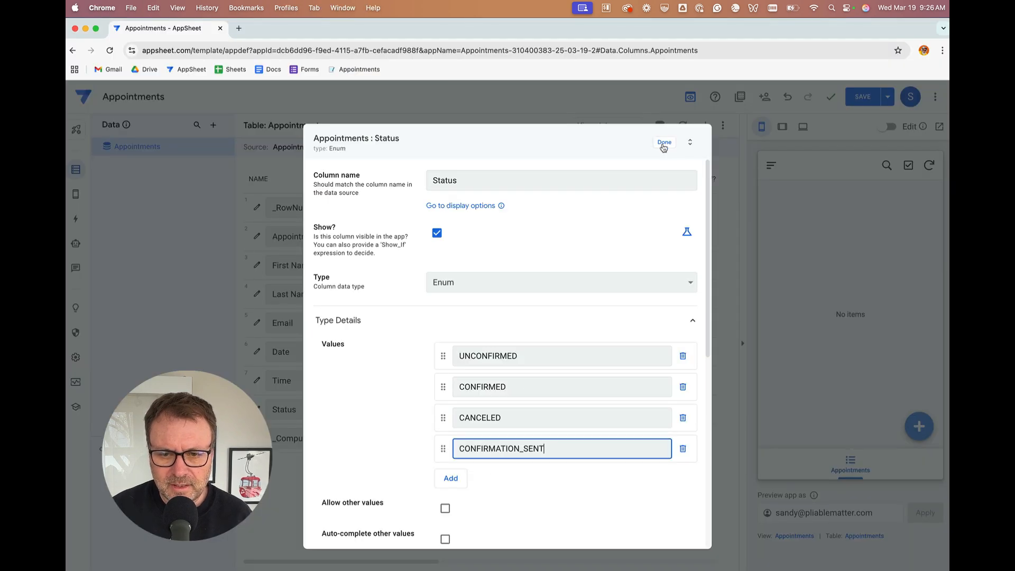
left_click(664, 141)
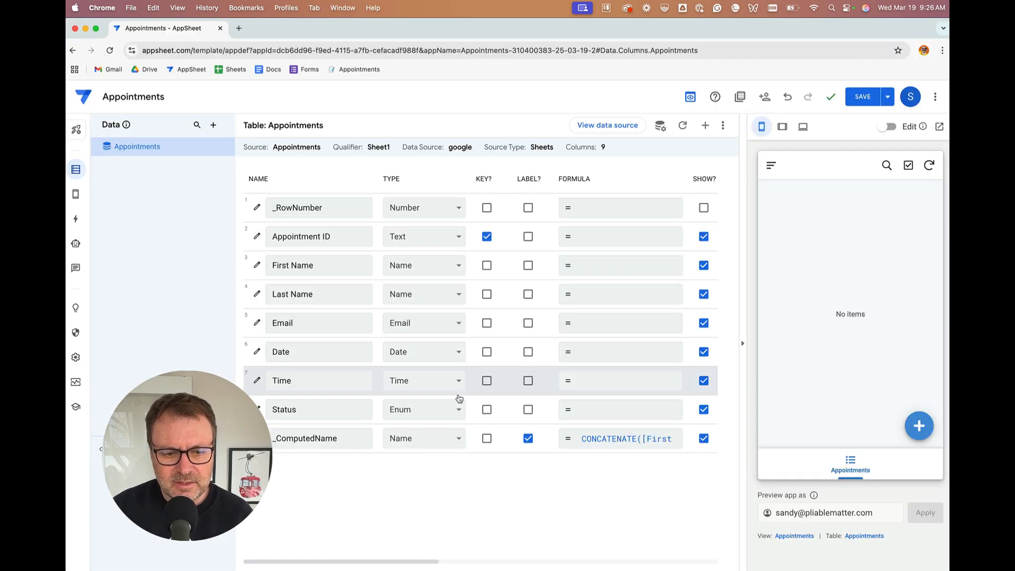
Give Status the Show_If expression NOT(CONTEXT("ViewType") = "Form") so it hides on forms
left_click(257, 409)
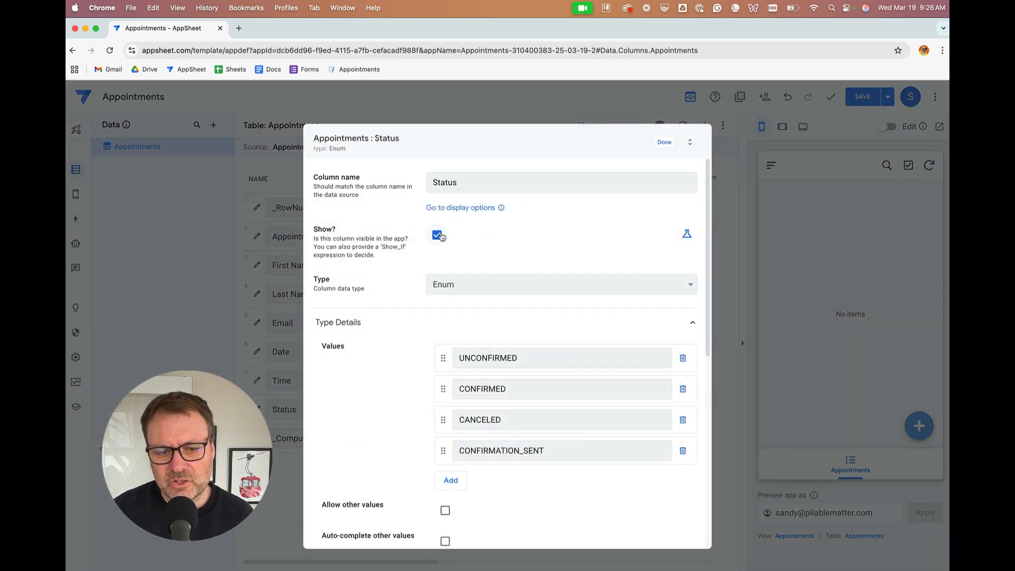
mouse_move(687, 236)
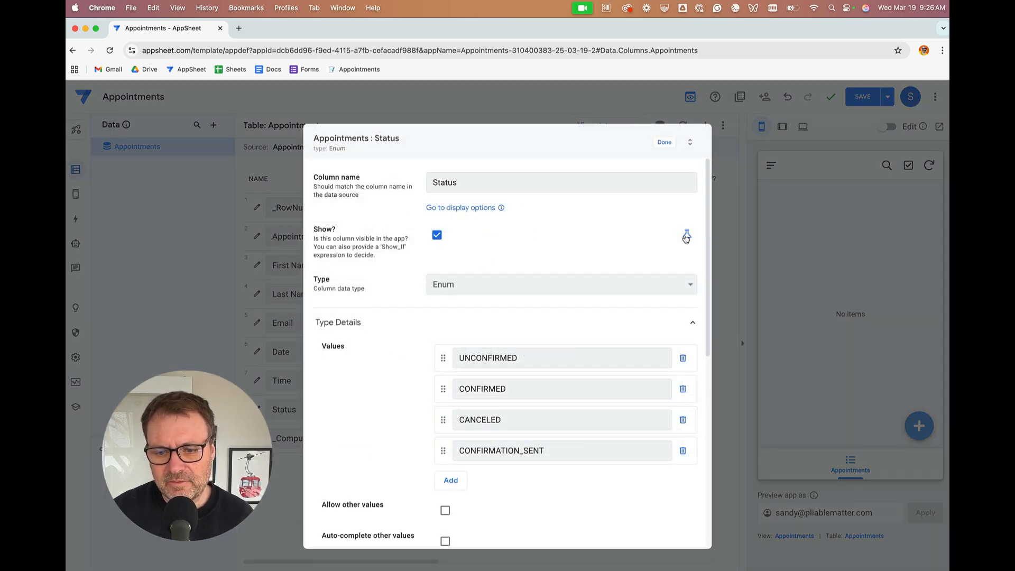
left_click(686, 235)
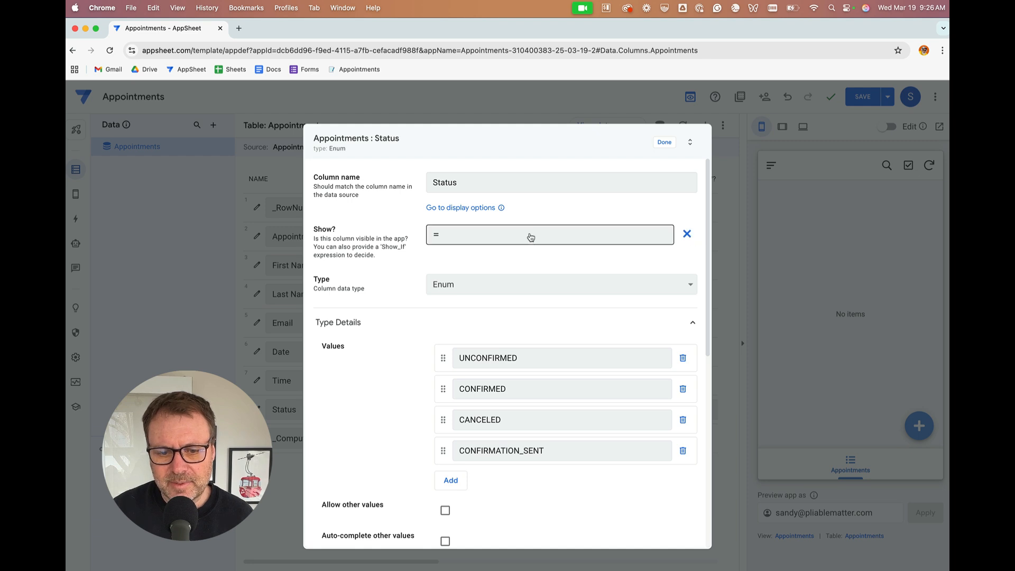
left_click(549, 234)
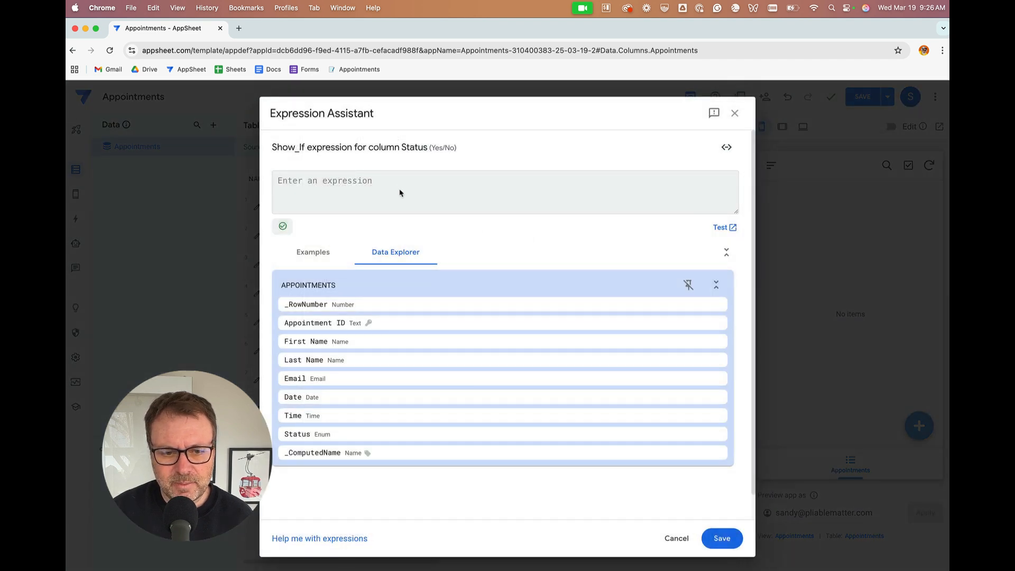
type("NOT(CONTEXT(\"ViewType\") = \"Form\")")
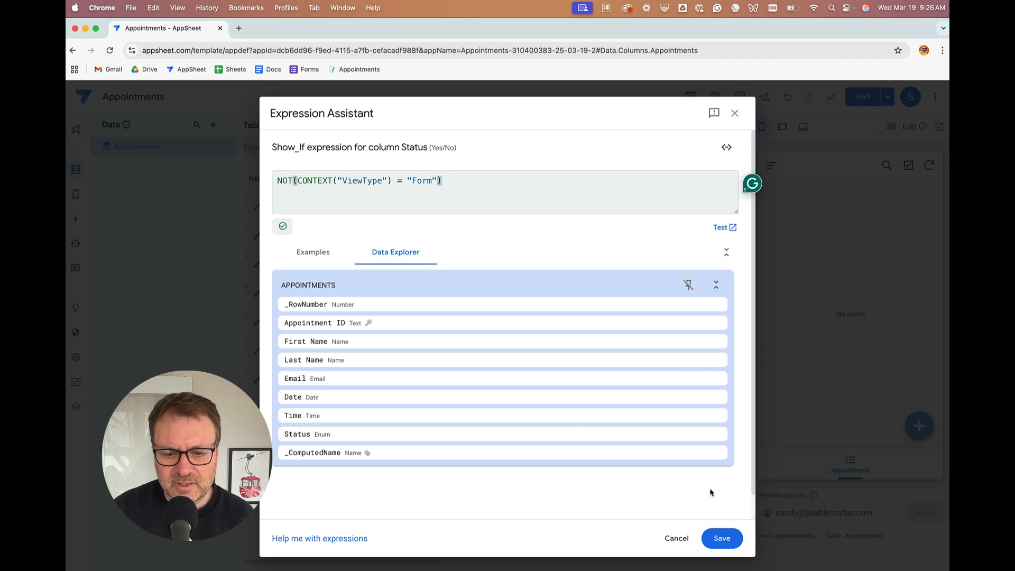
left_click(721, 538)
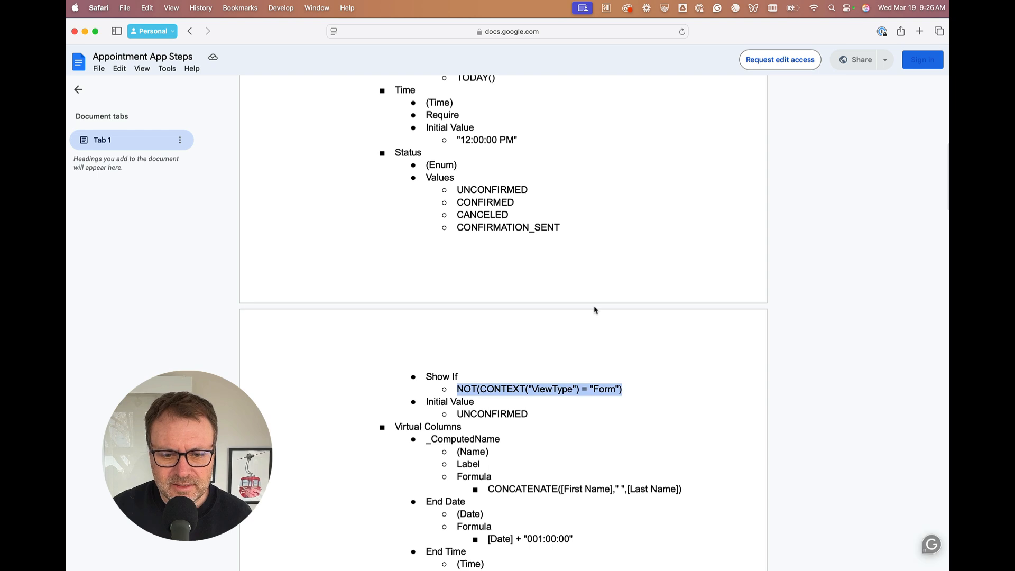
scroll("down", 3)
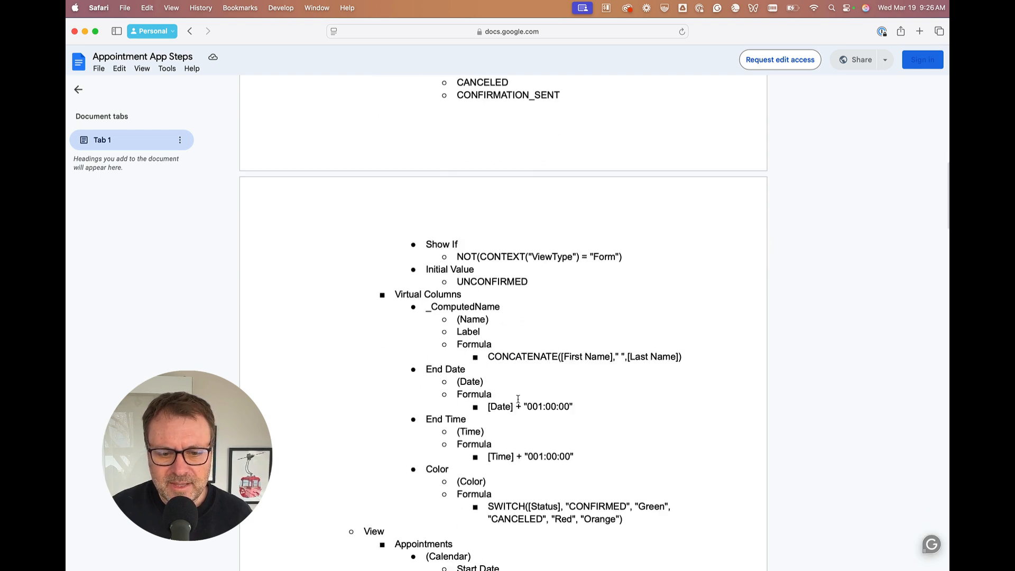
scroll("down", 3)
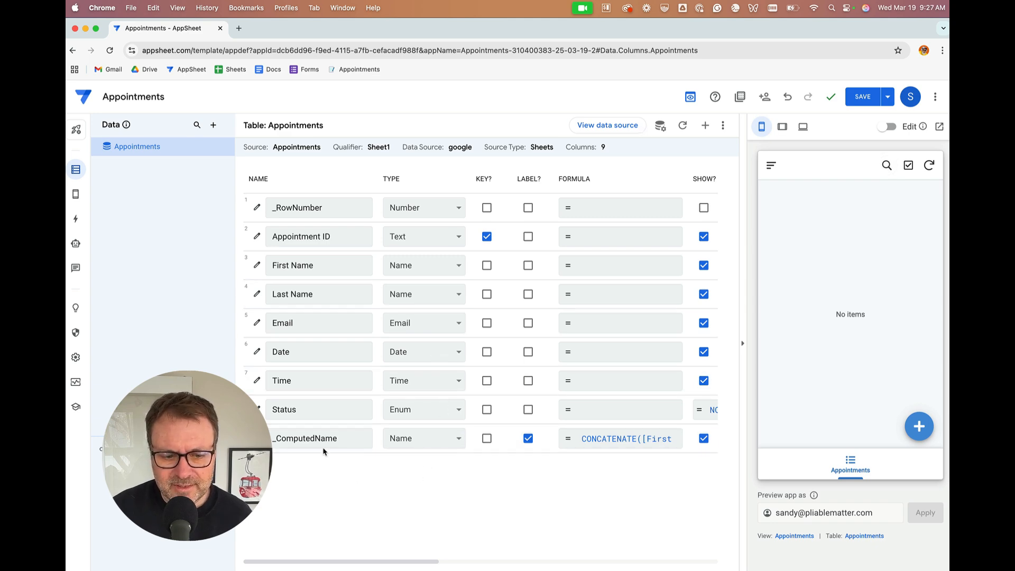
left_click(619, 437)
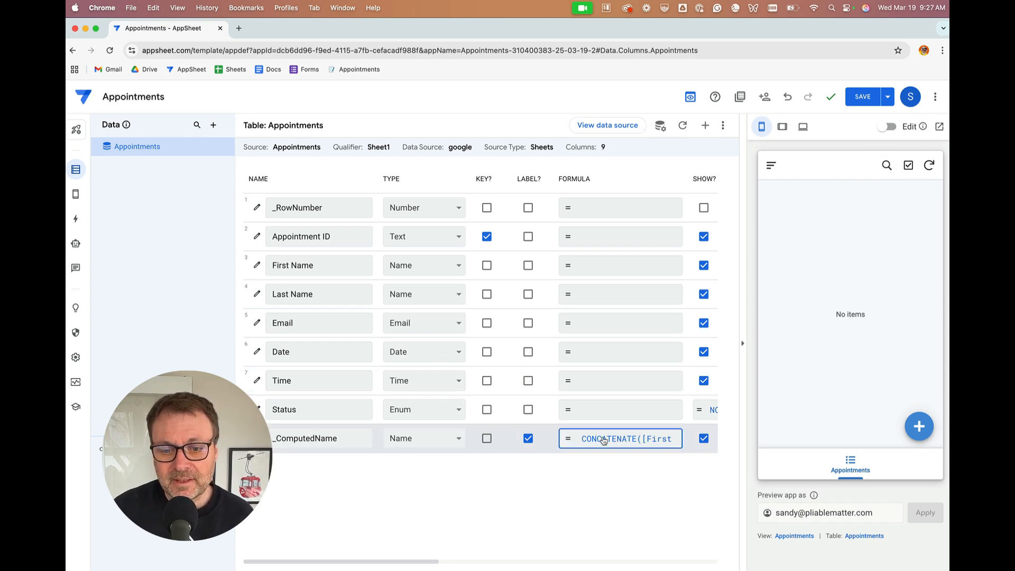
left_click(619, 438)
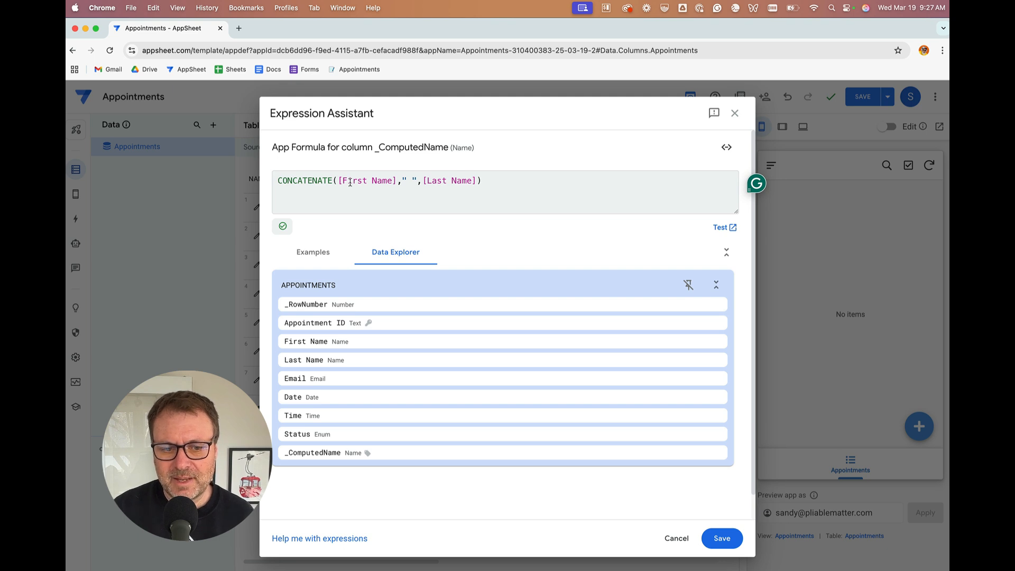
left_click(720, 538)
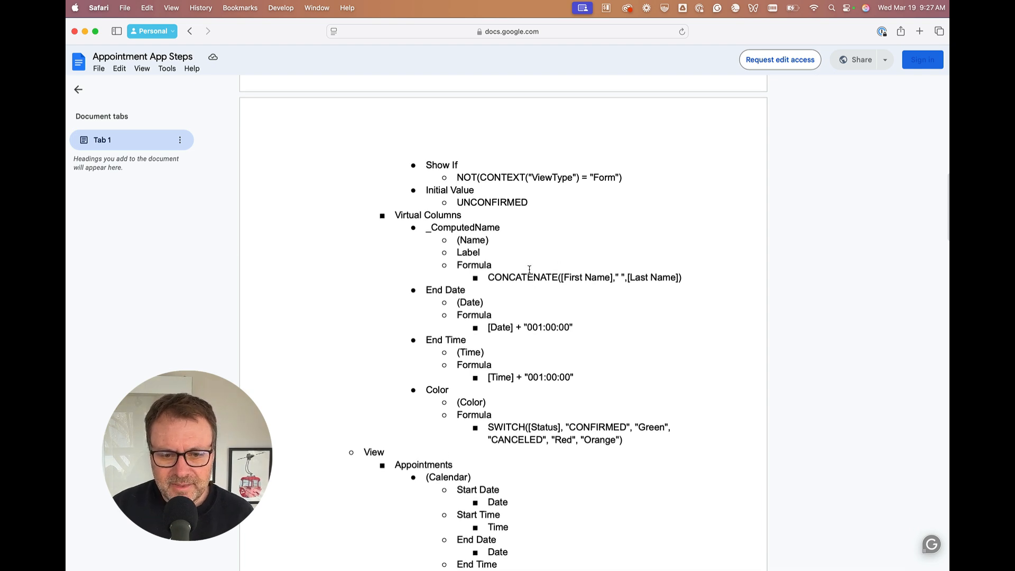
scroll("up", 3)
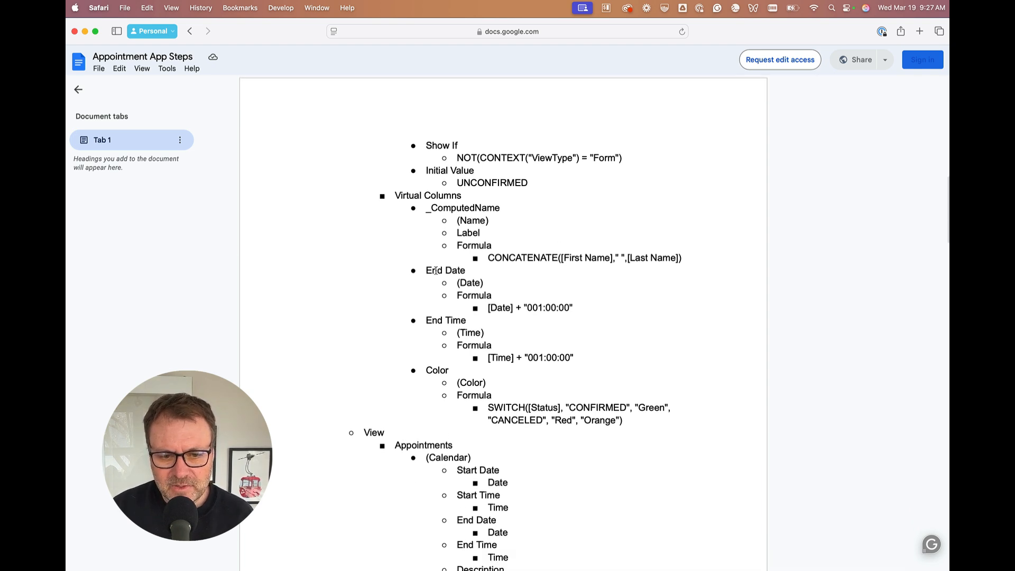
double_click(445, 269)
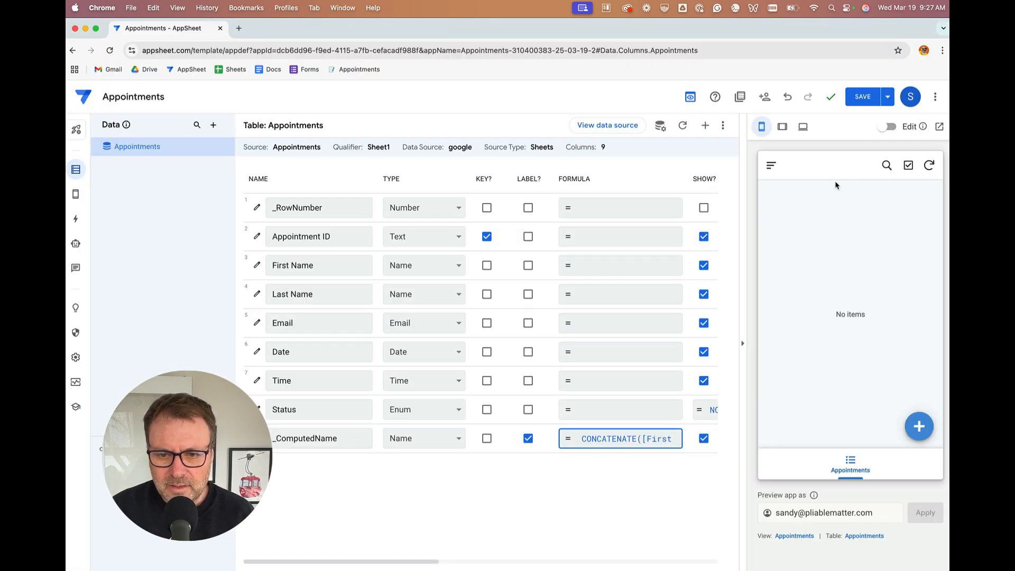
mouse_move(705, 124)
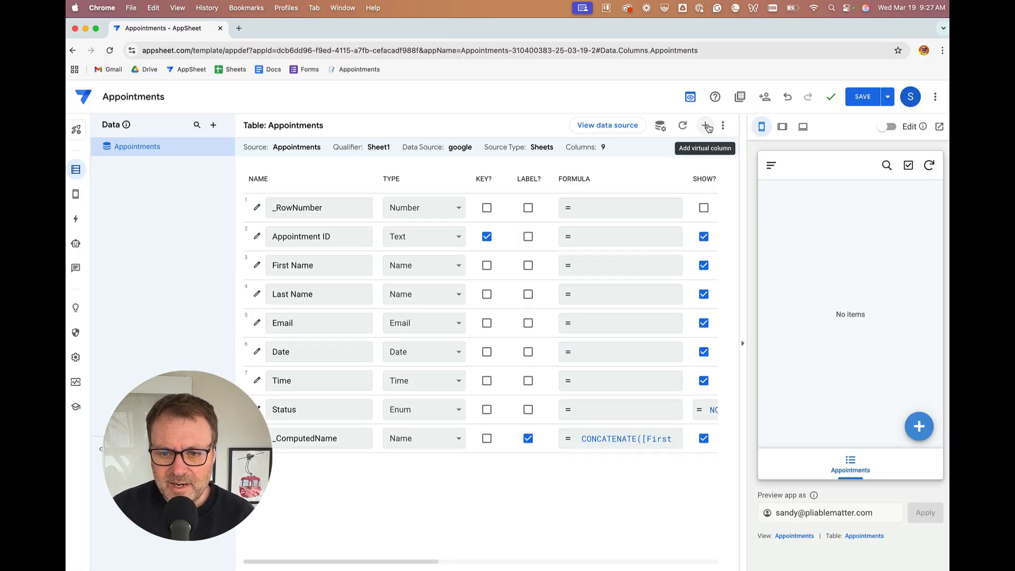
Create virtual column End Date with app formula [Date] + "001:00:00" and finish it
left_click(707, 125)
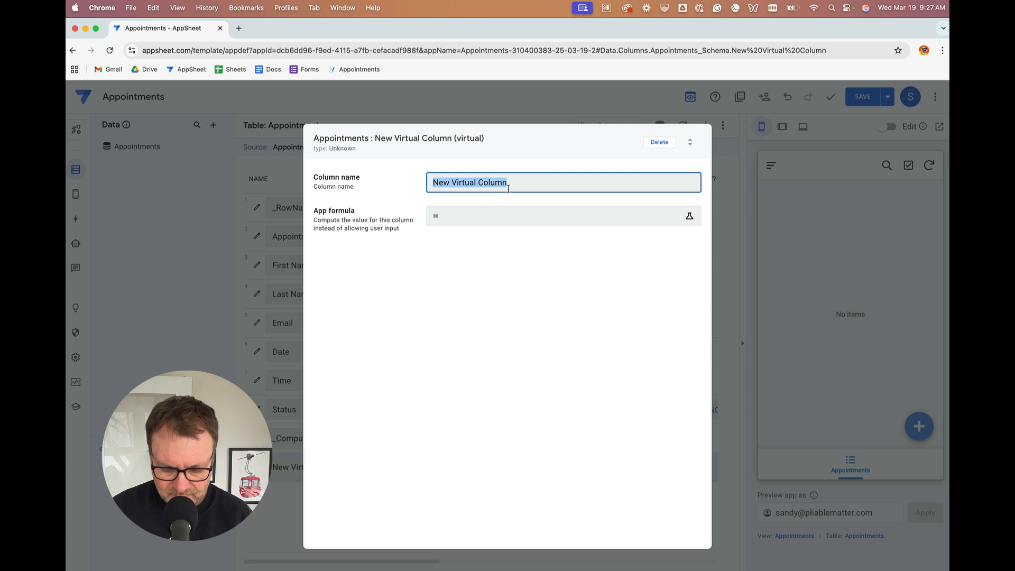
type("End Date")
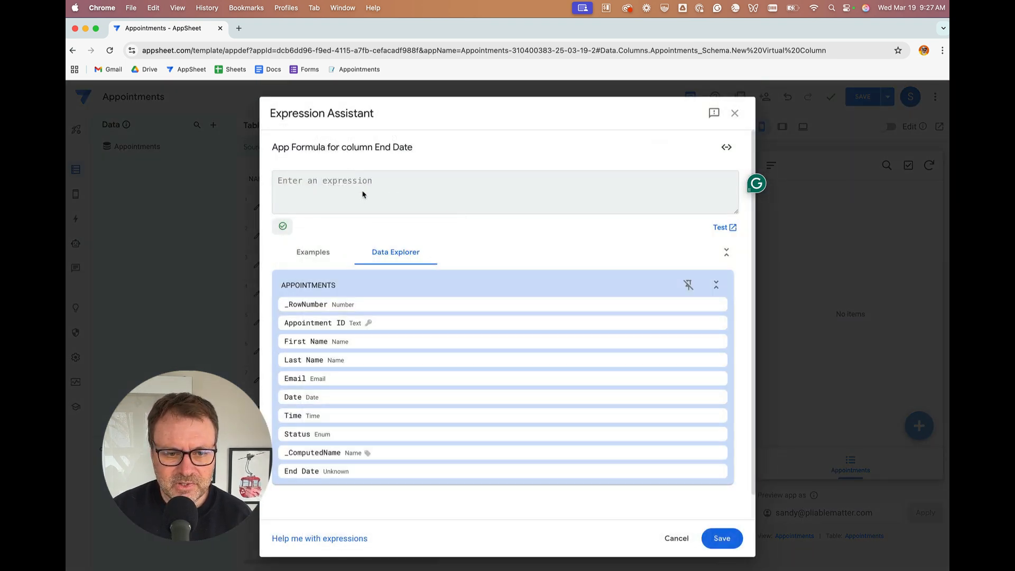
type("[Date] + \"001:00:00\"")
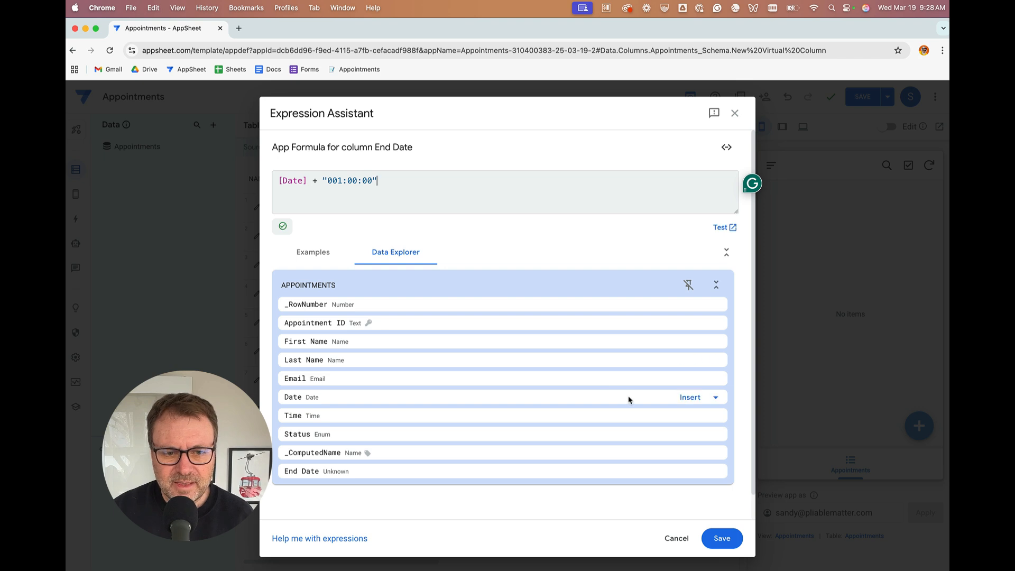
mouse_move(384, 200)
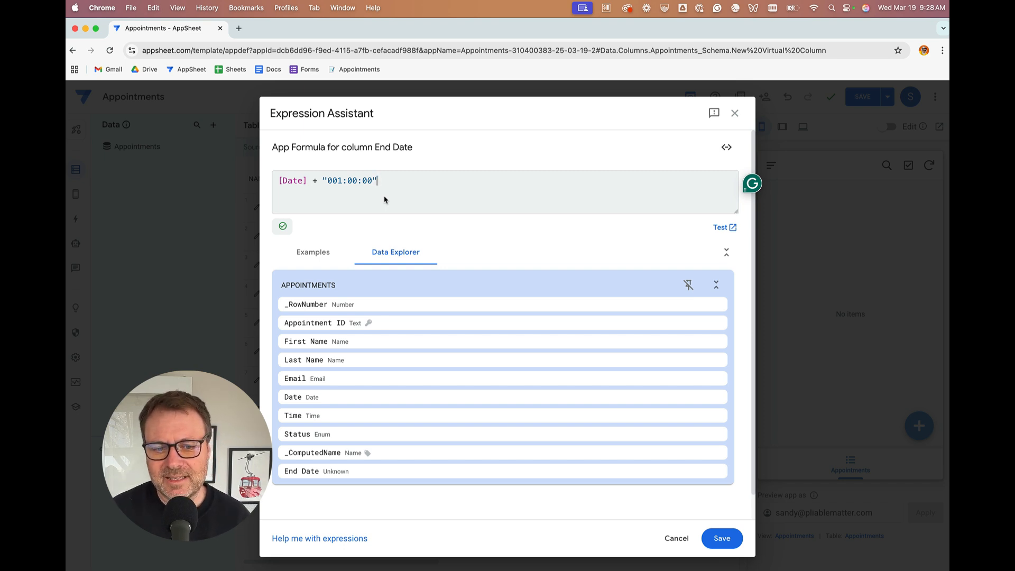
mouse_move(628, 472)
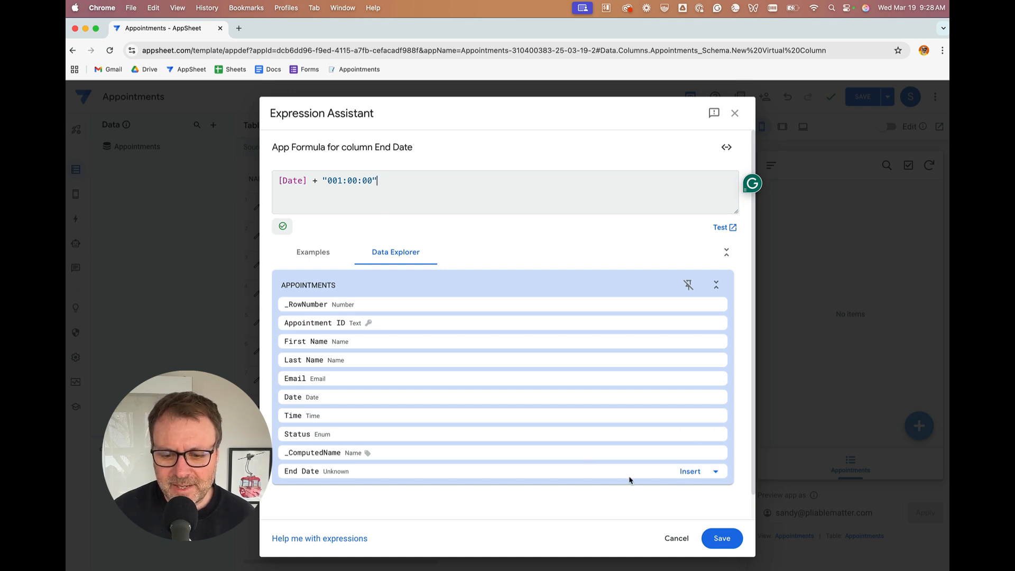
left_click(721, 538)
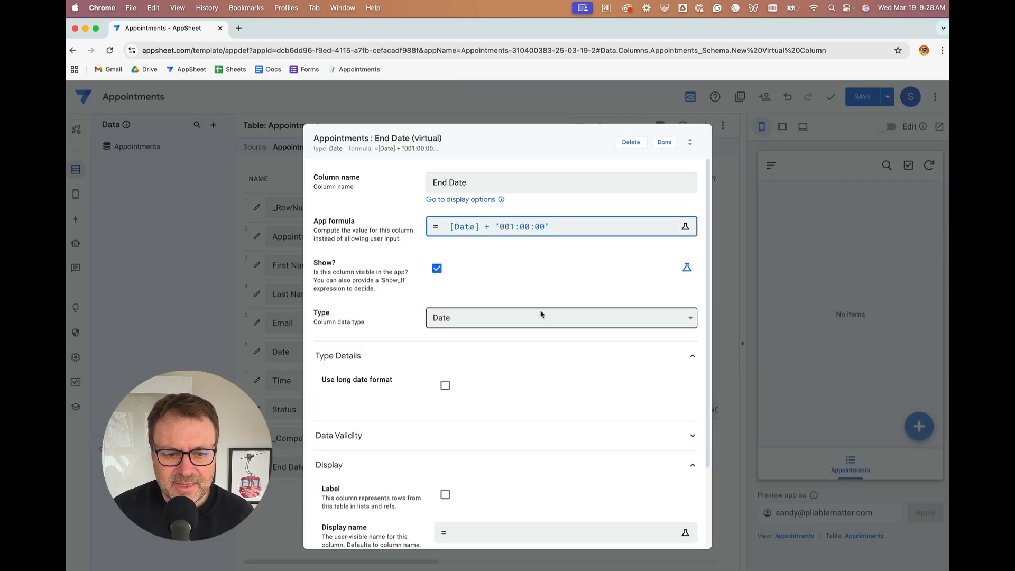
left_click(662, 142)
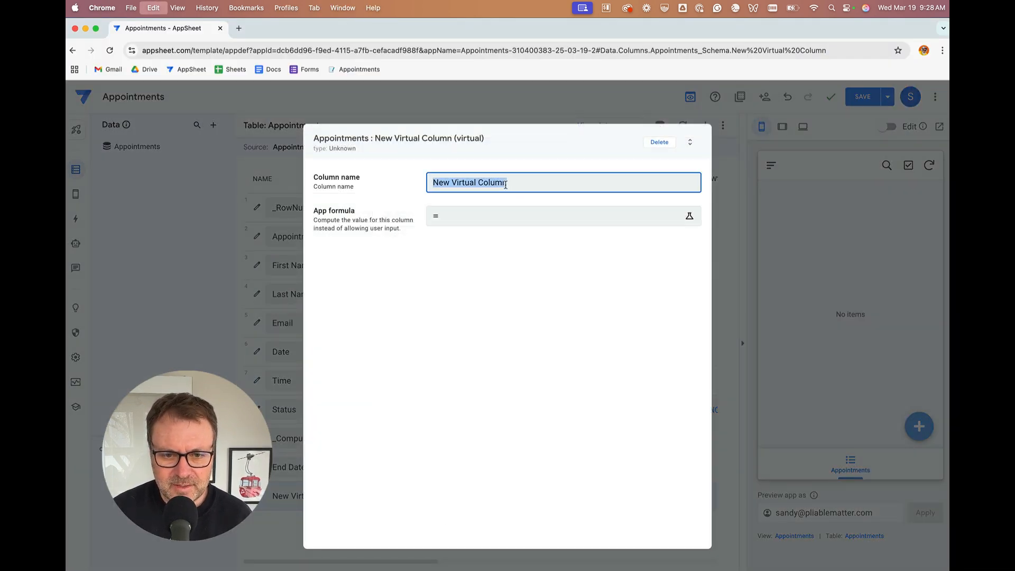
Name the column End Time and save its formula [Time] + "001:00:00"
type("End Time")
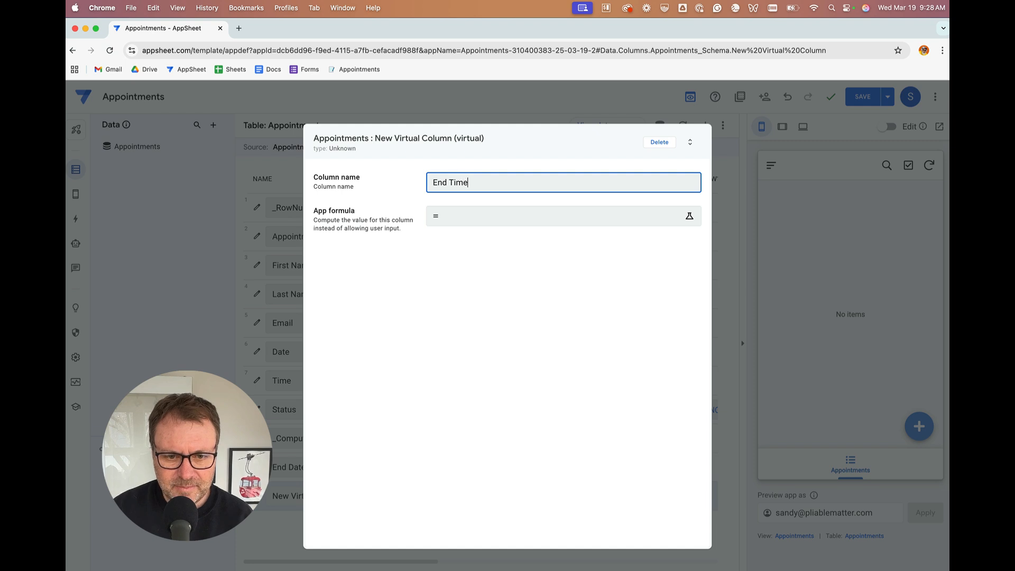
left_click(689, 216)
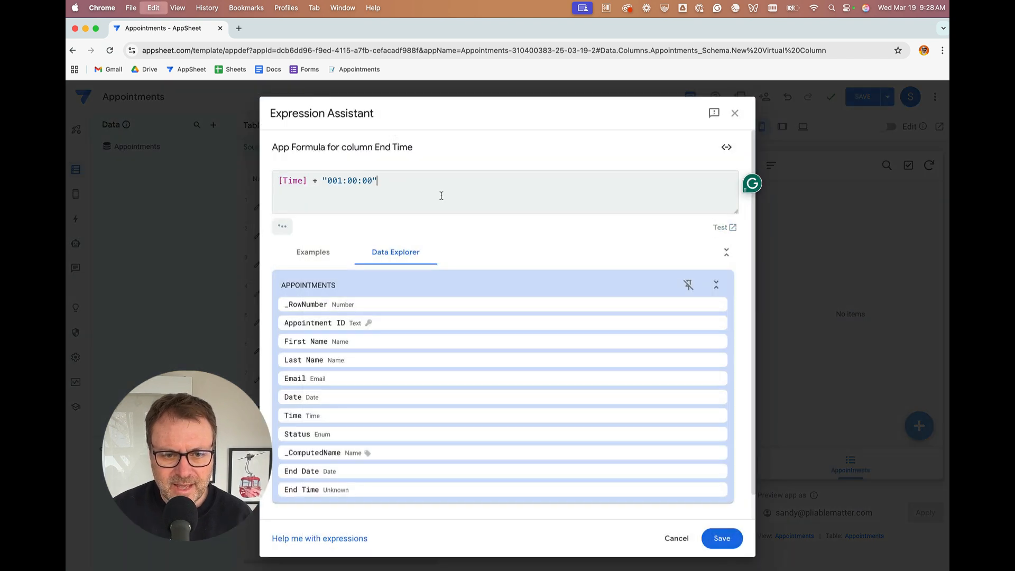
left_click(721, 538)
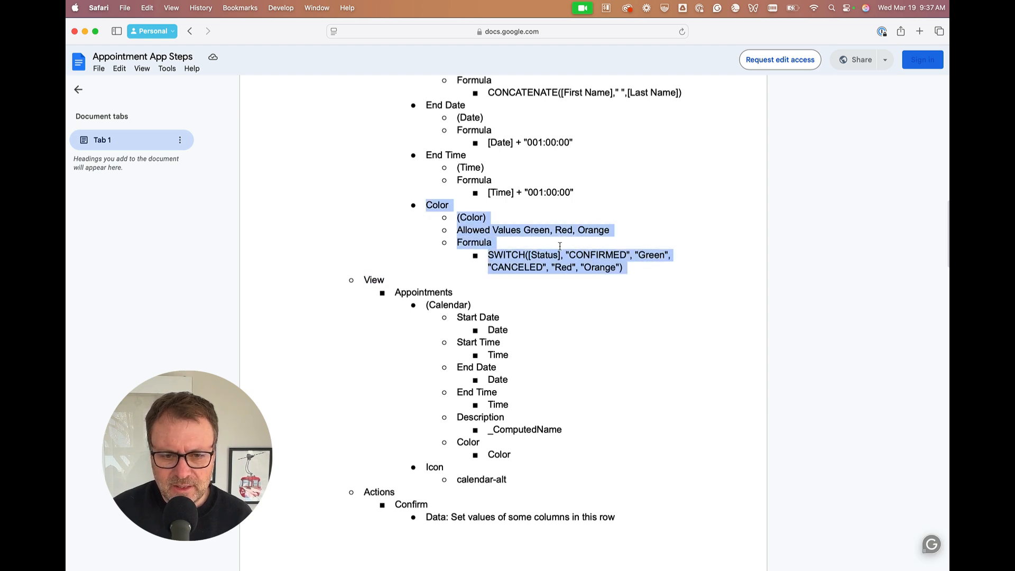
Create virtual column Color with SWITCH([Status], "CONFIRMED", "Green", "CANCELED", "Red", "Orange")
left_click(537, 235)
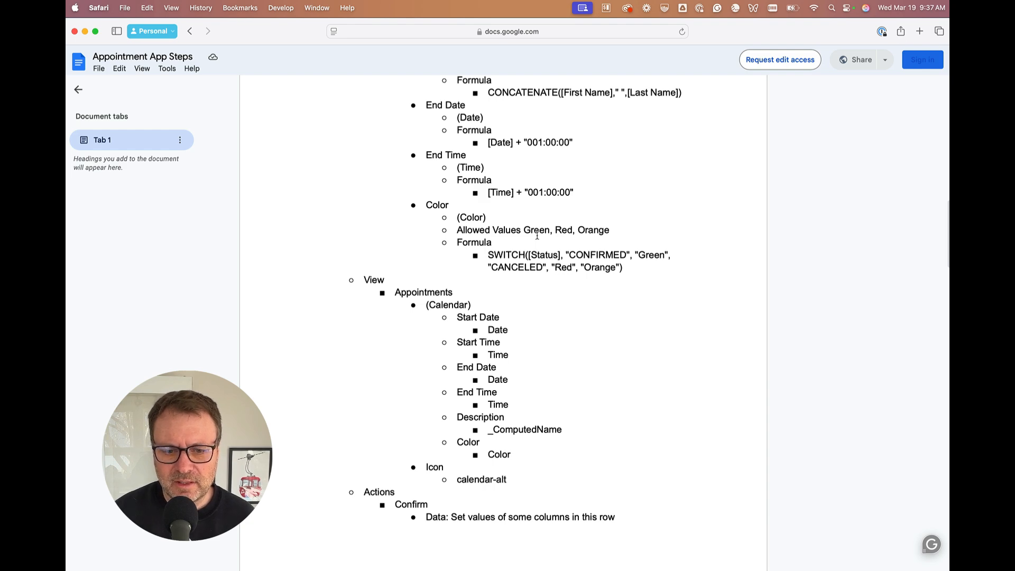
mouse_move(470, 210)
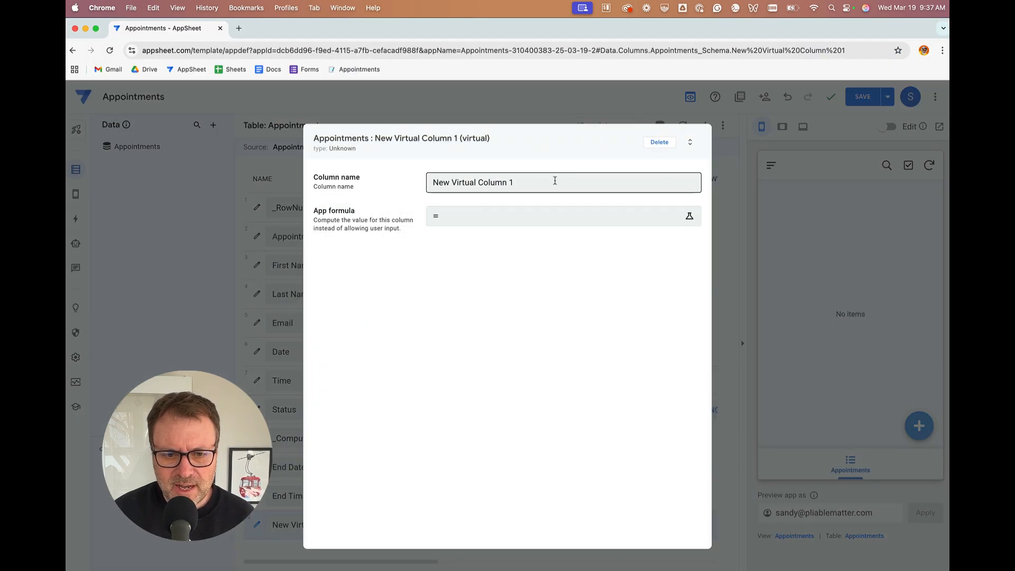
type("Color")
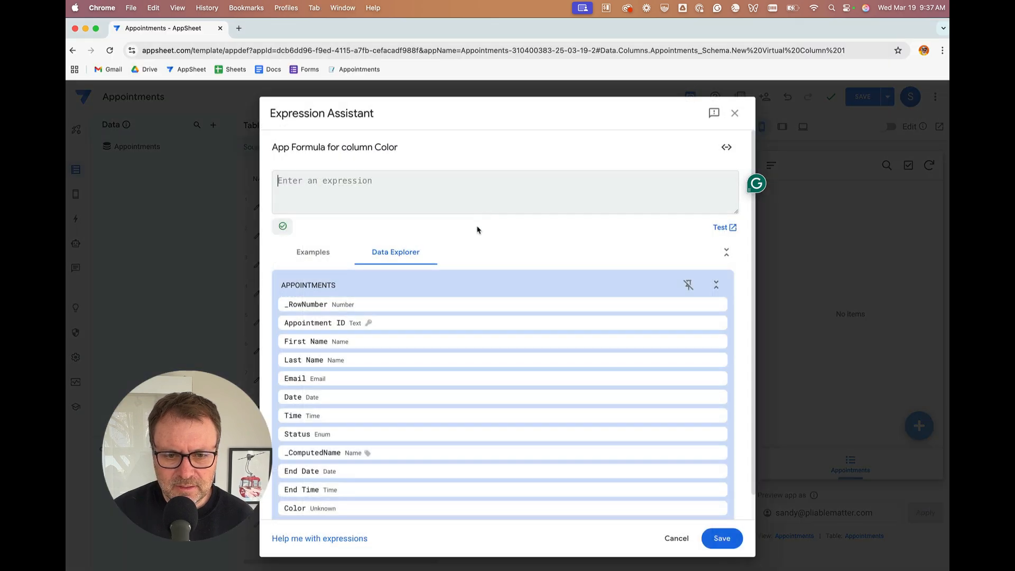
type("SWITCH([Status], \"CONFIRMED\", \"Green\", \"CANCELED\", \"Red\", \"Orange\")")
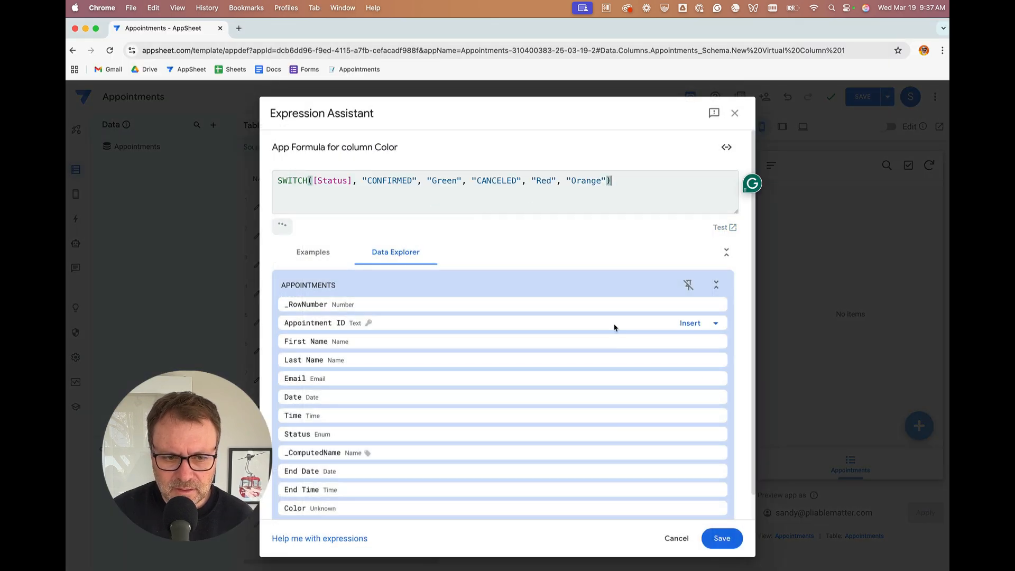
left_click(721, 538)
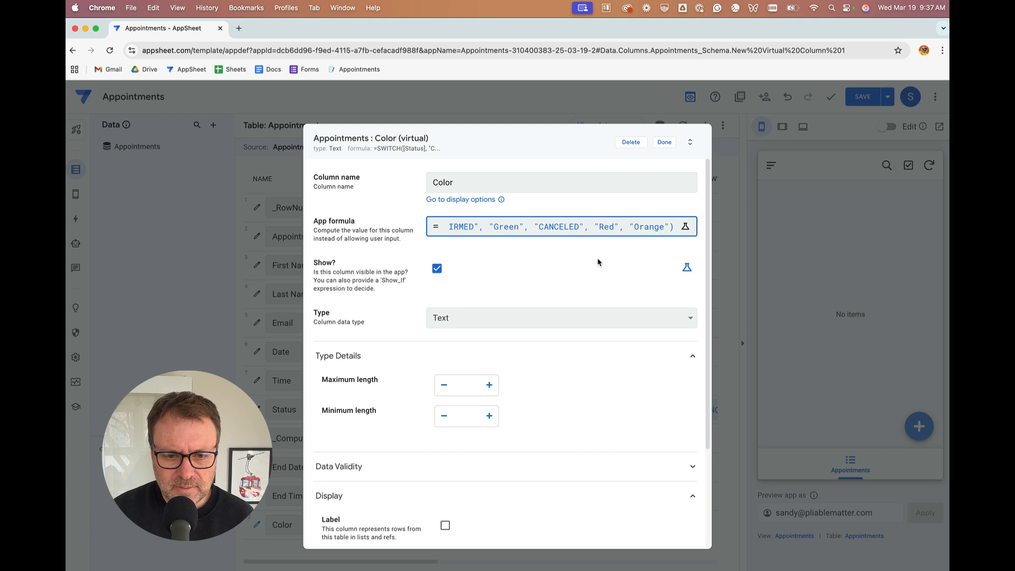
Set the column type to Color with allowed values Green, Red and Orange
left_click(561, 319)
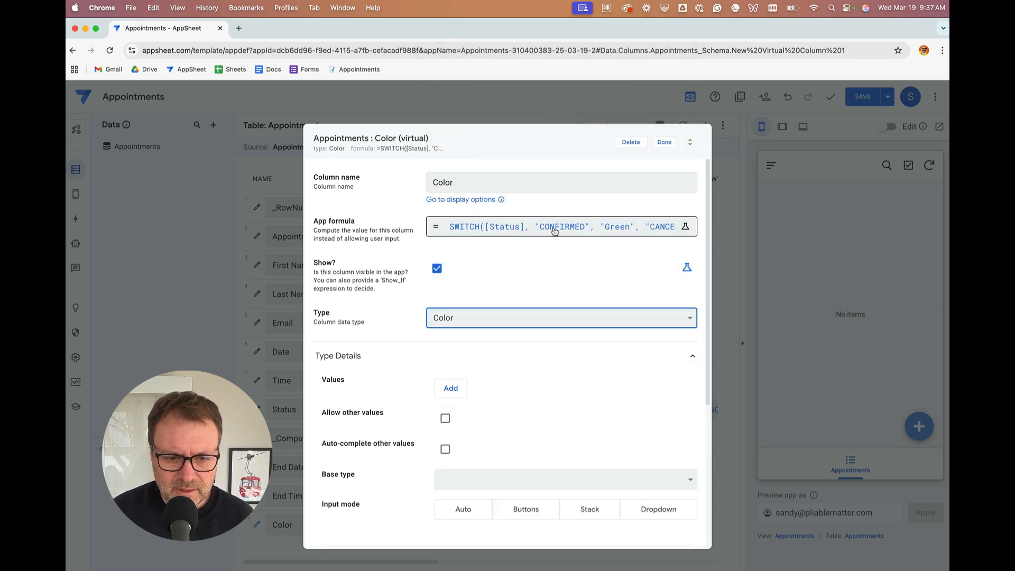
scroll("down", 3)
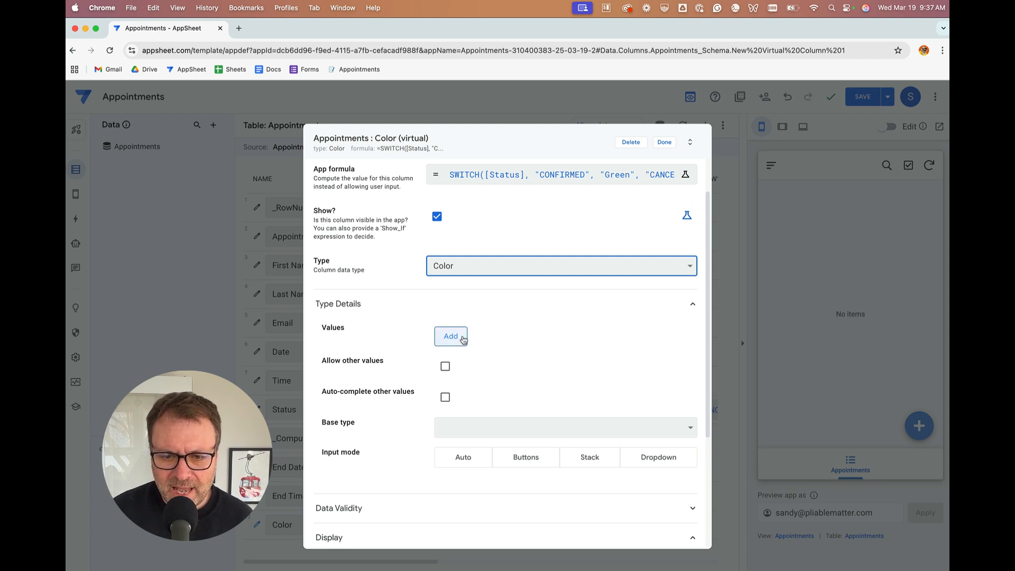
left_click(451, 336)
type("Green")
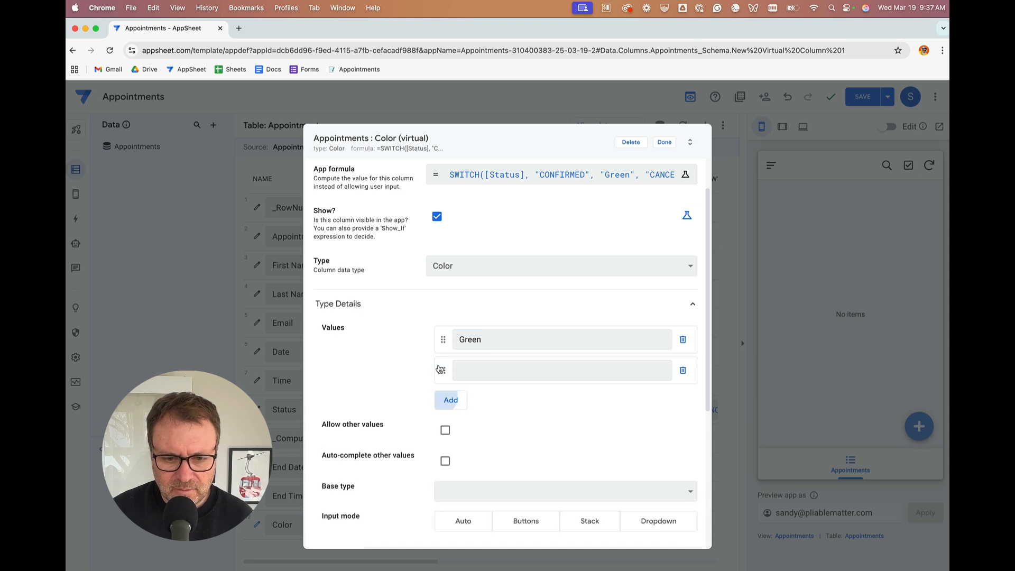
left_click(561, 370)
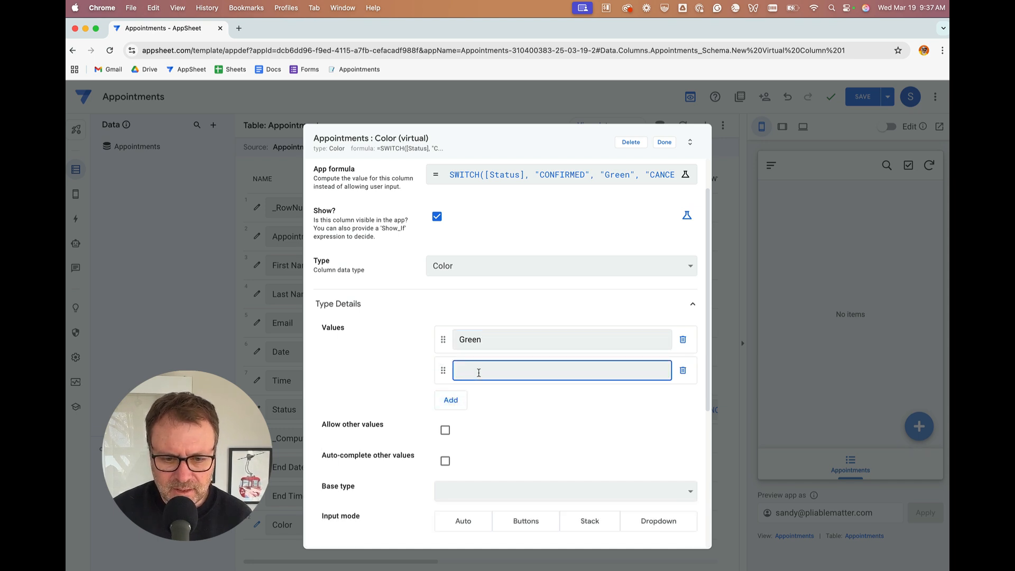
type("Red")
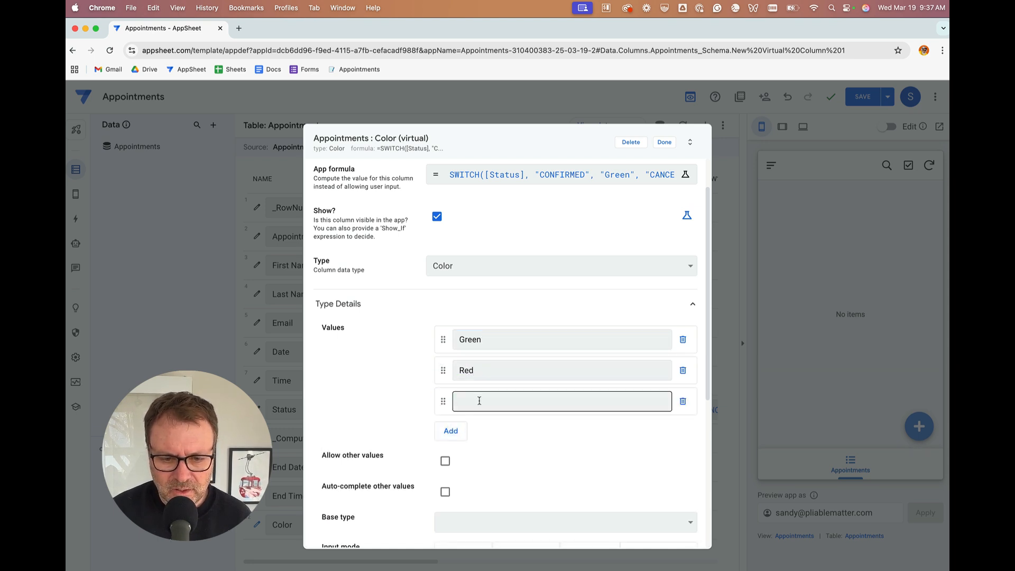
type("Orange")
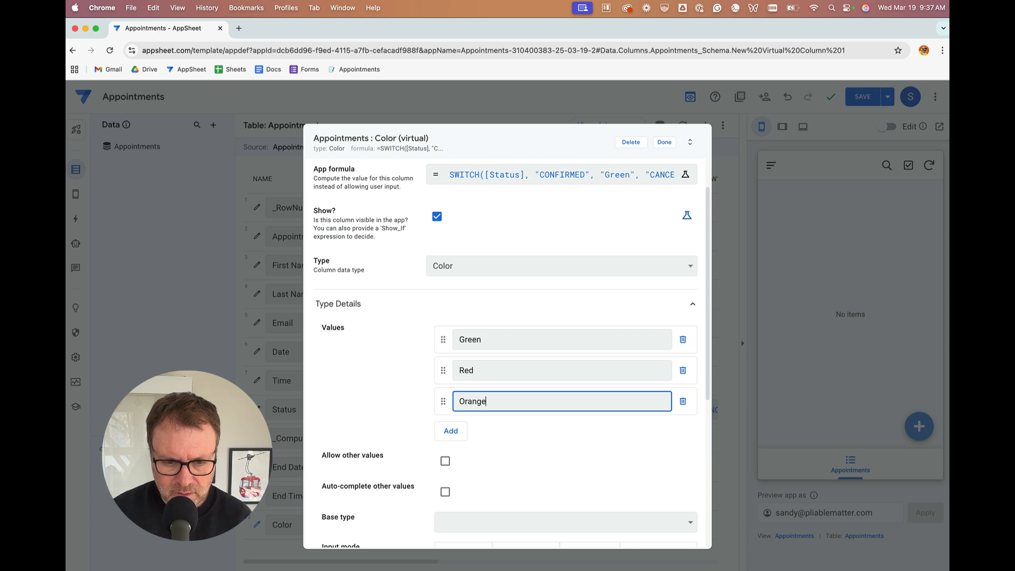
left_click(664, 141)
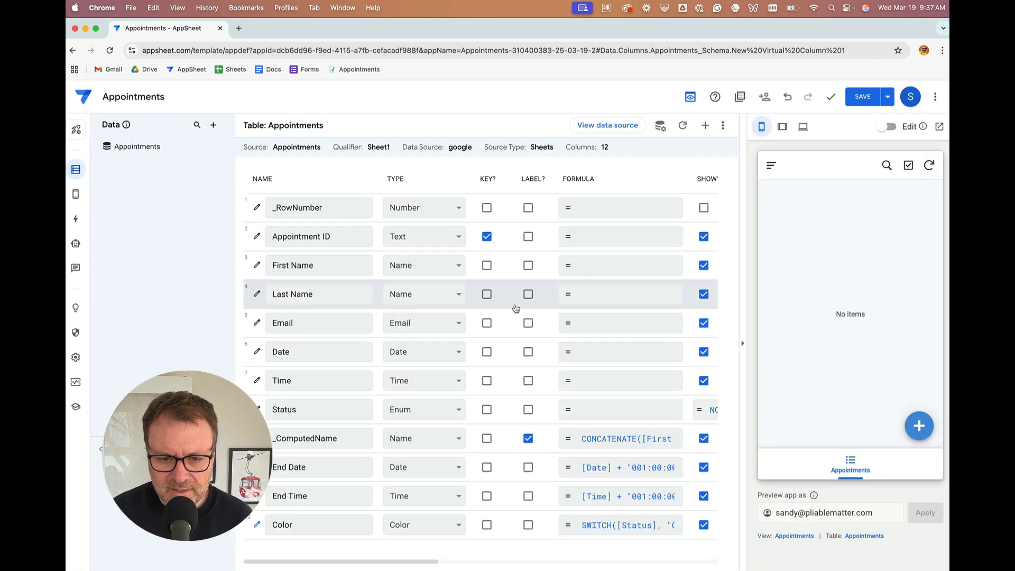
mouse_move(506, 323)
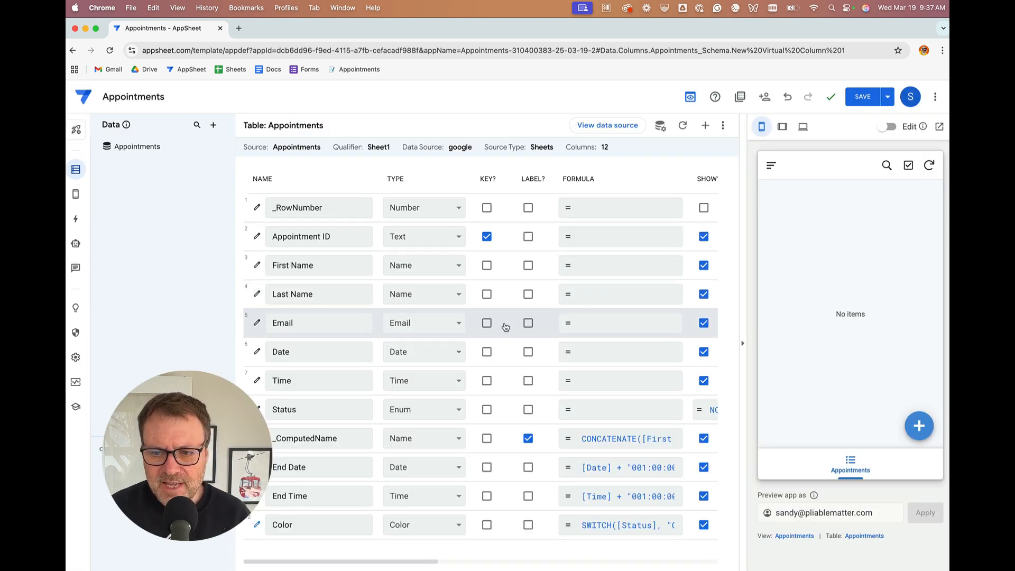
Save the app and close the Color column details again
left_click(862, 96)
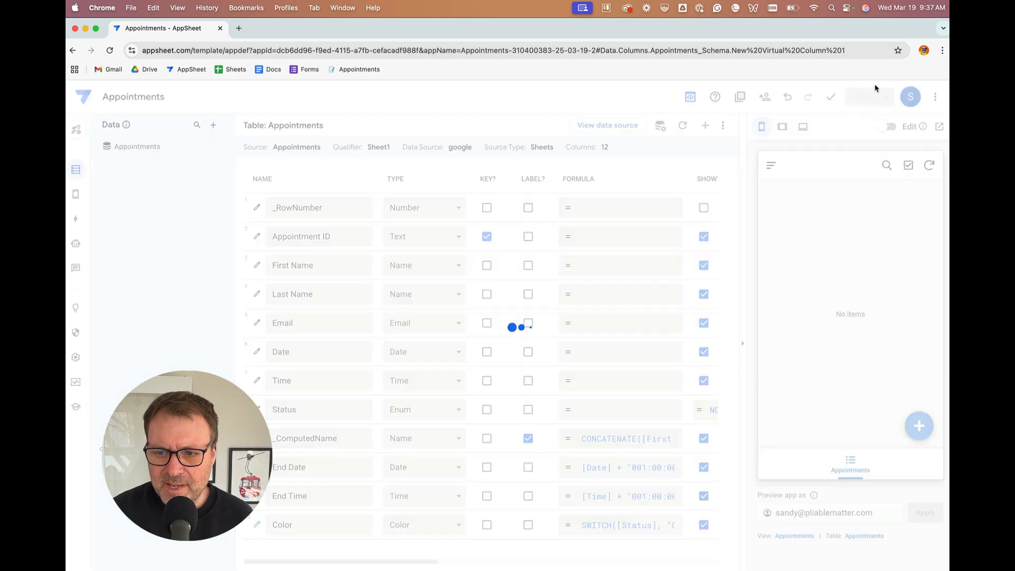
left_click(257, 524)
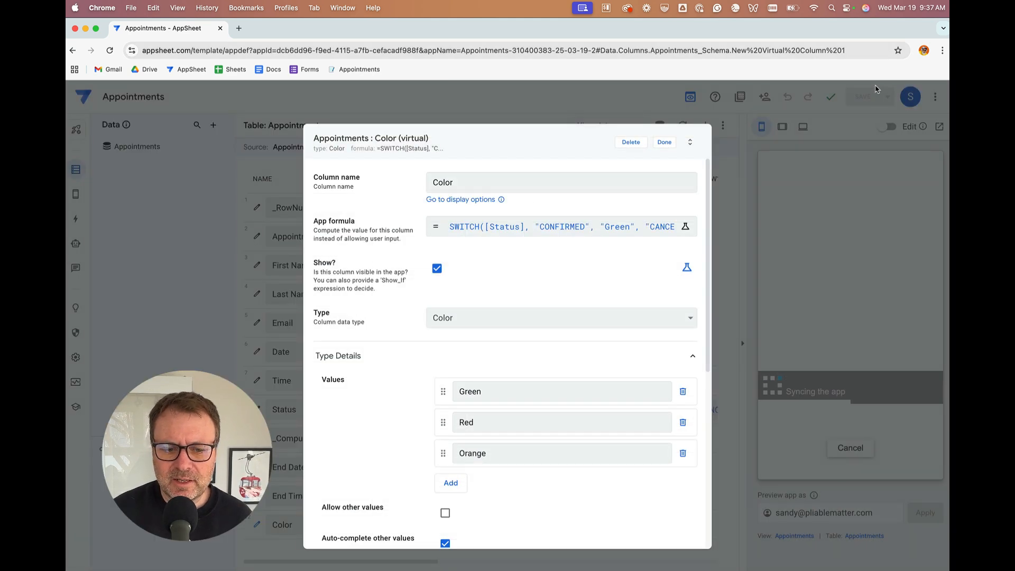
left_click(663, 142)
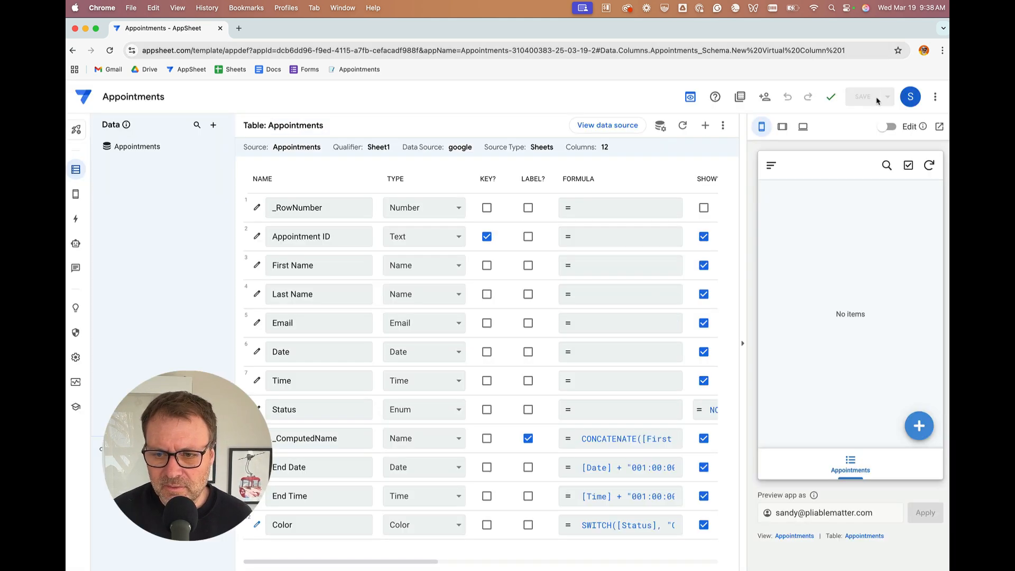
mouse_move(864, 100)
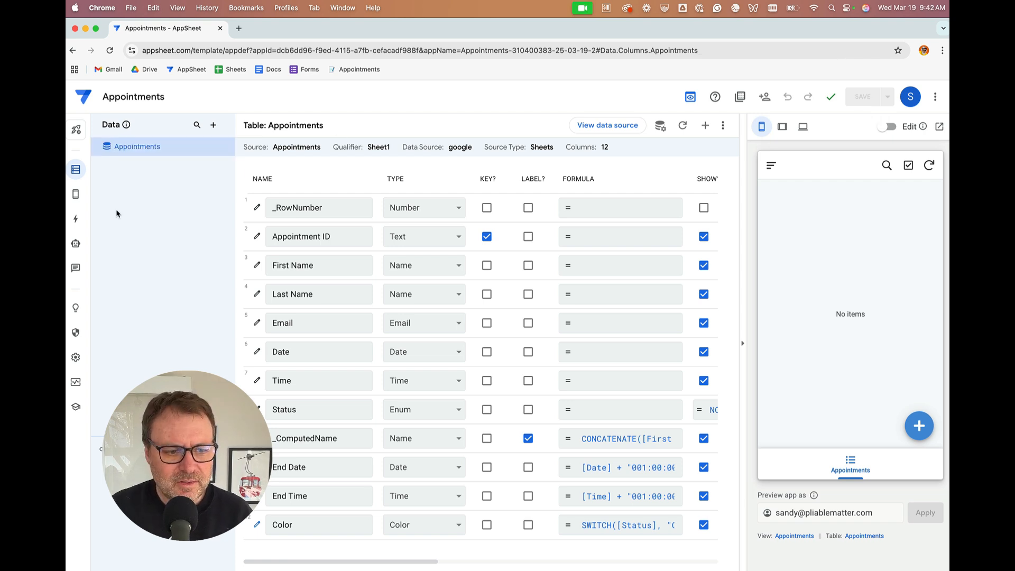
Go to the app's views and set the Appointments view type to calendar
left_click(75, 196)
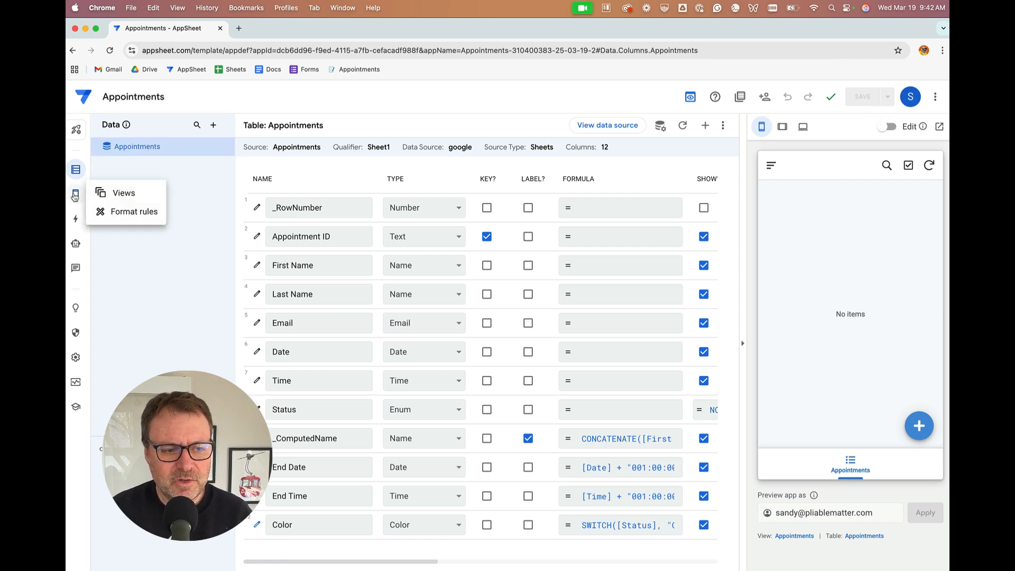
mouse_move(124, 193)
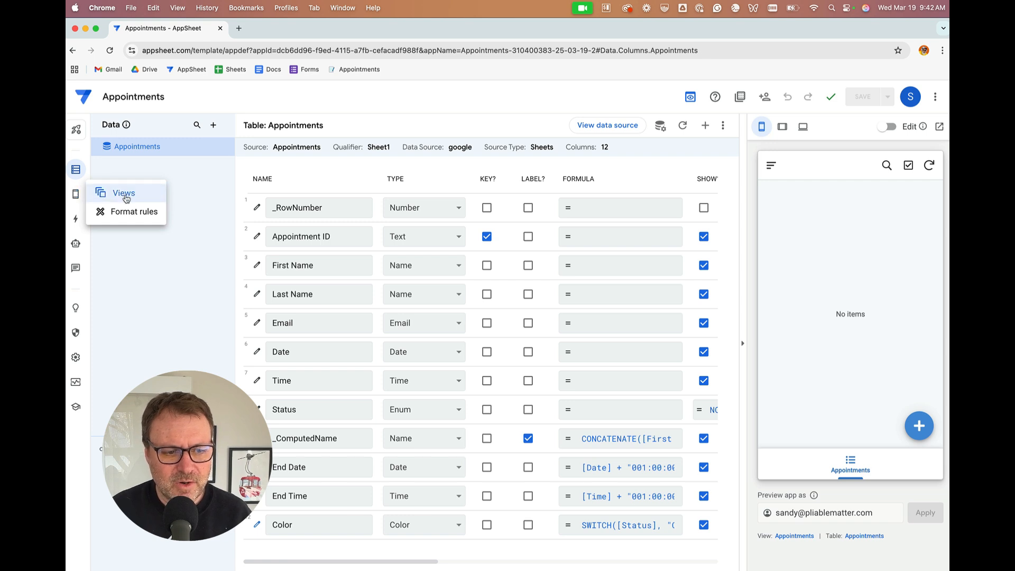
left_click(124, 193)
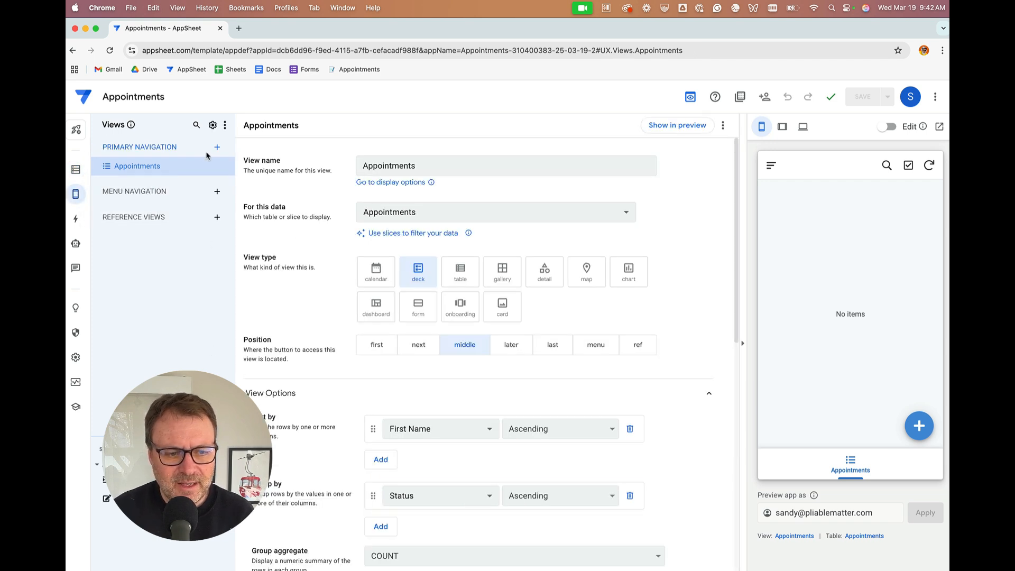
mouse_move(148, 166)
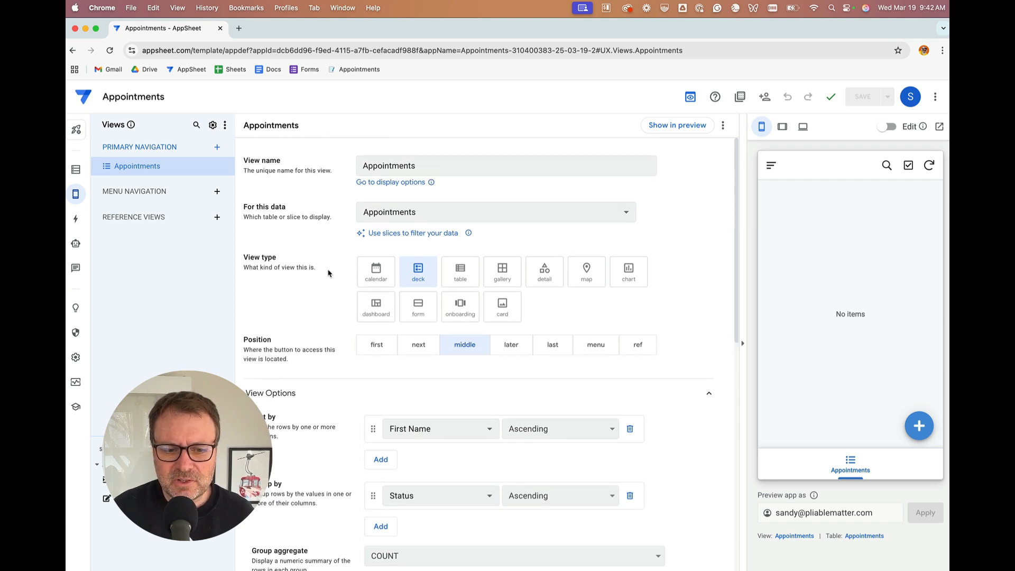
mouse_move(432, 283)
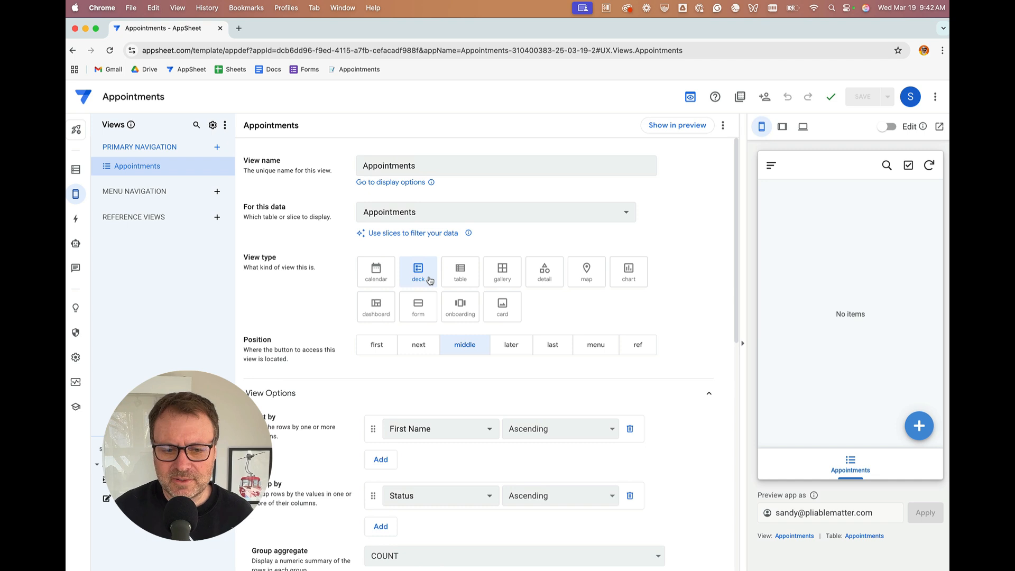
left_click(376, 272)
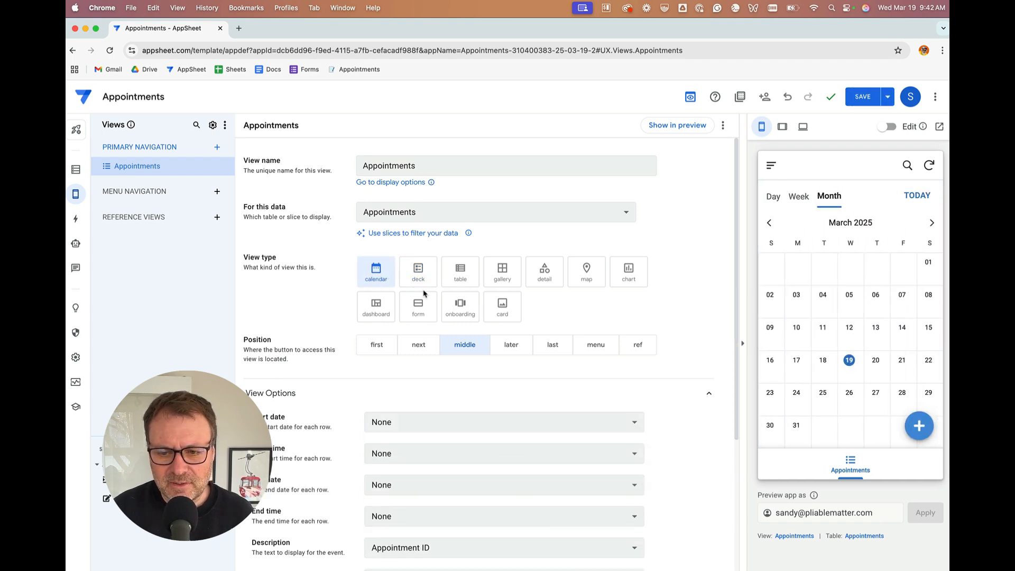
mouse_move(835, 297)
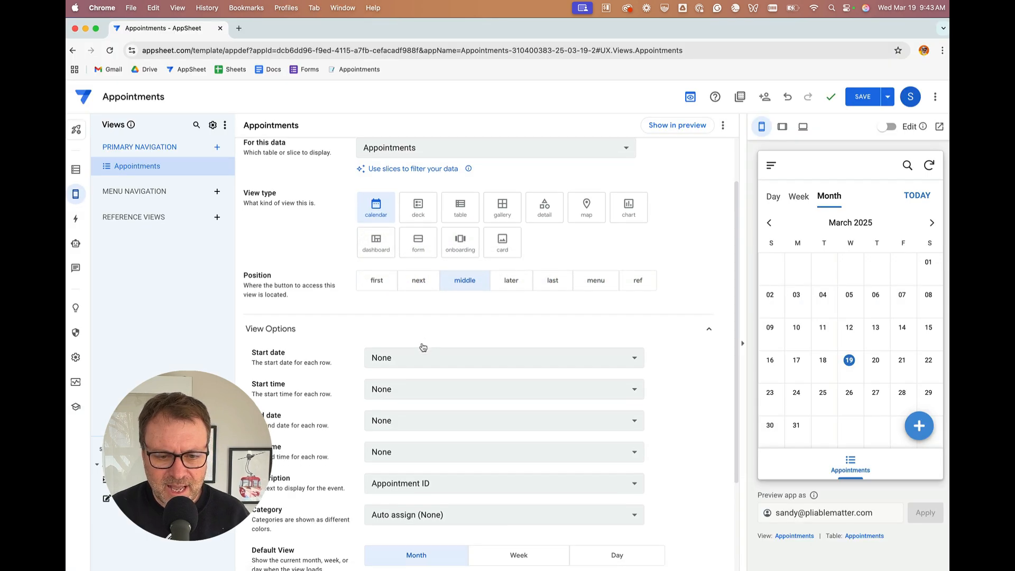
Map Start date=Date, Start time=Time, End date=End Date and End time=End Time
left_click(503, 357)
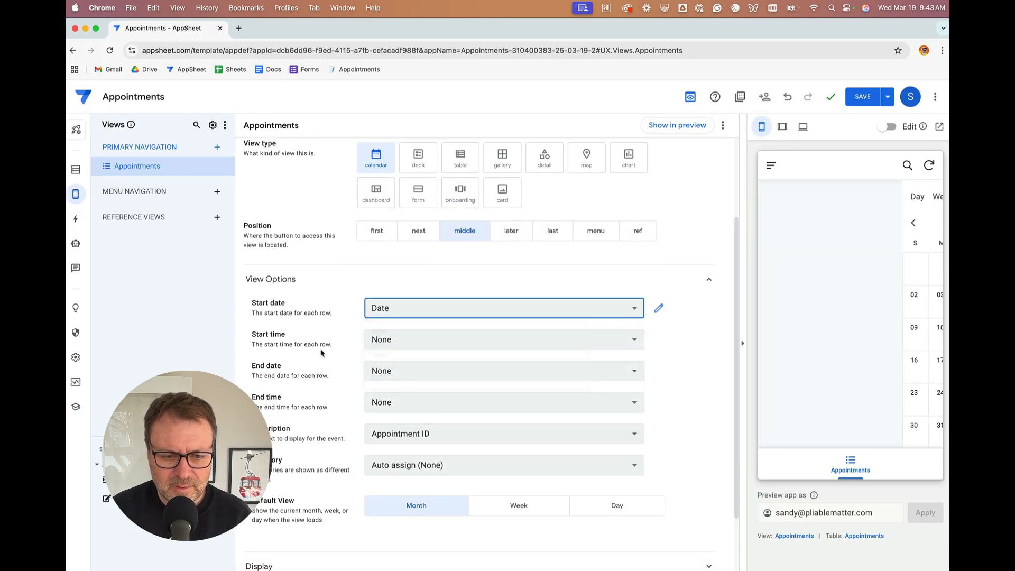
scroll("down", 3)
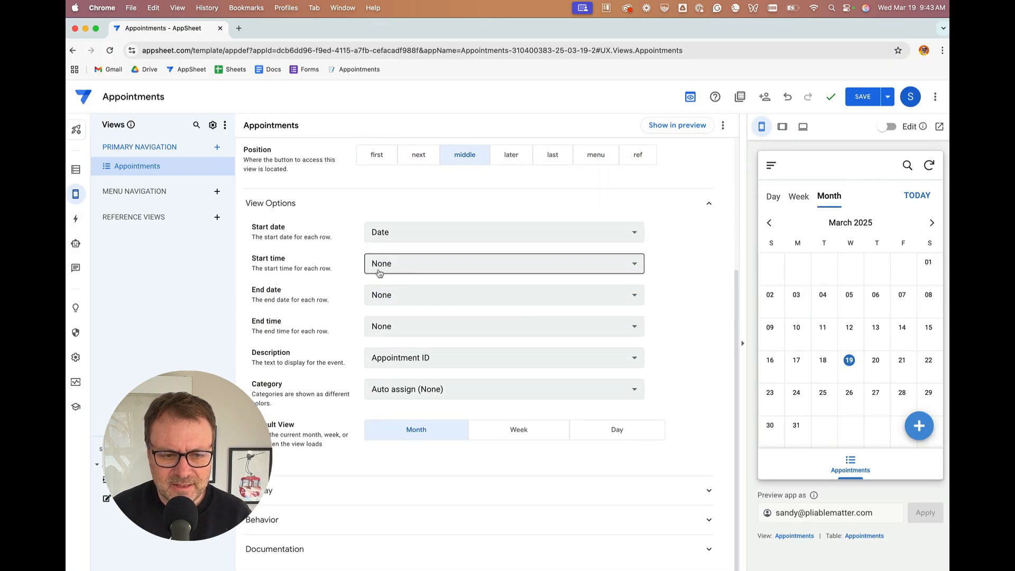
left_click(504, 264)
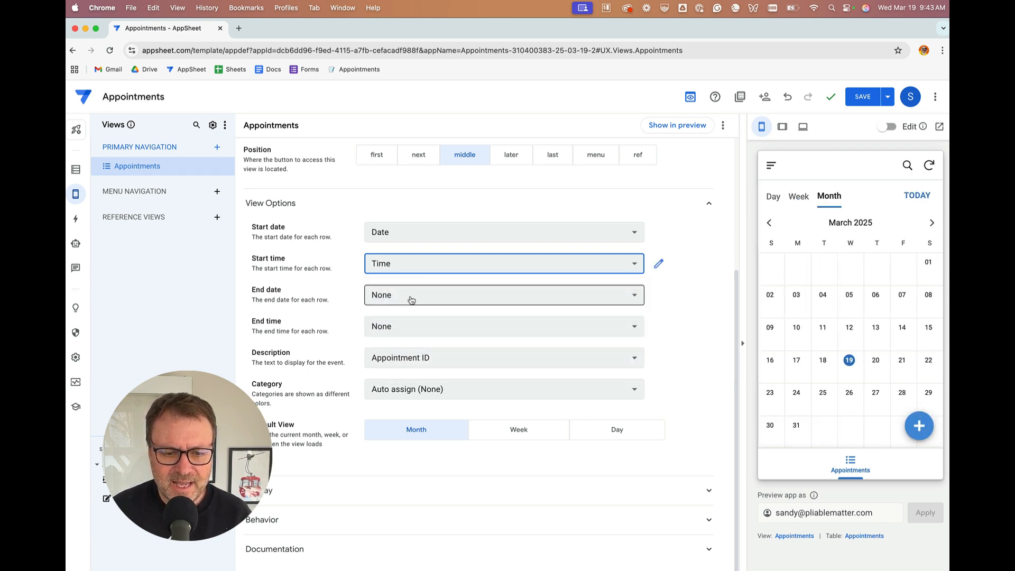
left_click(504, 295)
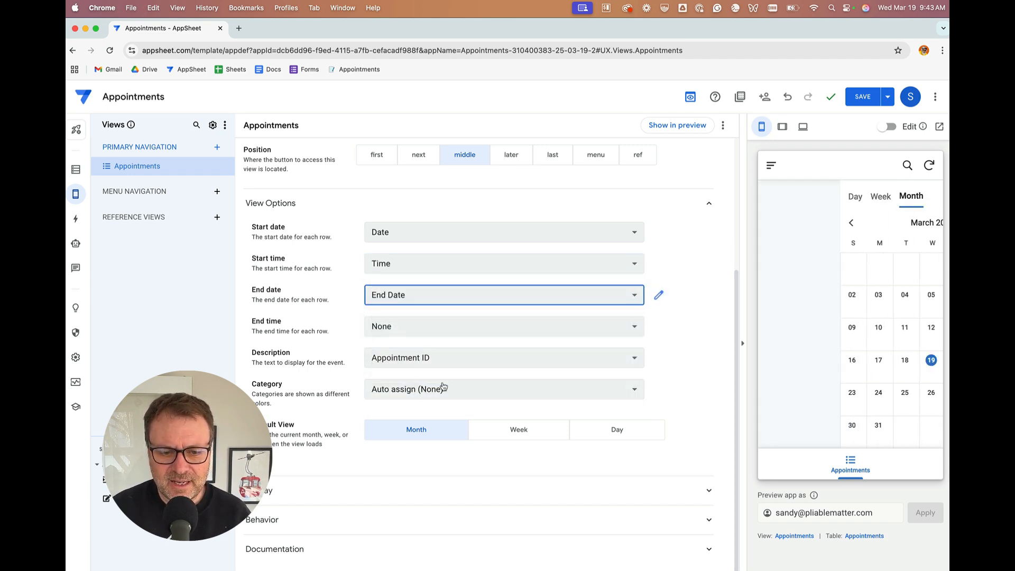
left_click(504, 326)
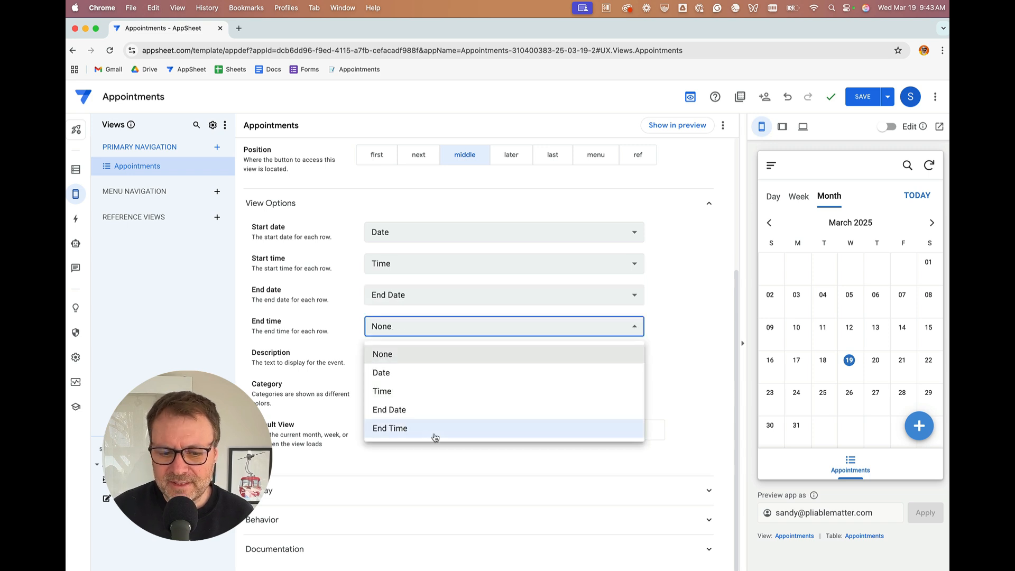
left_click(390, 429)
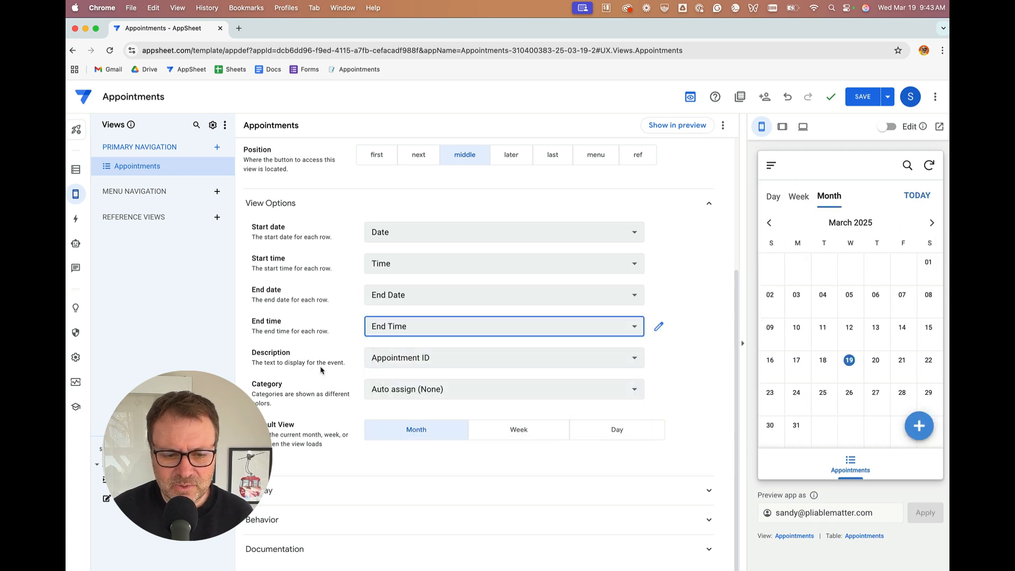
Set the event description to _ComputedName and bring up the category choices
left_click(503, 357)
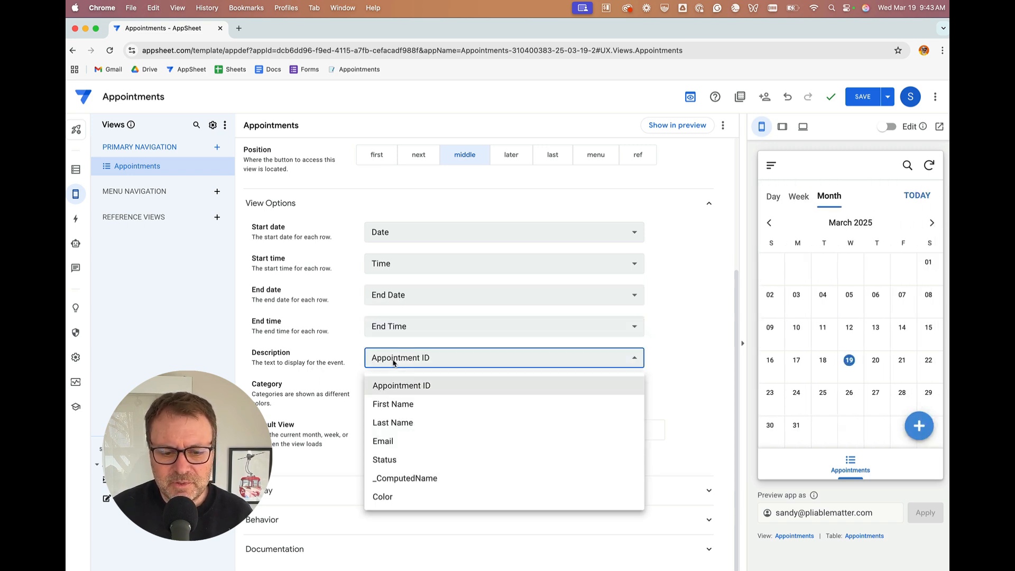
mouse_move(404, 482)
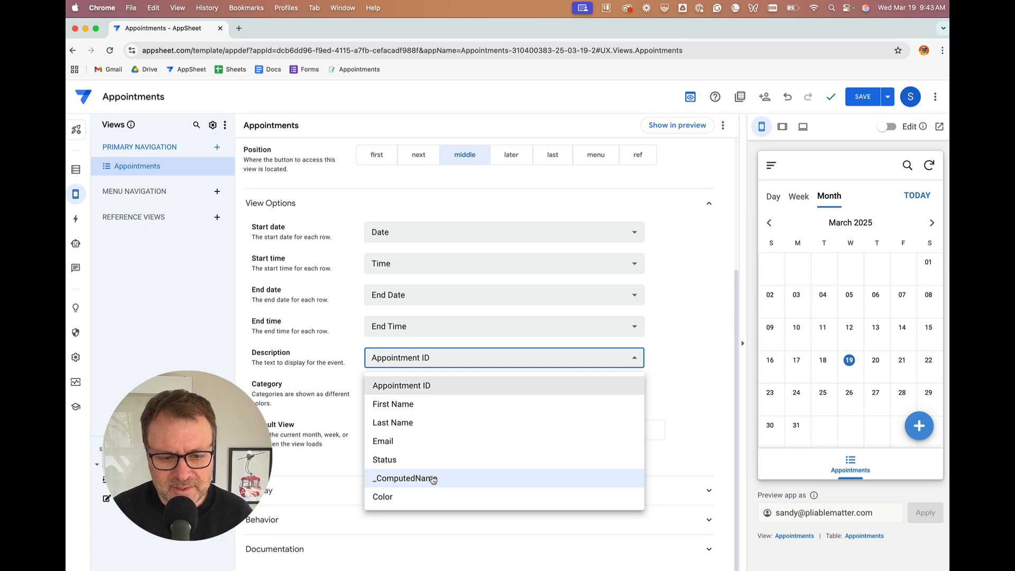
left_click(405, 478)
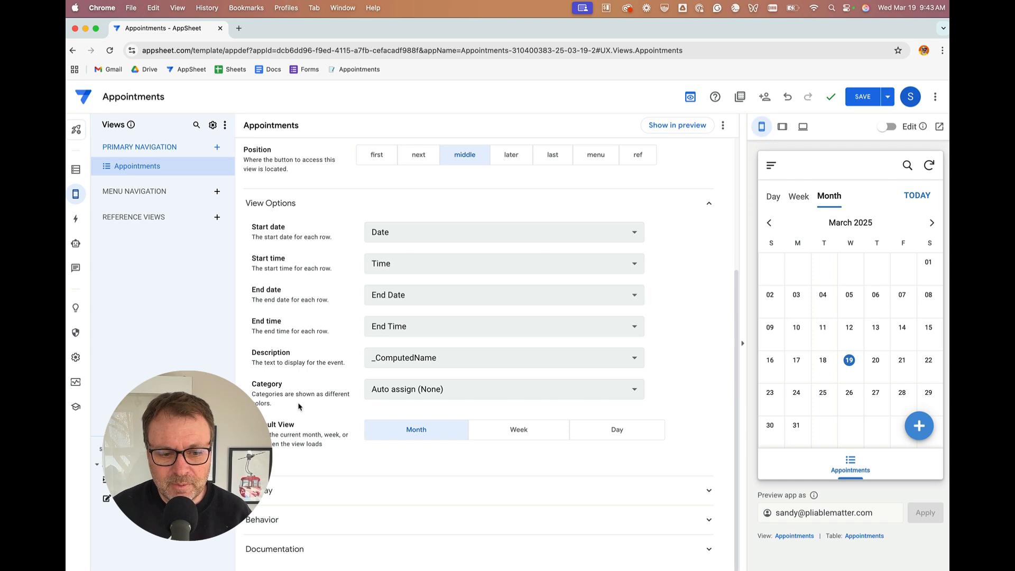
left_click(502, 388)
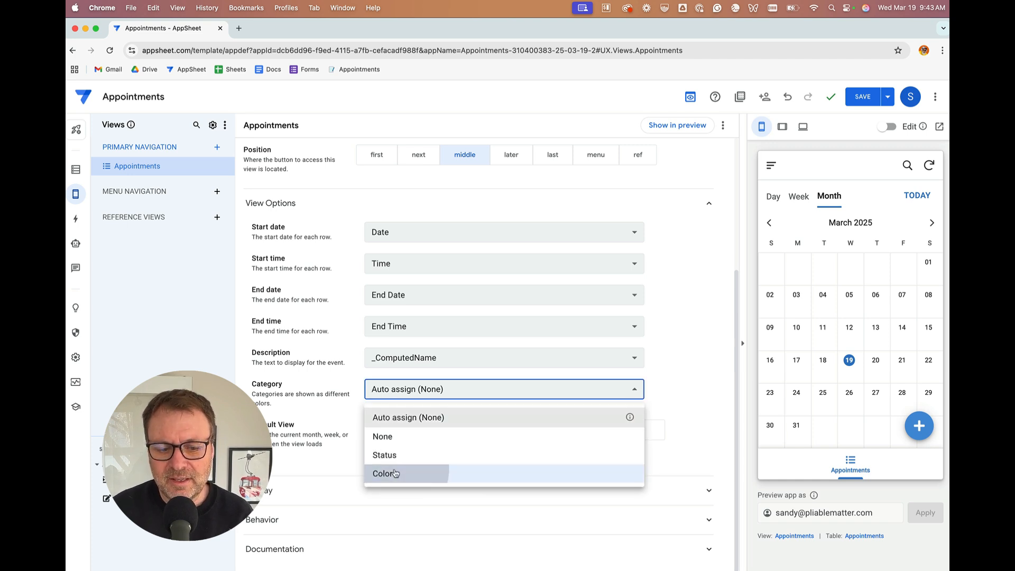
Set Category to Color and give the view the calendar-alt icon from the notes
left_click(385, 474)
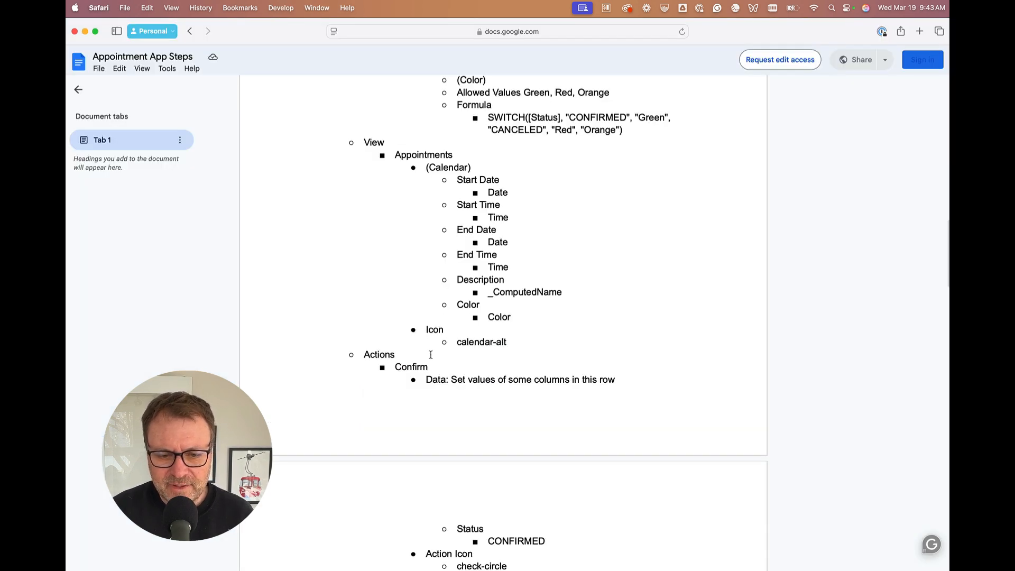
double_click(481, 341)
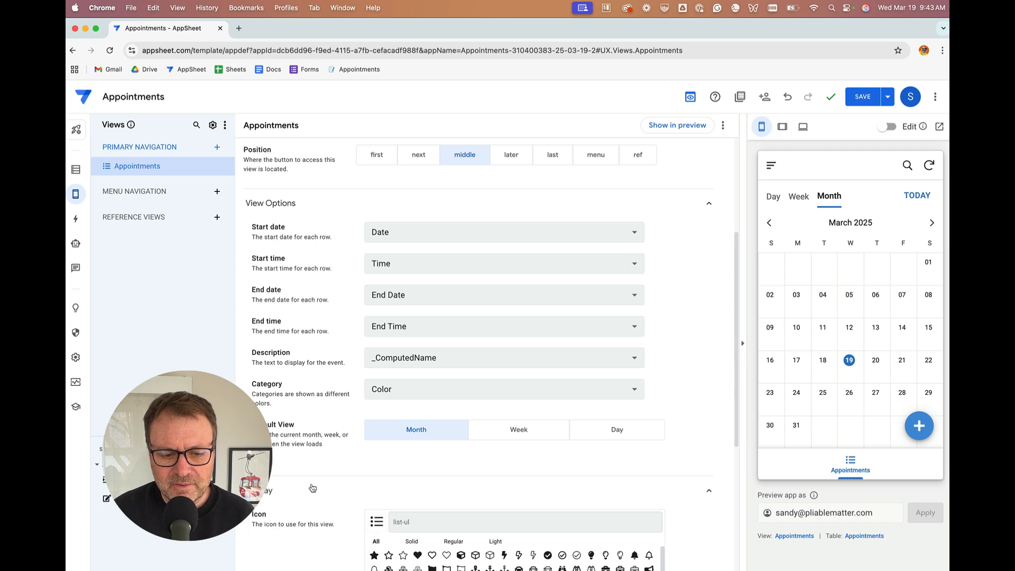
scroll("down", 3)
type("calendar-alt")
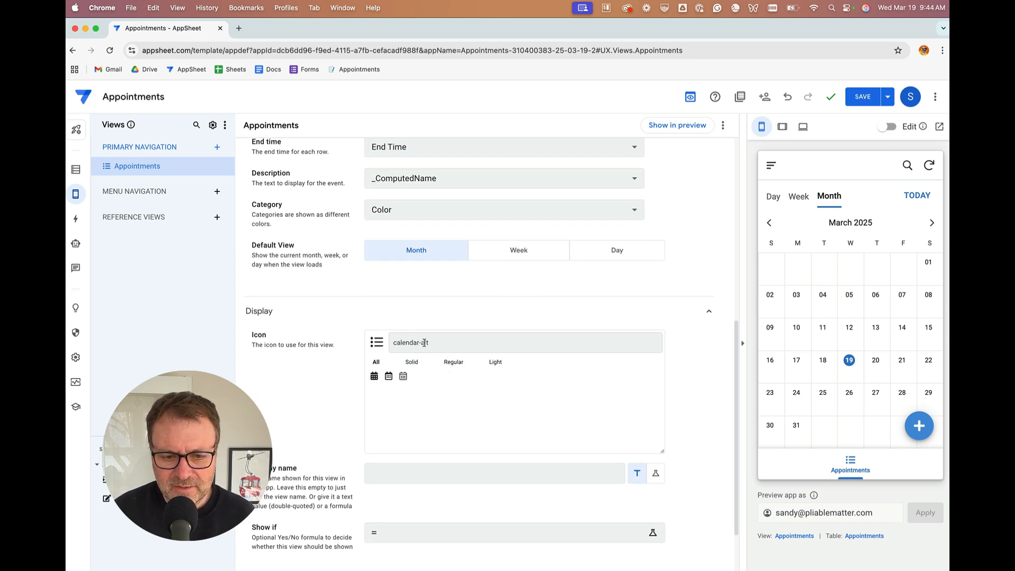
left_click(388, 375)
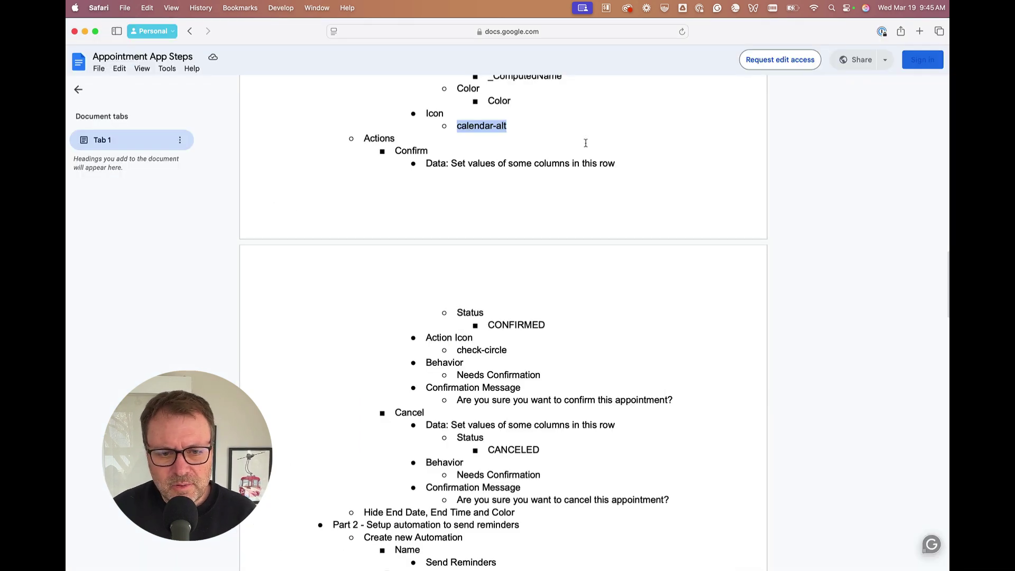
scroll("down", 3)
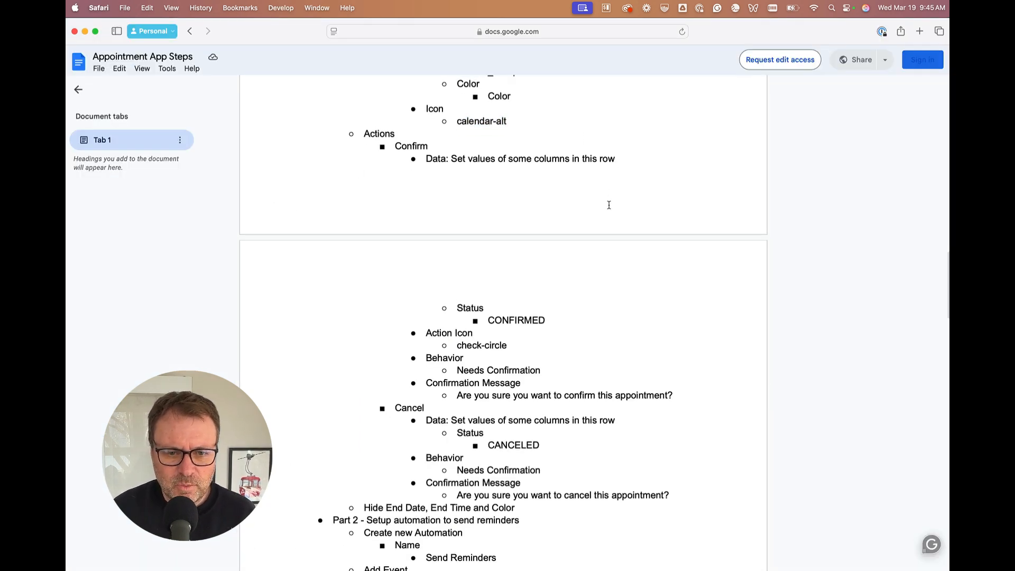
scroll("up", 3)
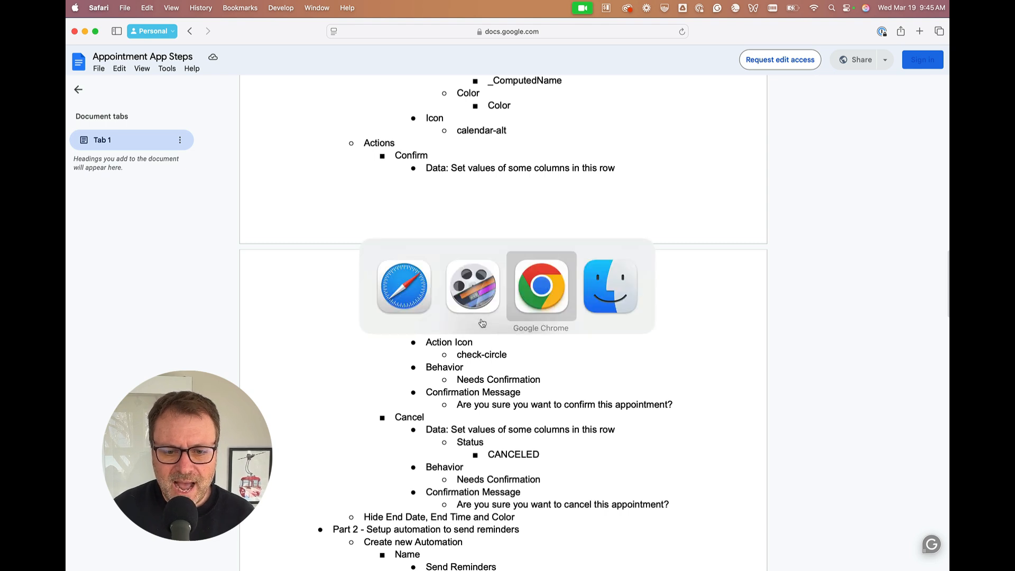
Return to the editor's Actions section and start adding an action for Appointments
left_click(540, 286)
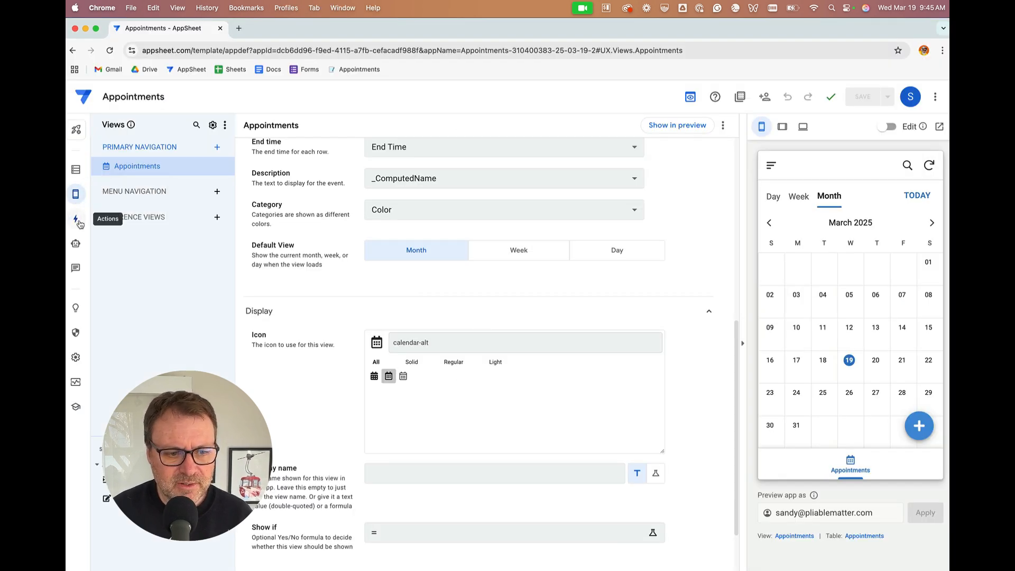
left_click(76, 219)
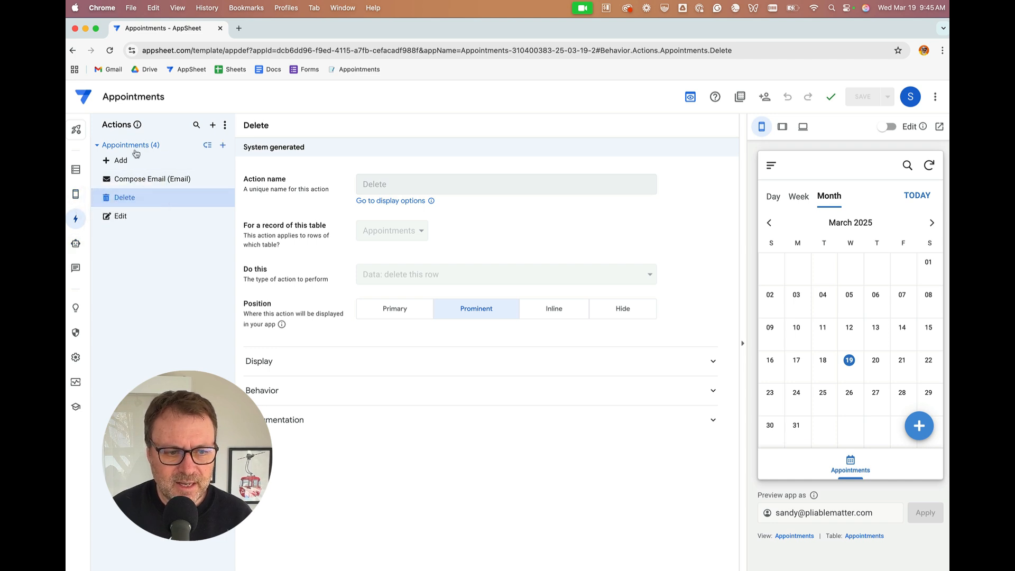
mouse_move(138, 160)
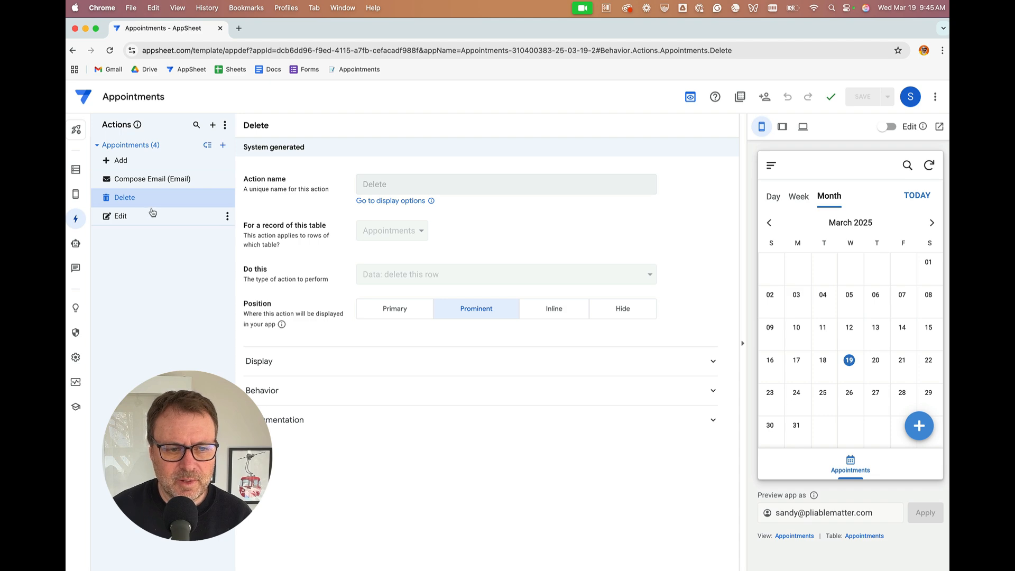
mouse_move(223, 145)
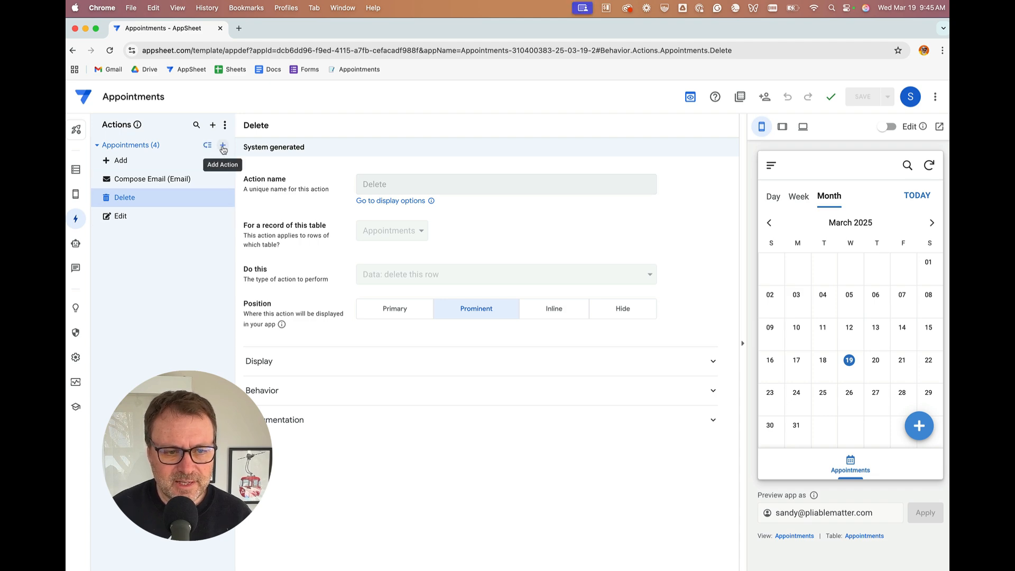
left_click(223, 146)
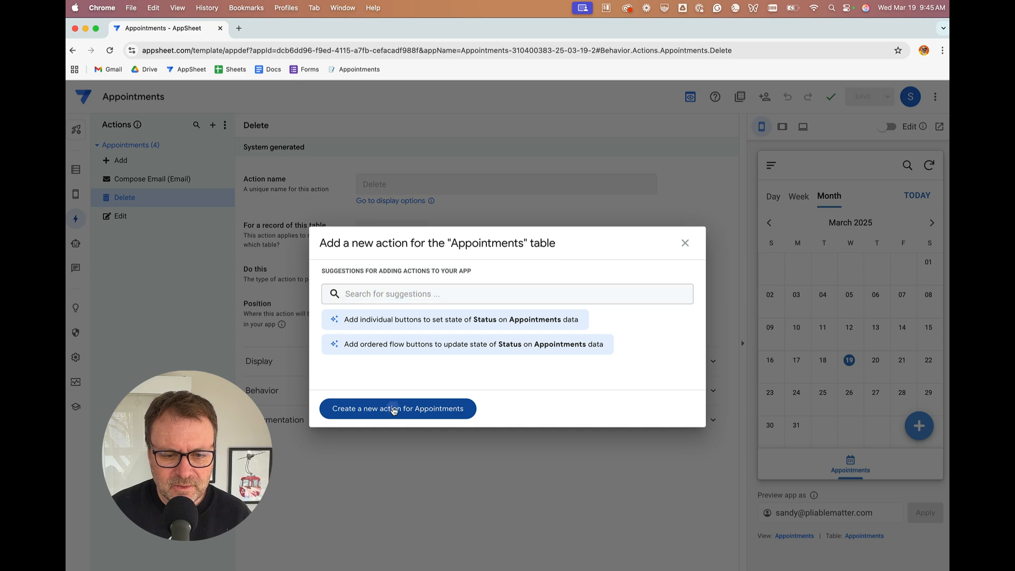
Create action Confirm setting Status to CONFIRMED, and pick the check-circle icon name from the notes
left_click(397, 408)
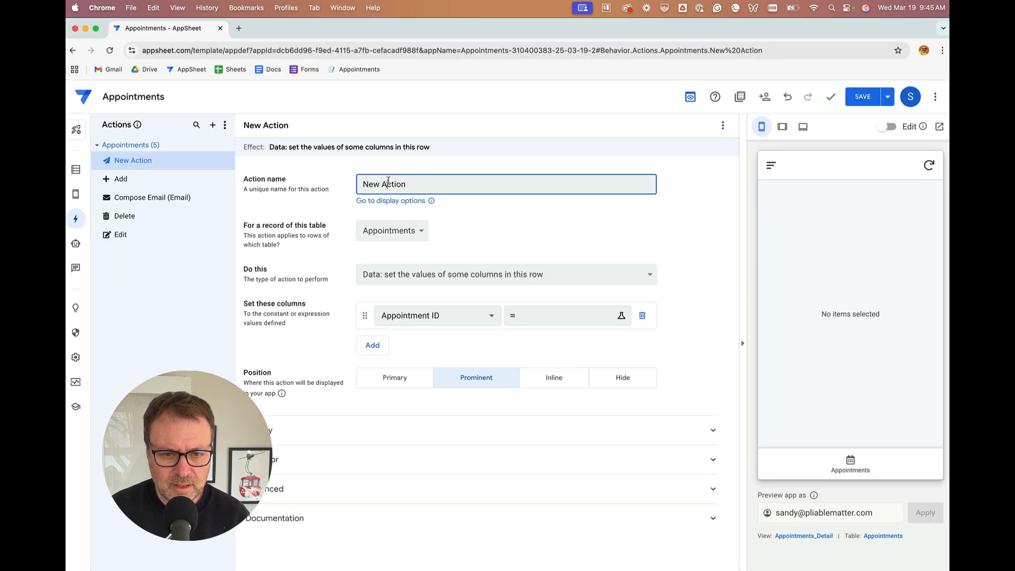
type("Confirm")
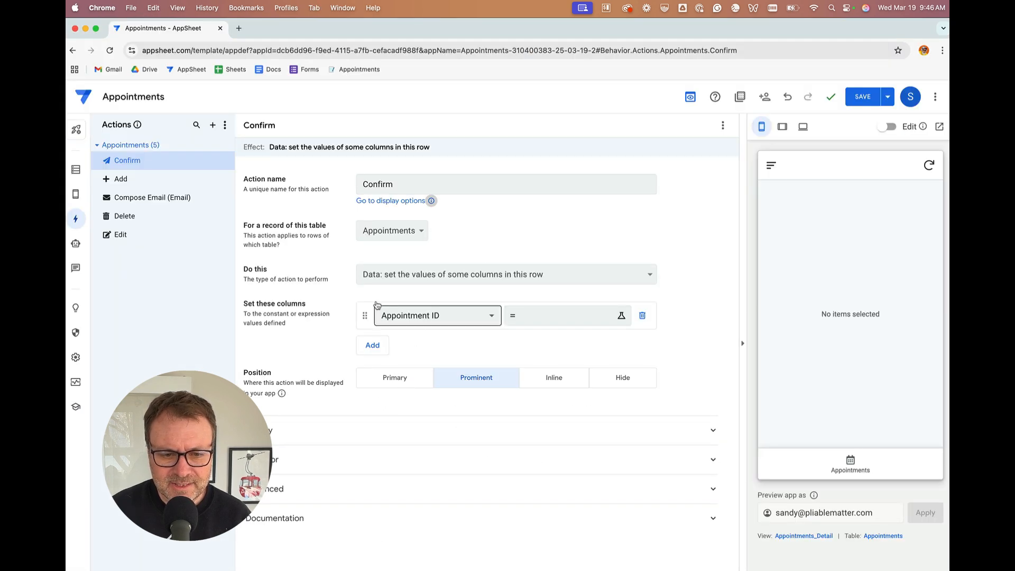
left_click(430, 315)
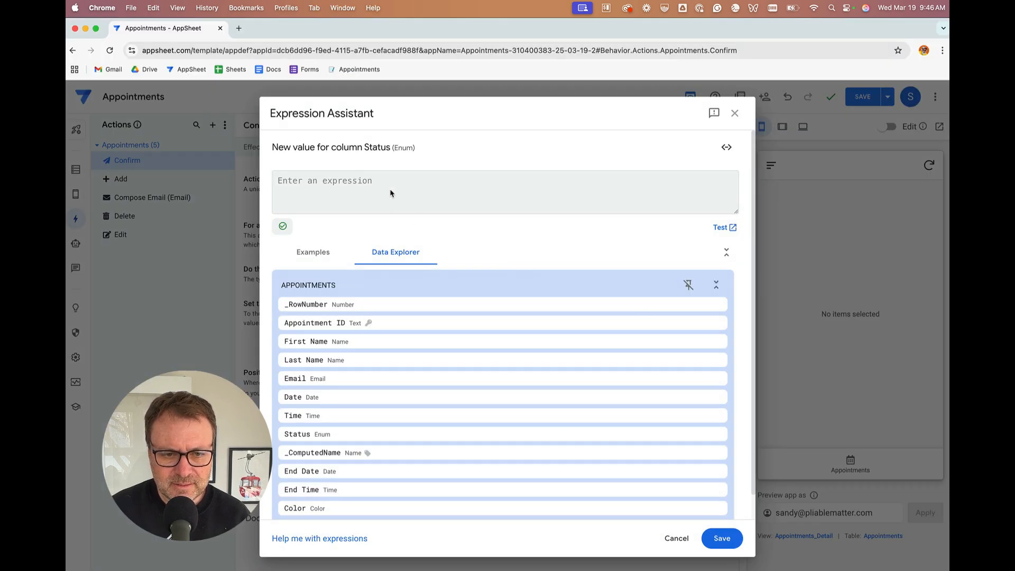
type("CONFIRMED")
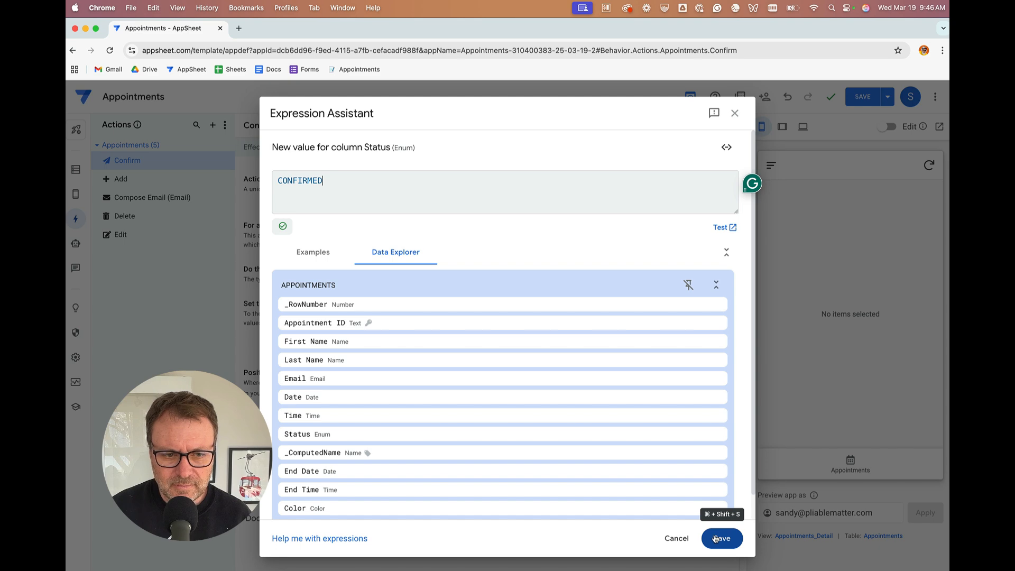
left_click(721, 539)
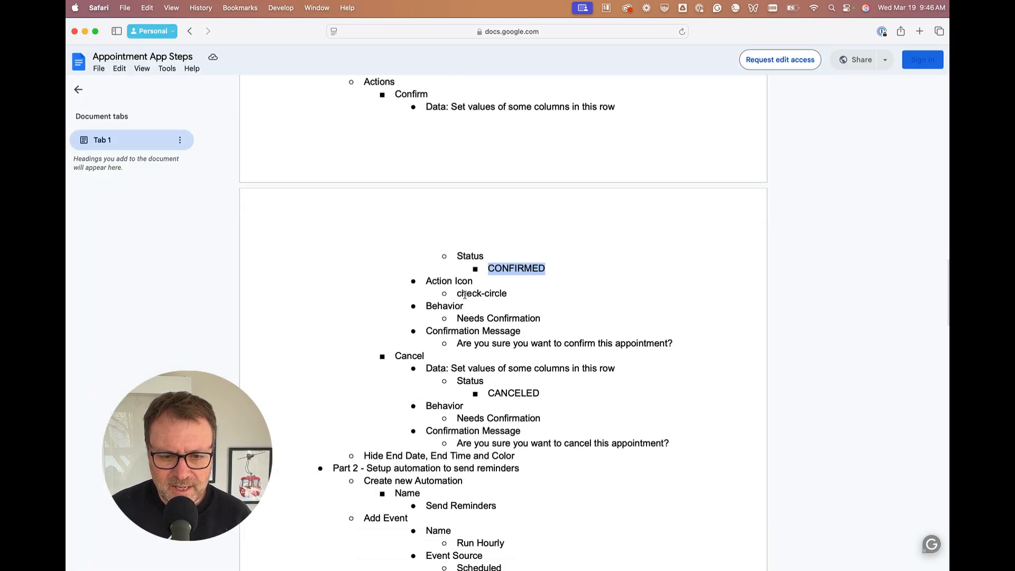
double_click(481, 293)
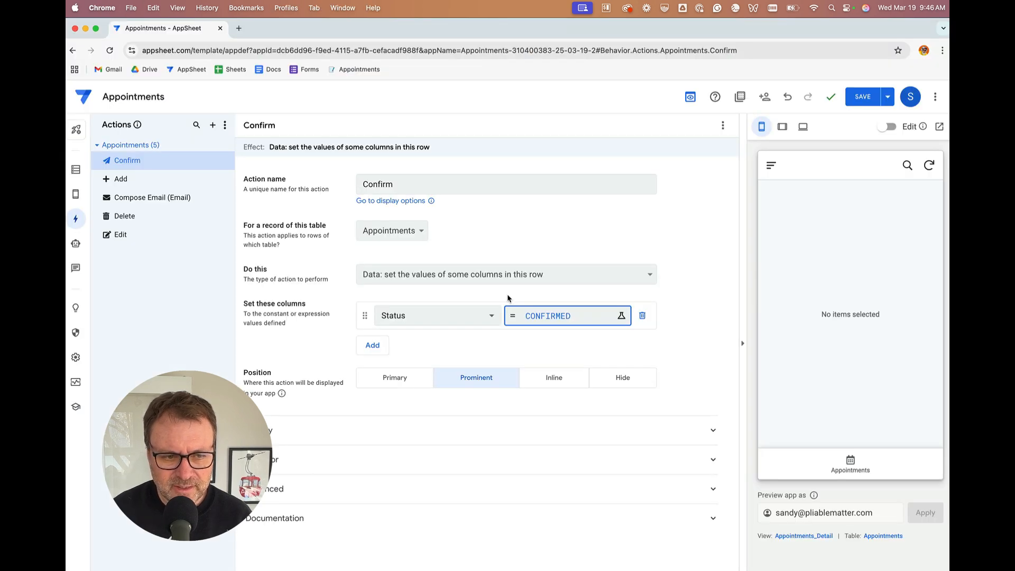
mouse_move(308, 422)
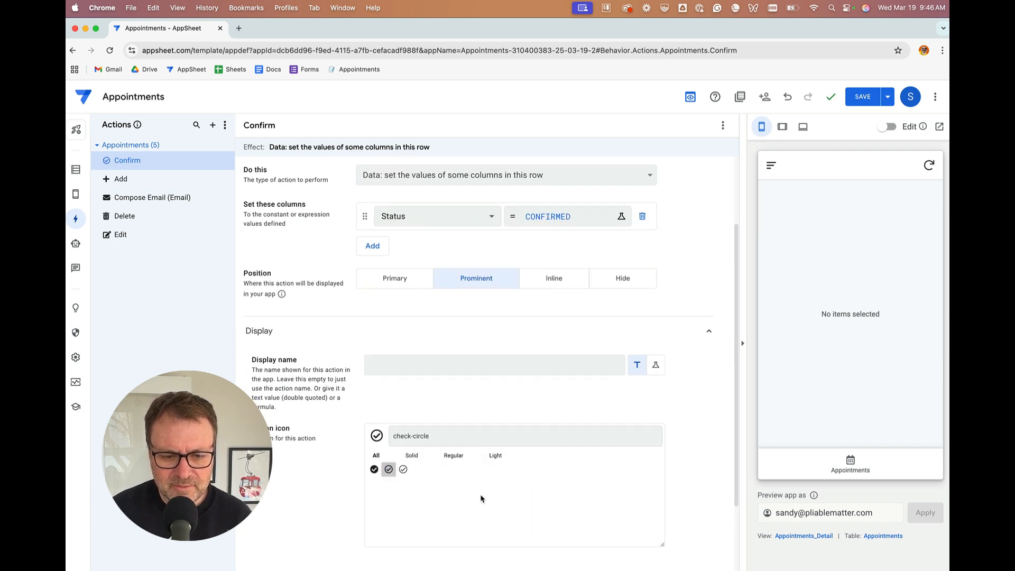
mouse_move(862, 97)
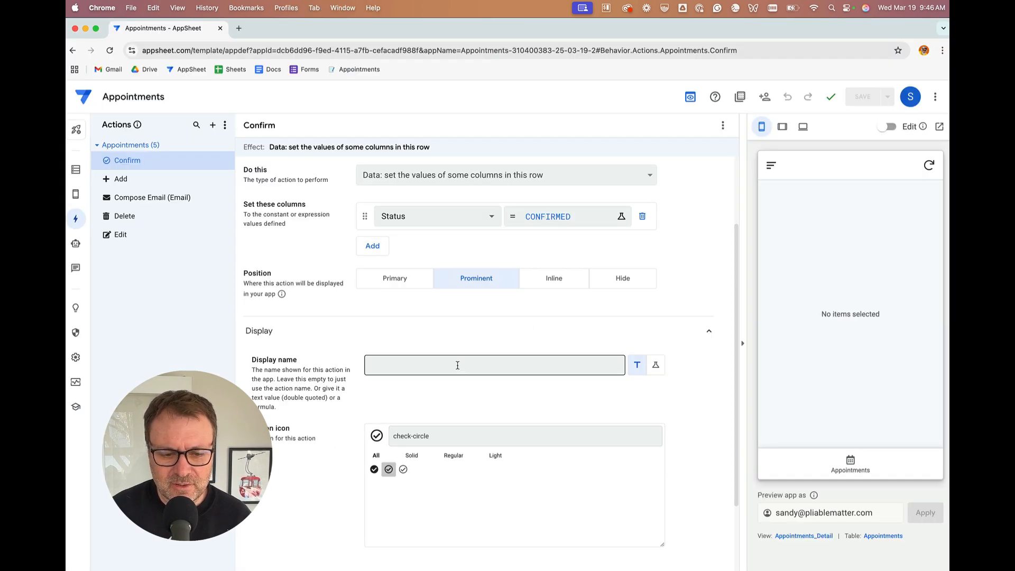
Enable Needs confirmation with message "Are you sure you want to confirm this appointment?" and save
scroll("down", 3)
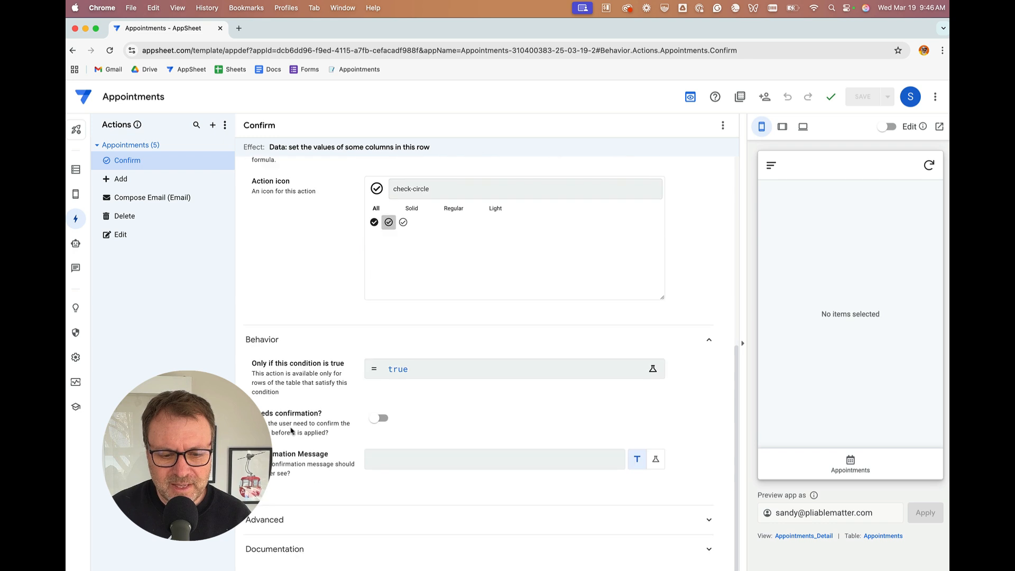
left_click(379, 418)
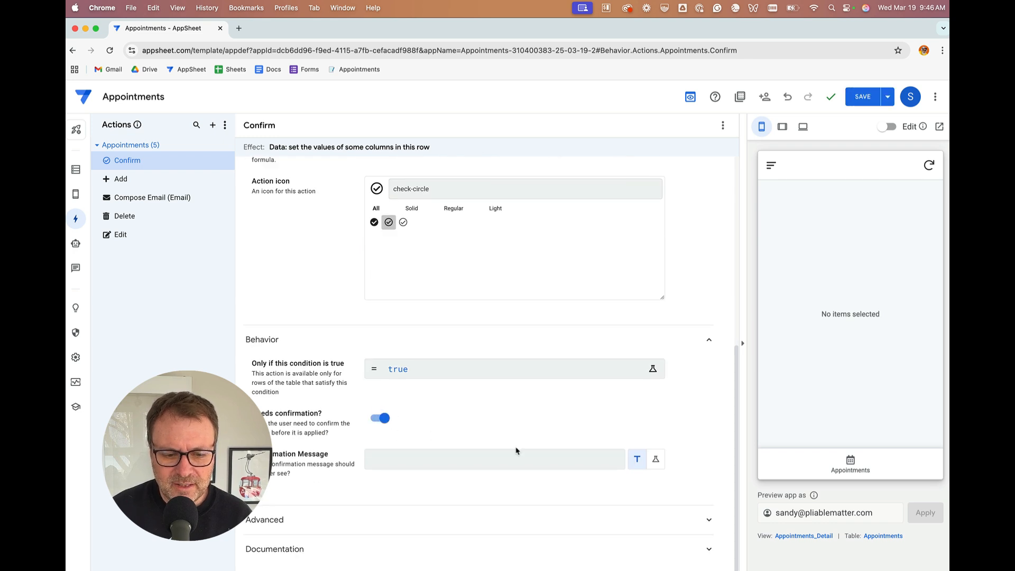
left_click(494, 459)
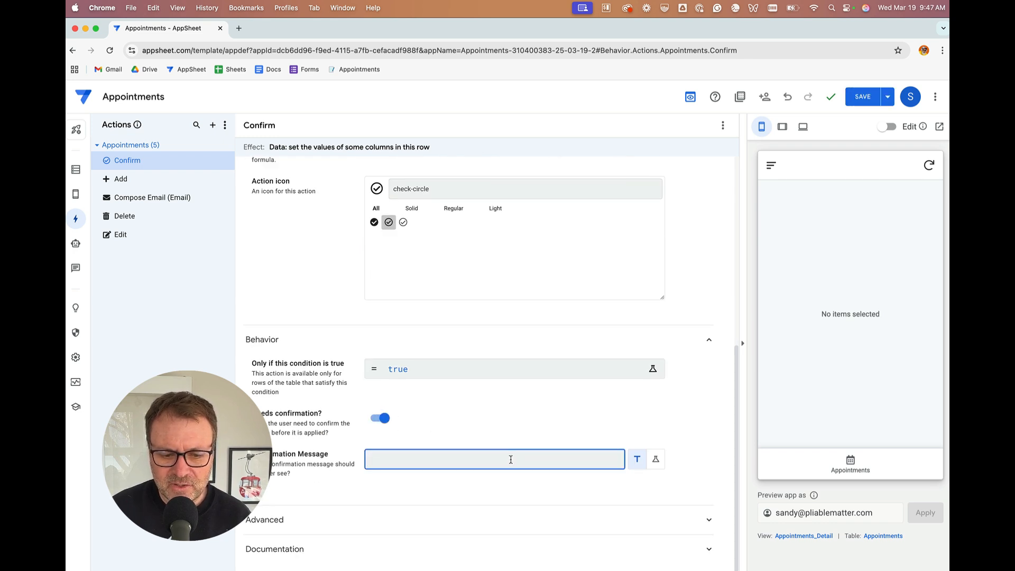
type("Are you sure you want to confirm this appointment?")
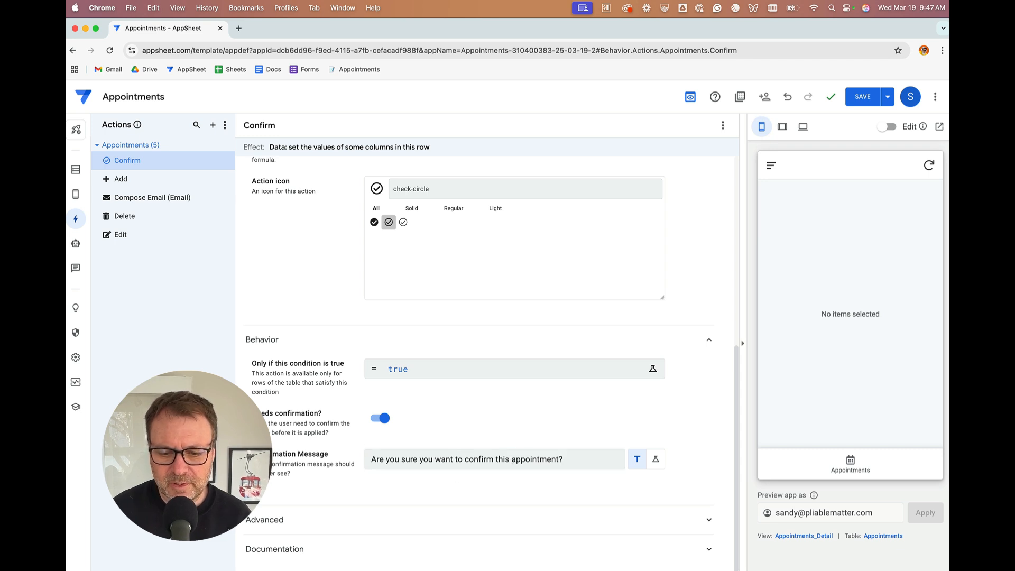
left_click(861, 96)
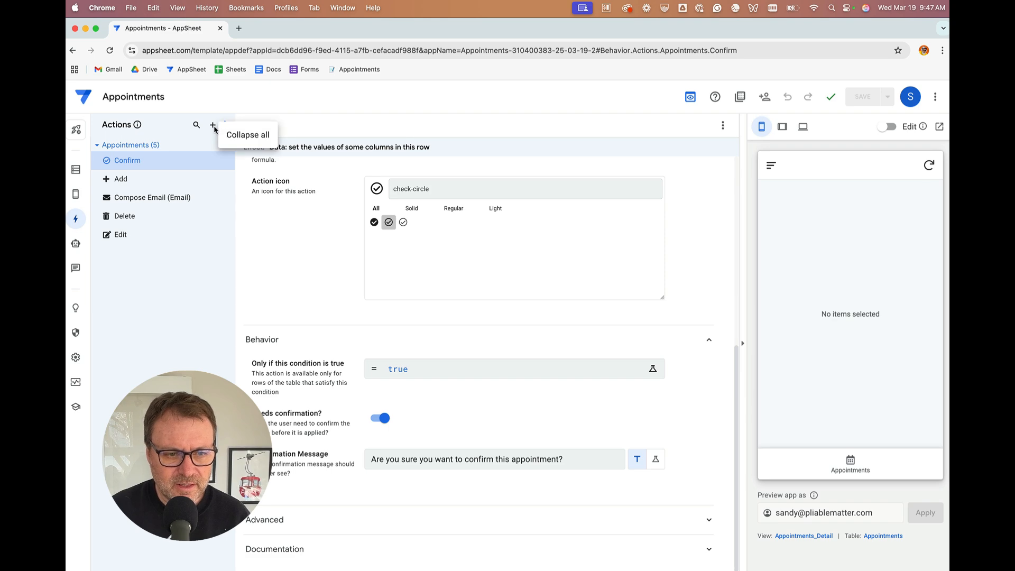
Add a new action named Cancel that sets the Status column to CANCELED
left_click(212, 125)
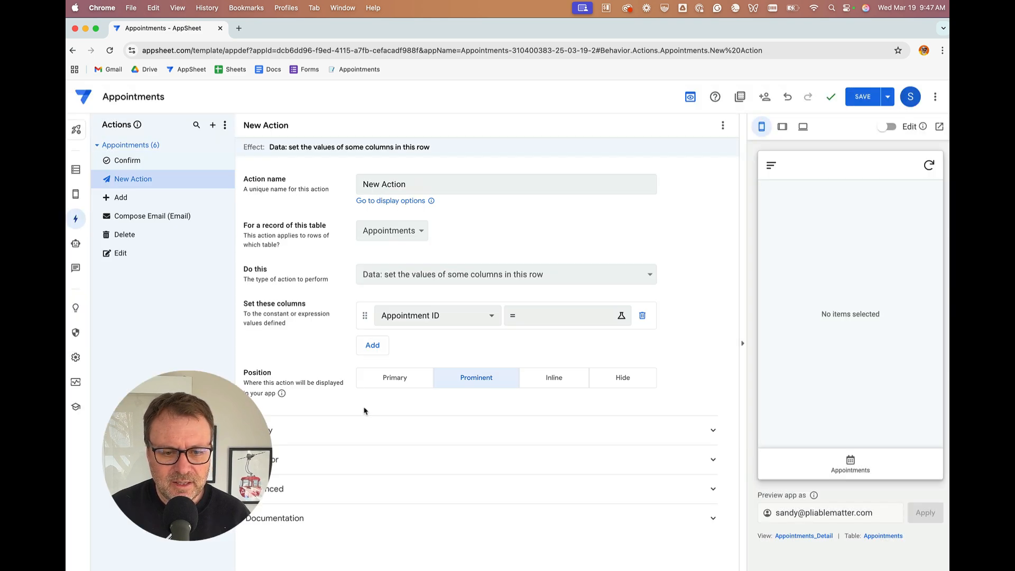
type("Cancel")
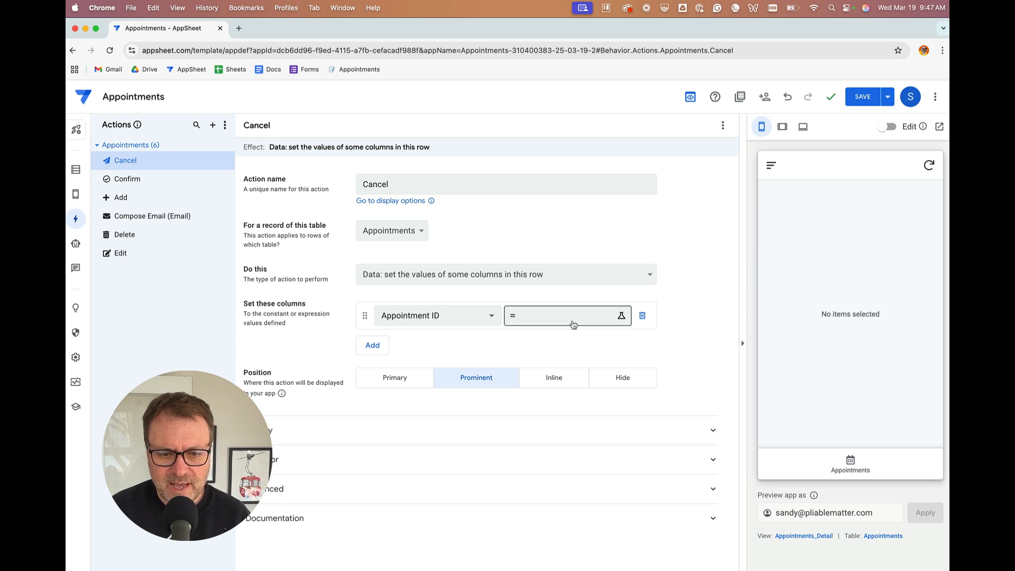
left_click(437, 315)
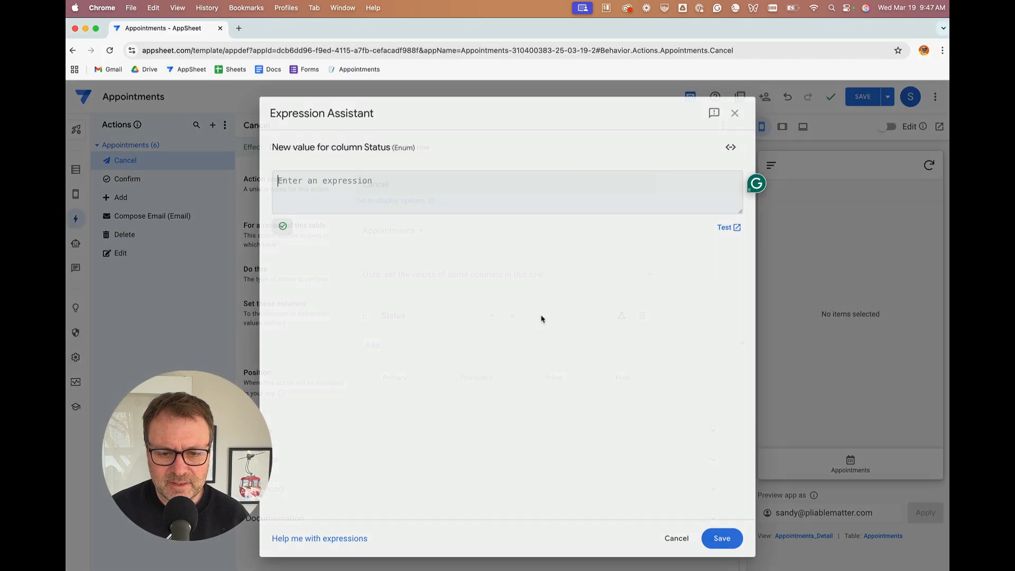
type("CANCELED")
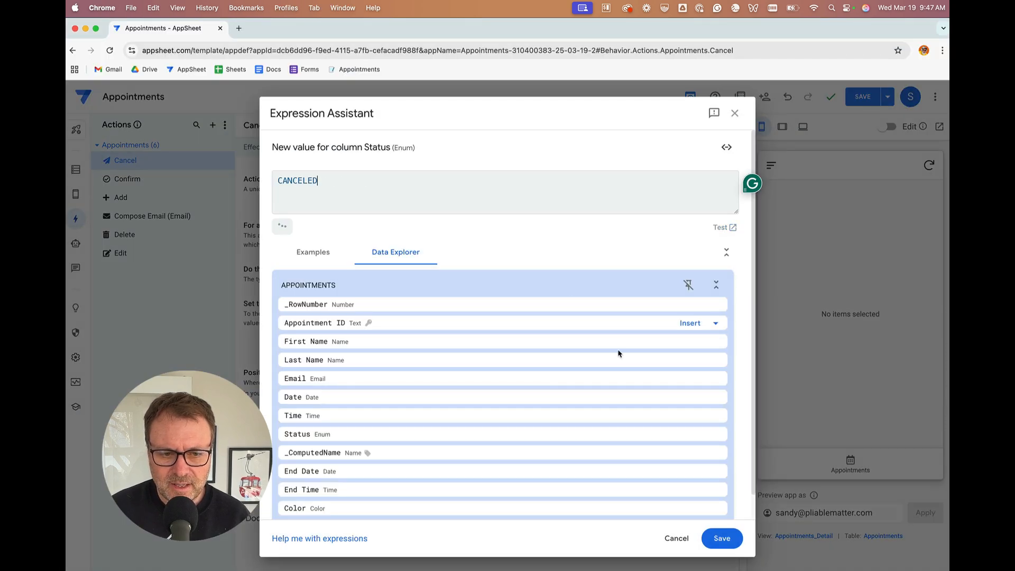
left_click(722, 538)
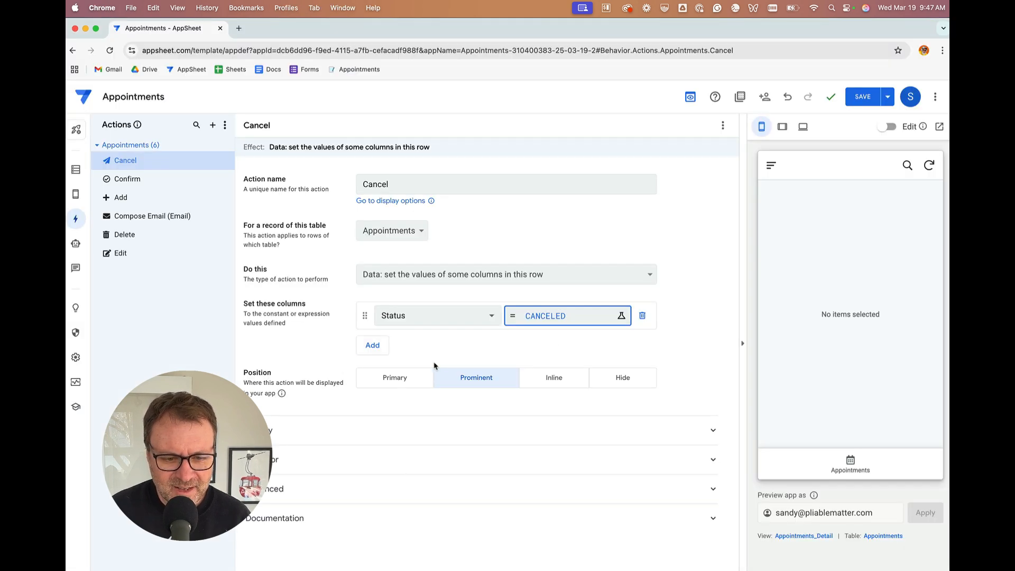
Under Display, search the icon list for 'cancel' and assign the cancel icon
scroll("down", 3)
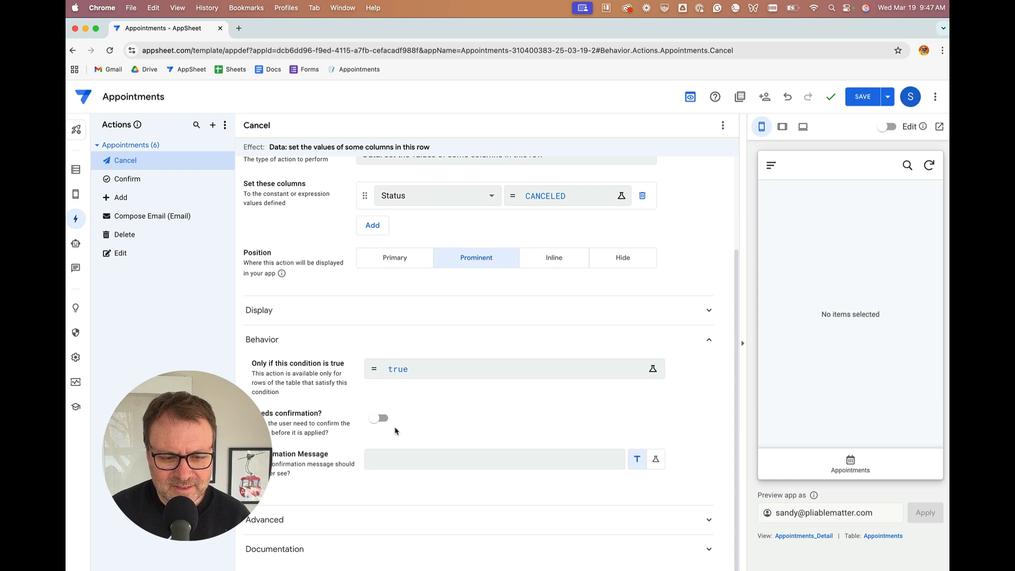
left_click(258, 310)
type("c")
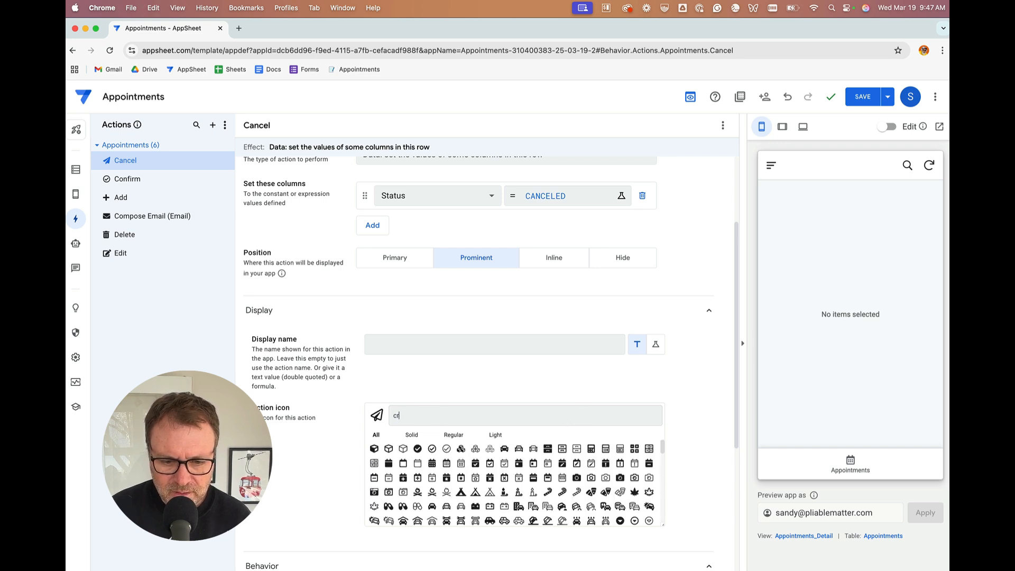
type("ircle")
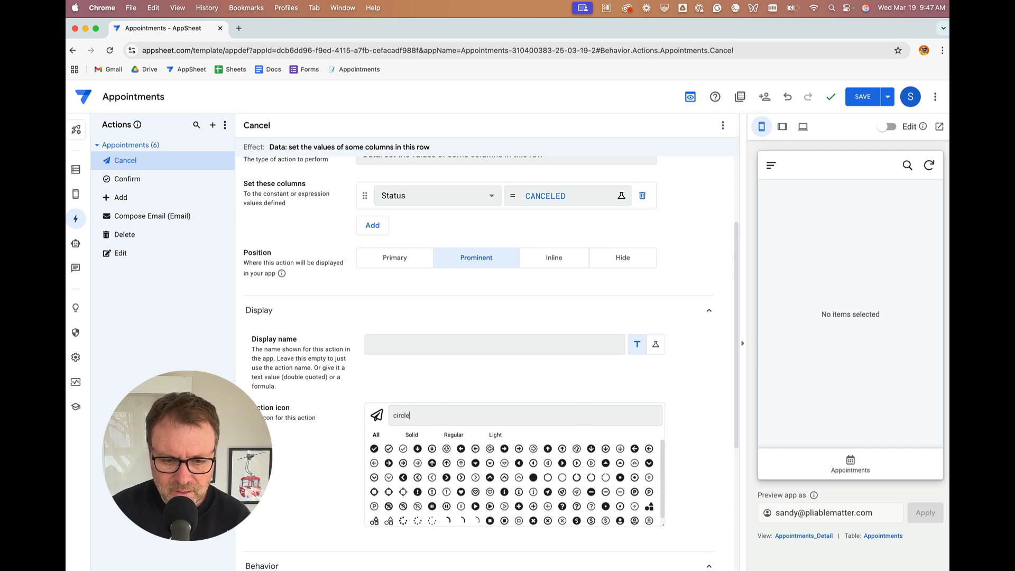
type("cancel")
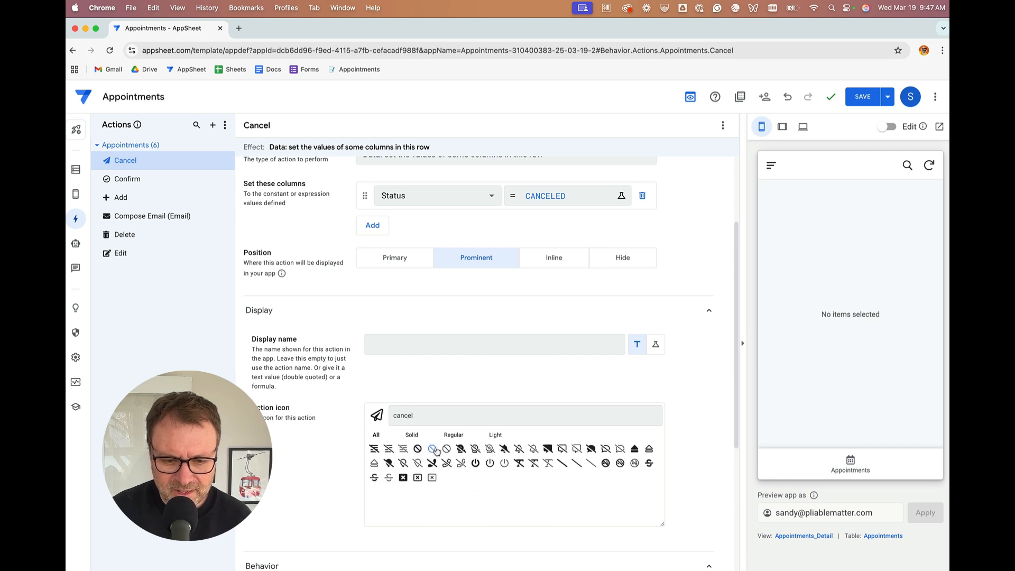
left_click(432, 448)
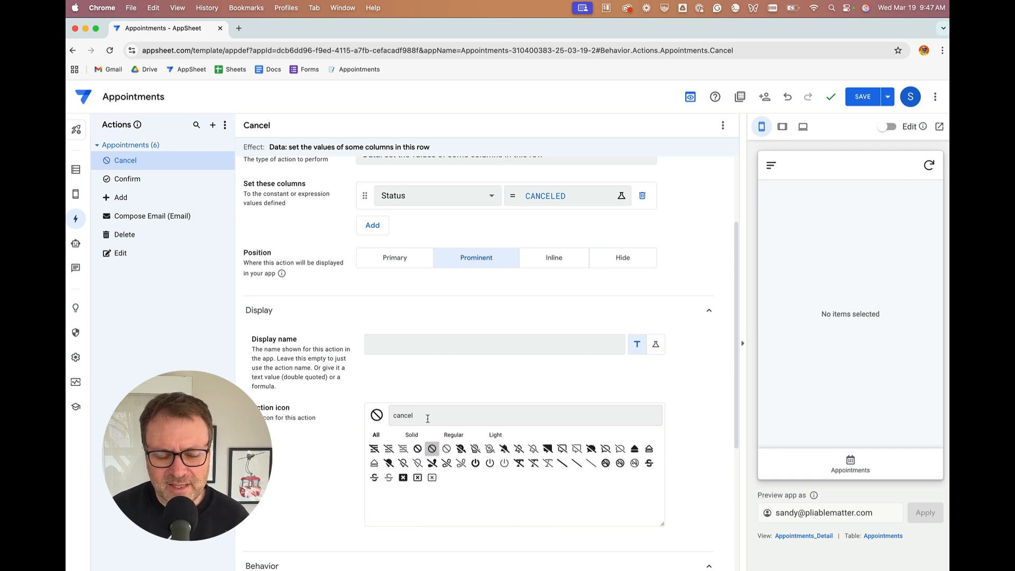
mouse_move(431, 328)
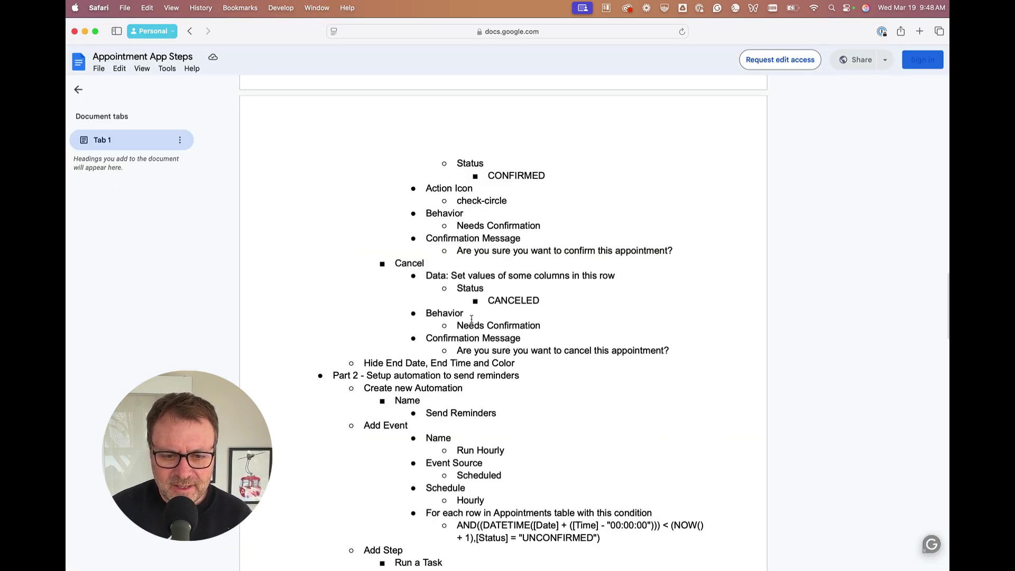
Select the Needs Confirmation line in the steps document for reference
double_click(498, 325)
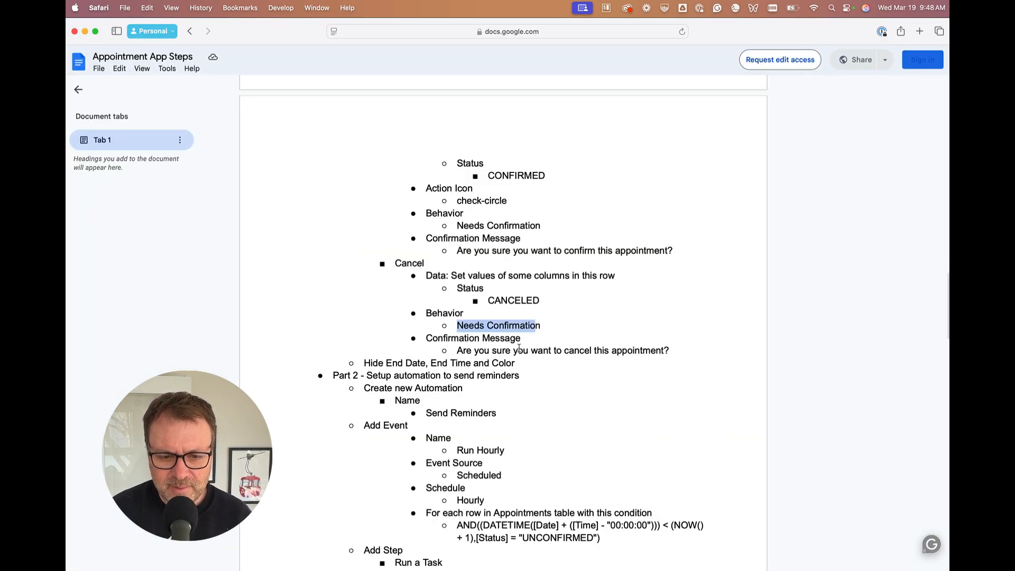
triple_click(562, 350)
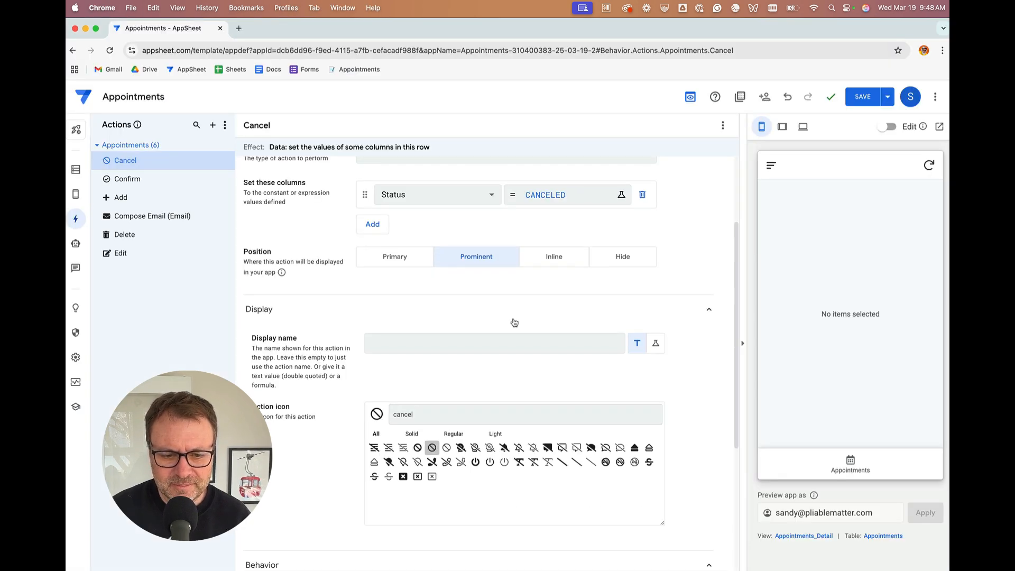
Enable Needs confirmation with message "Are you sure you want to cancel this appointment?" and save
scroll("down", 3)
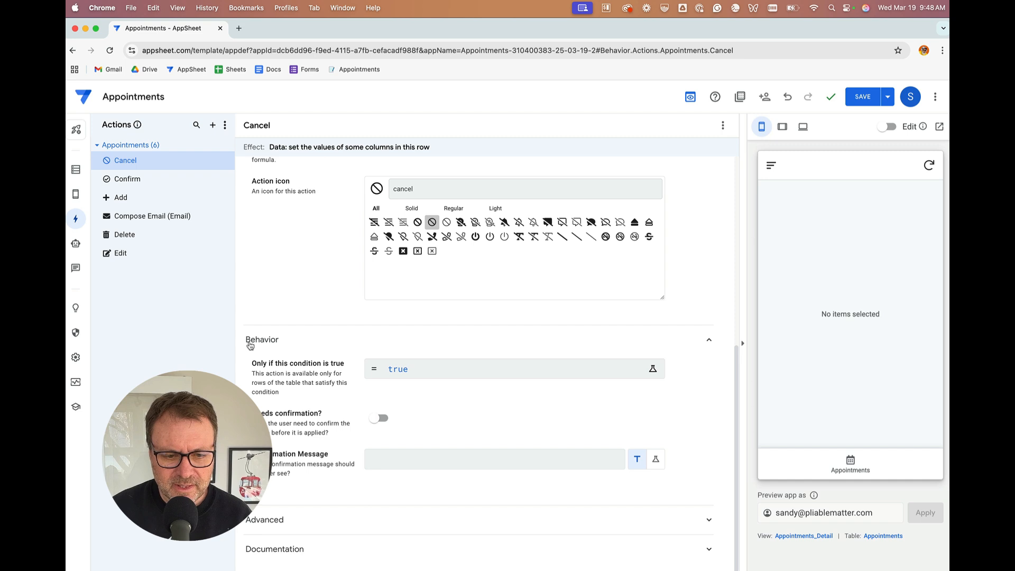
left_click(380, 419)
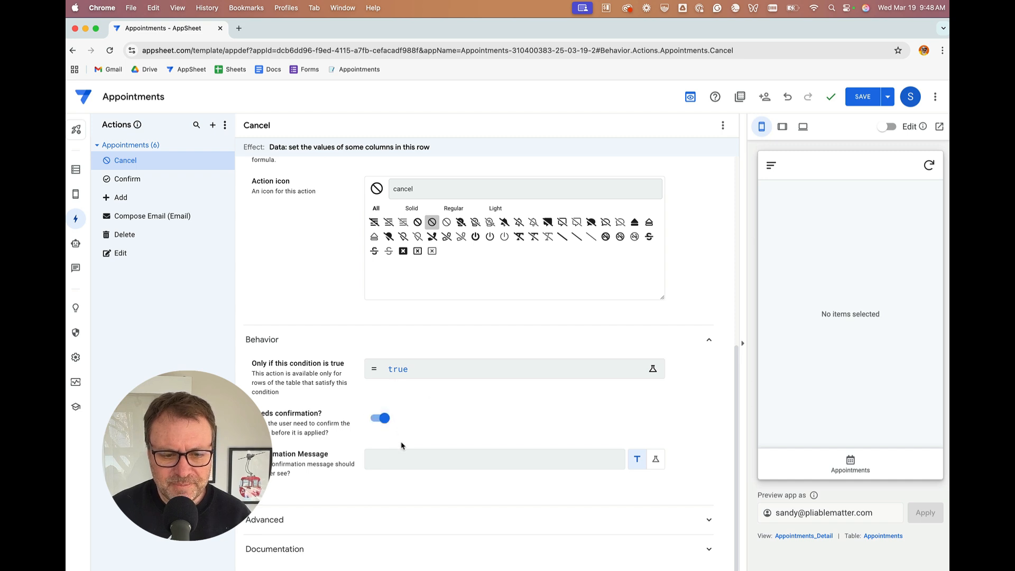
type("Are you sure you want to cancel this appointment?")
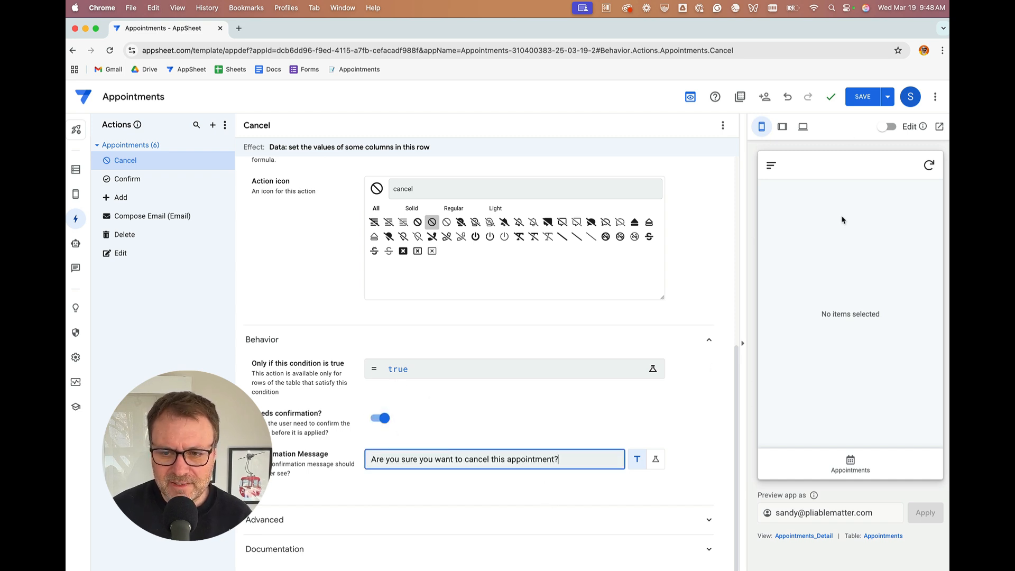
left_click(862, 96)
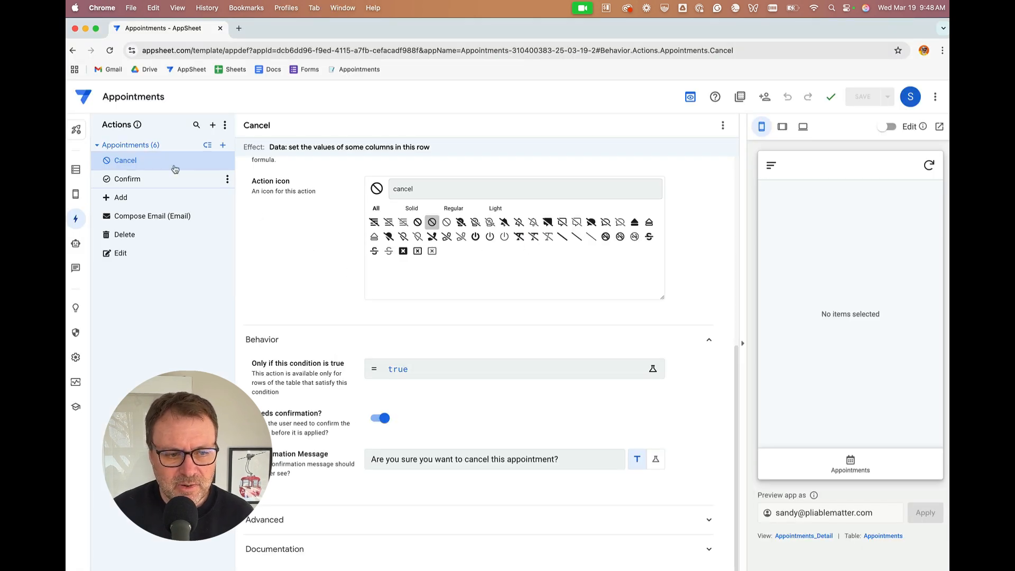
In Appointments columns, uncheck SHOW? for End Date, End Time and Color, then save
left_click(76, 169)
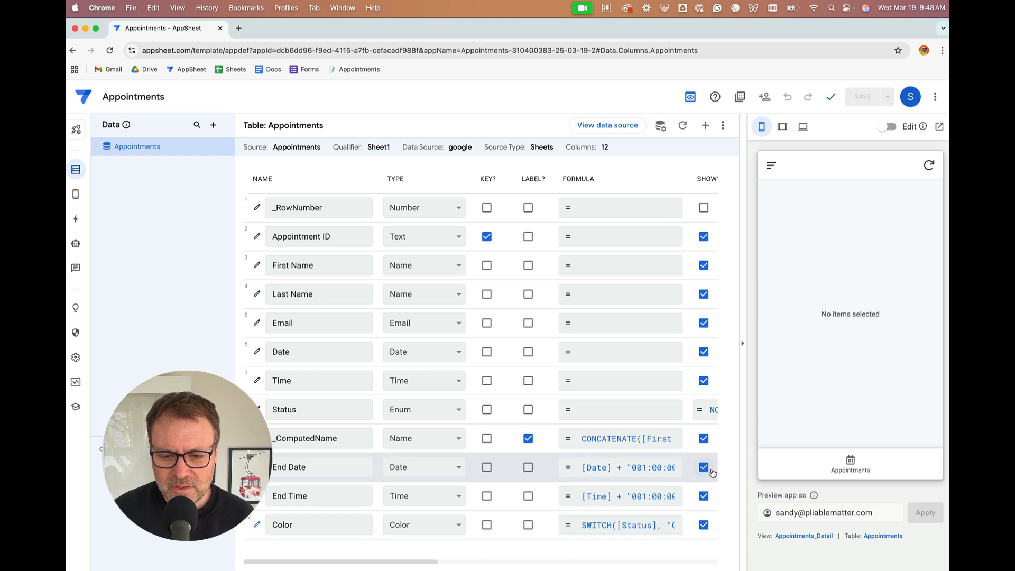
left_click(704, 466)
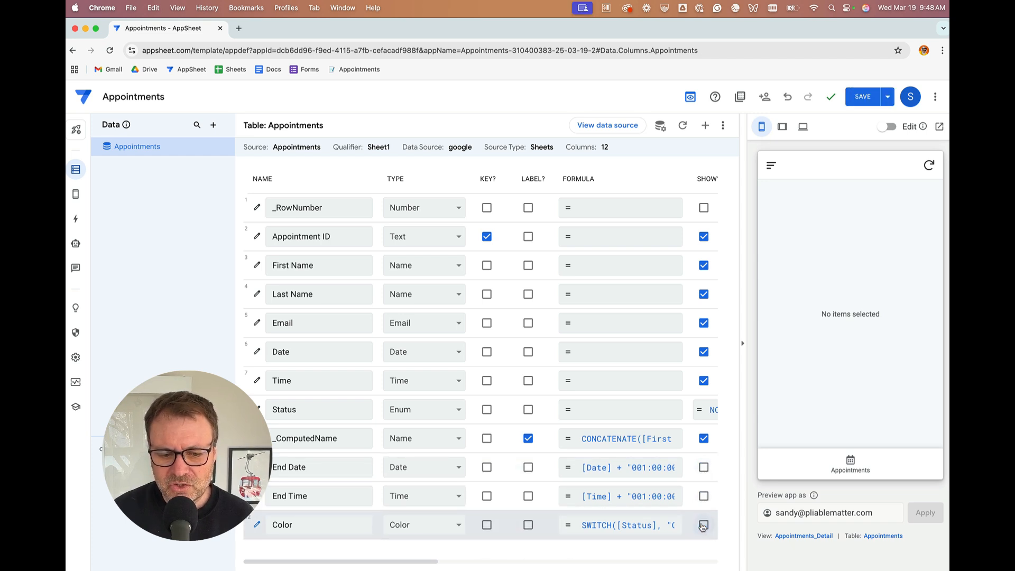
left_click(862, 96)
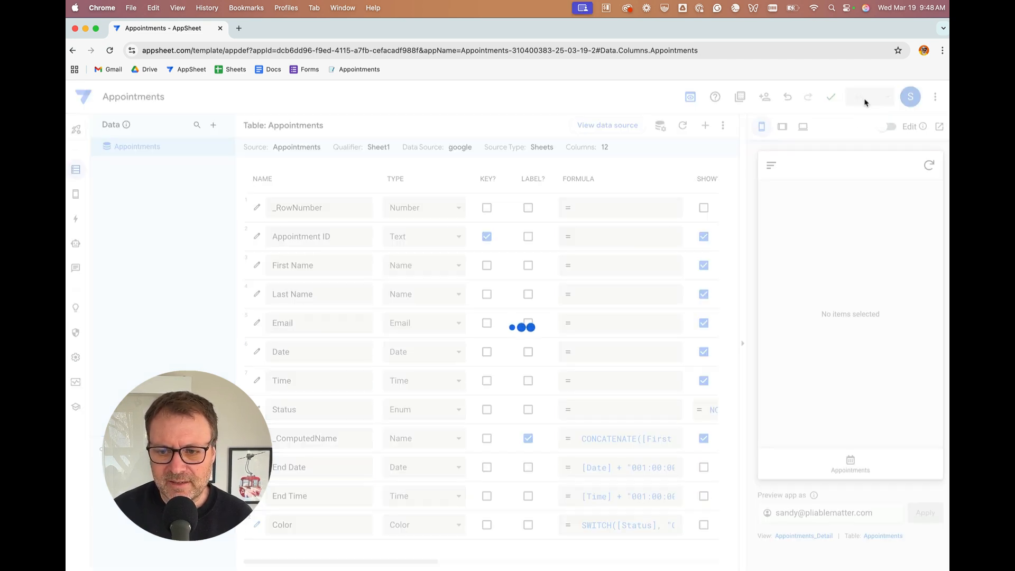